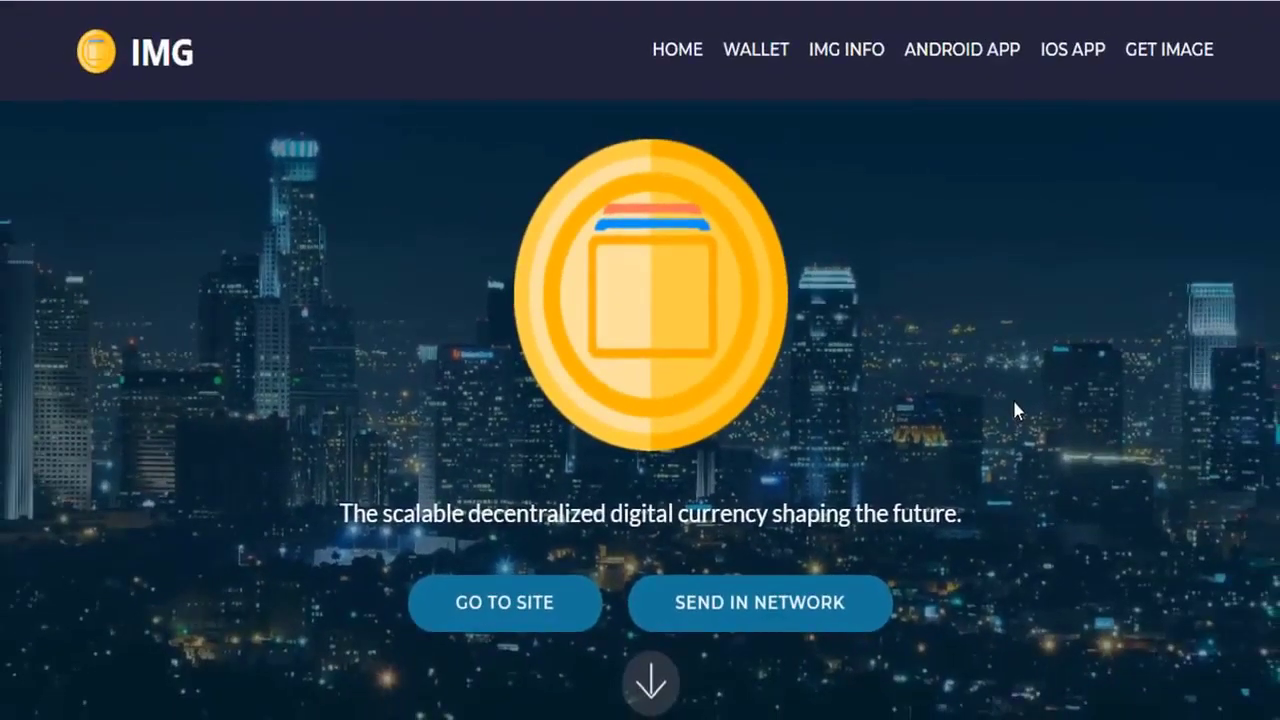
mouse_move(984, 392)
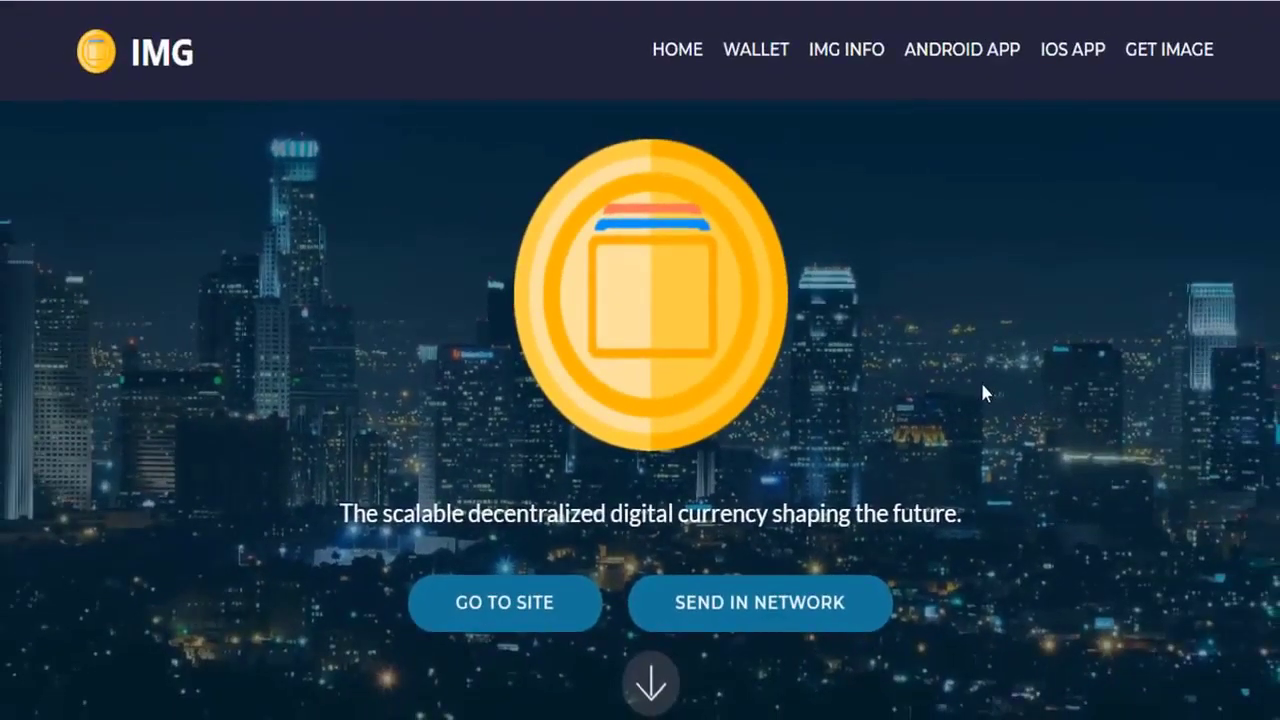
- Scroll the homepage past the feature columns, Whitepaper and Why ImageCoin to 'Platforms that feature IMAGE'
scroll("down", 3)
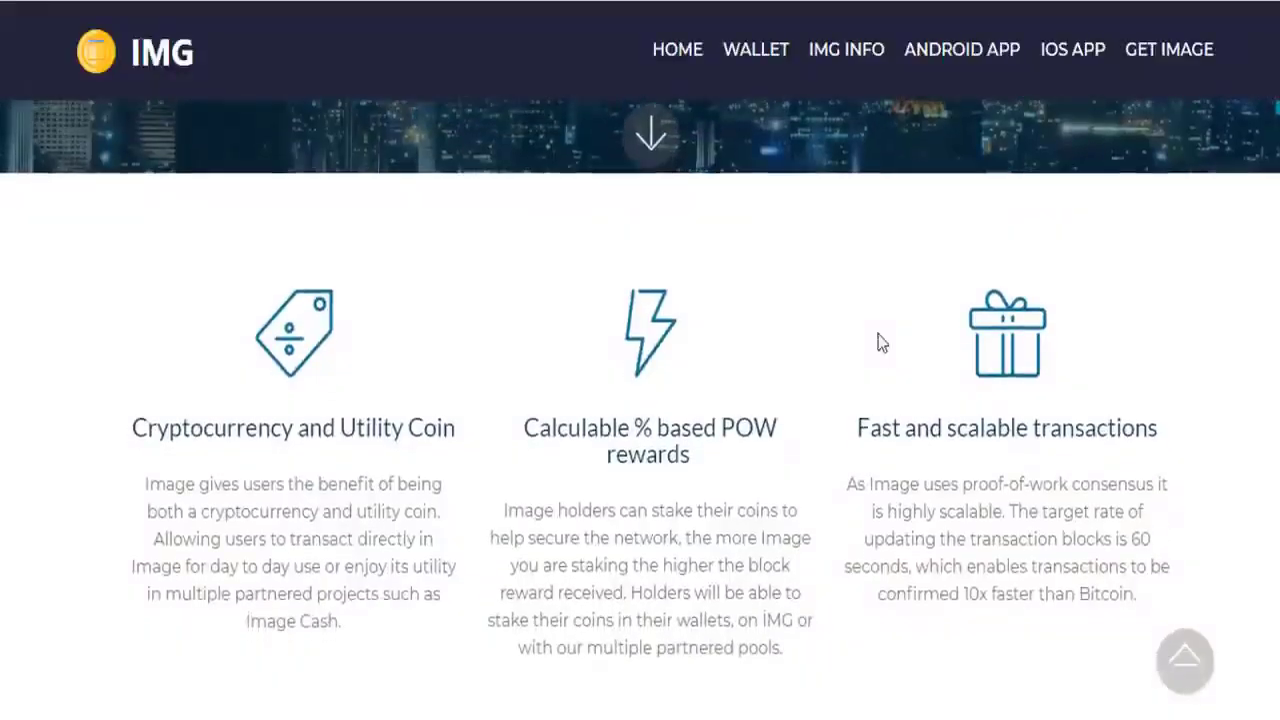
scroll("down", 3)
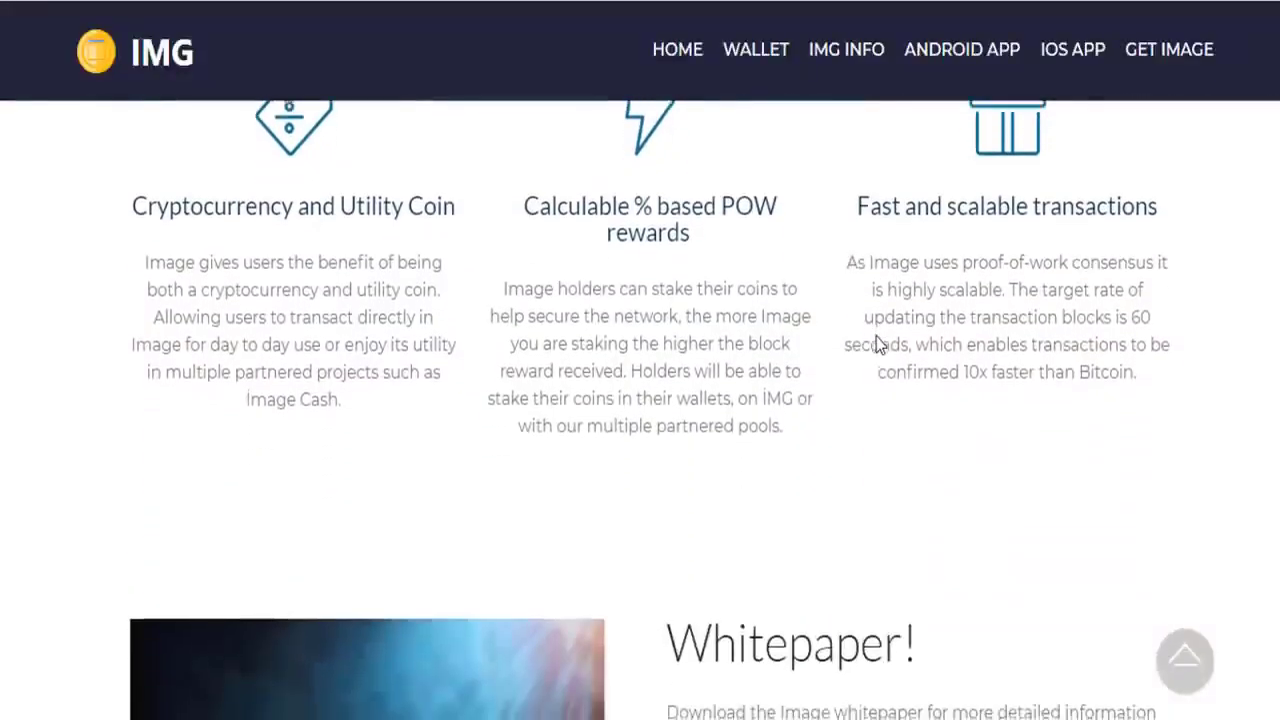
scroll("down", 3)
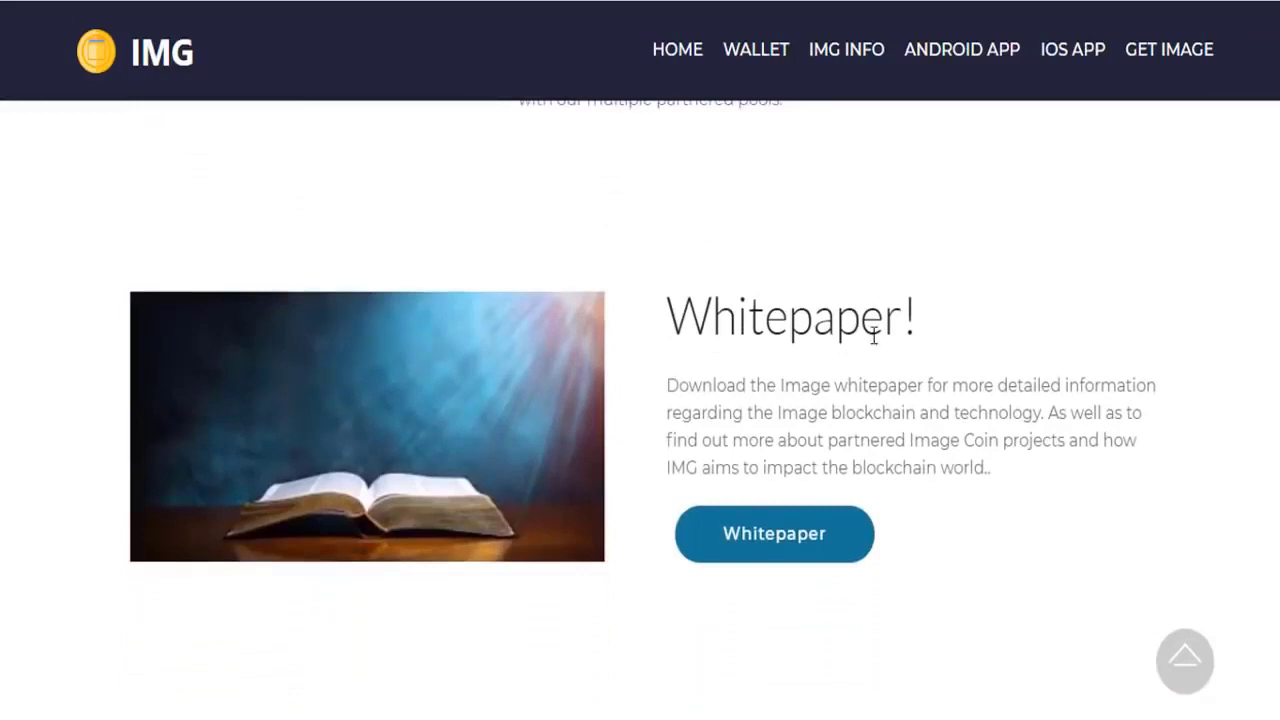
scroll("down", 3)
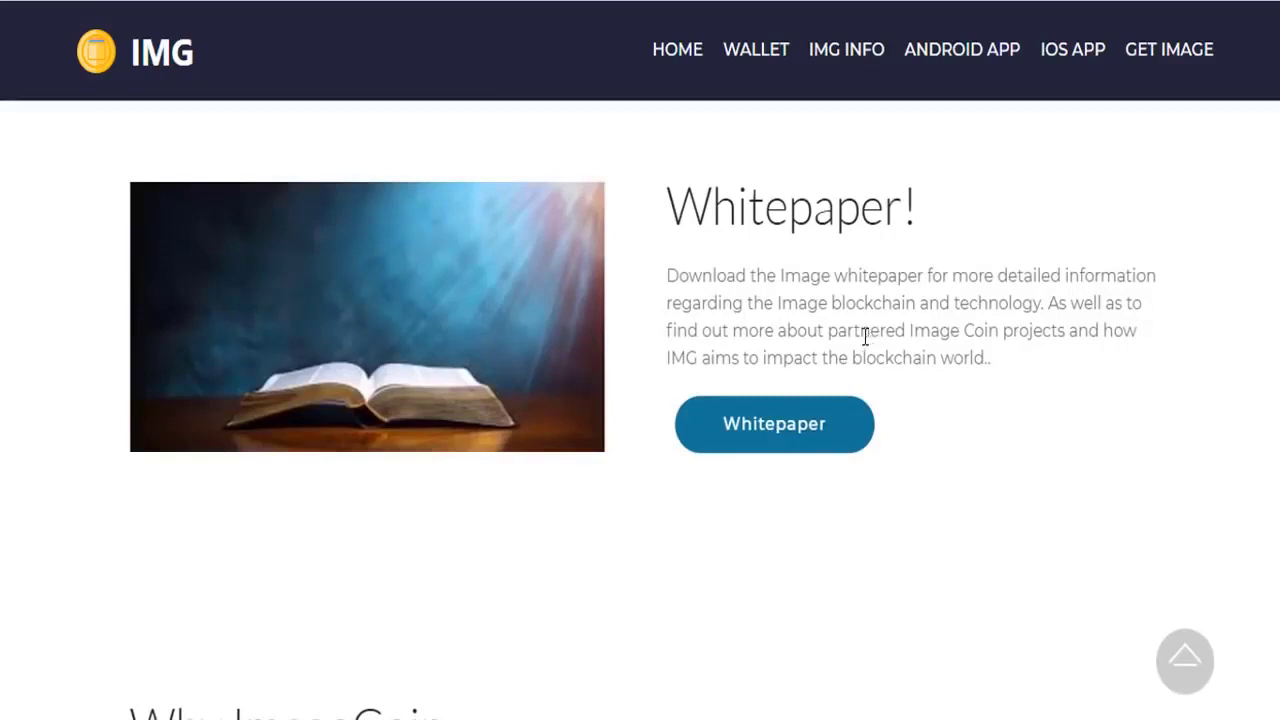
scroll("down", 3)
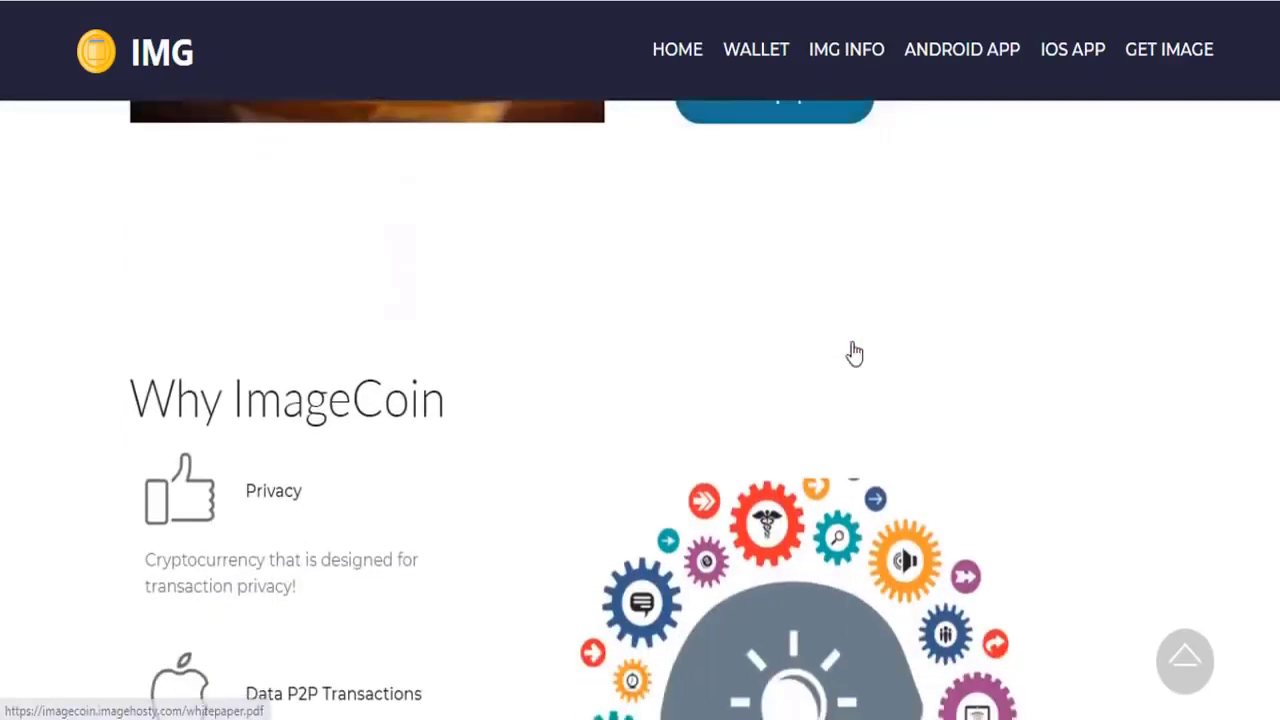
scroll("down", 3)
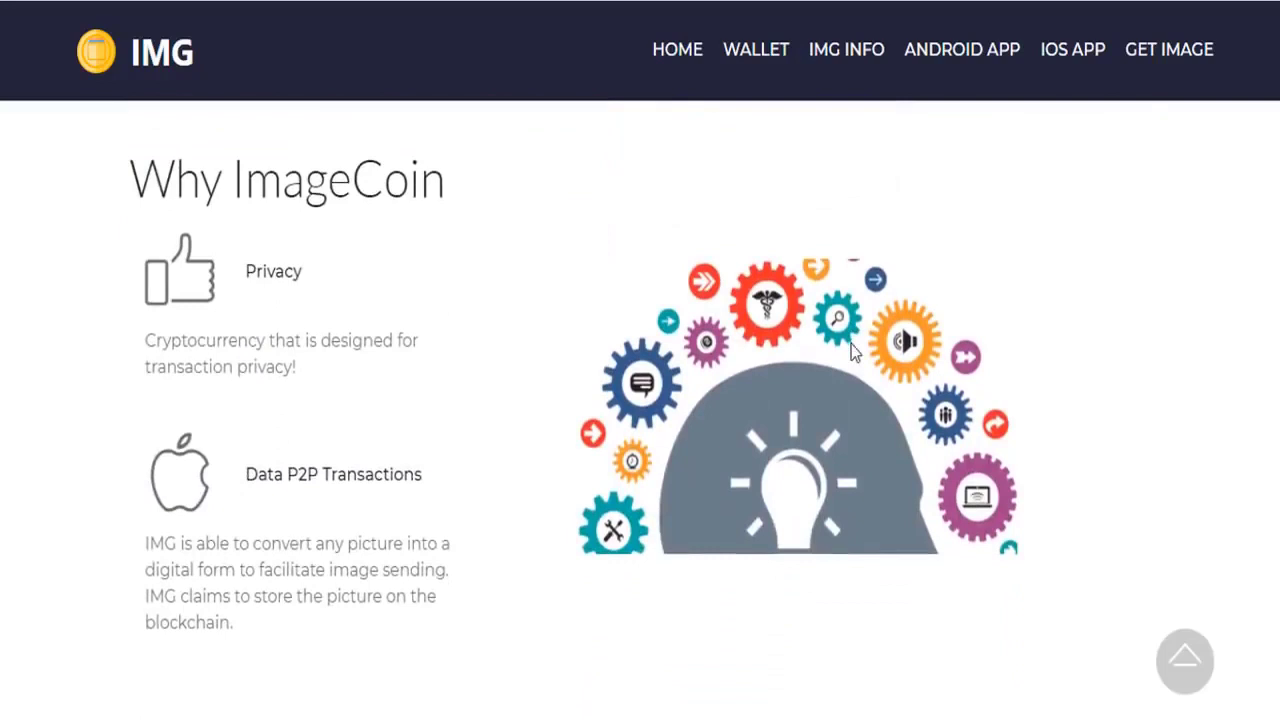
scroll("down", 3)
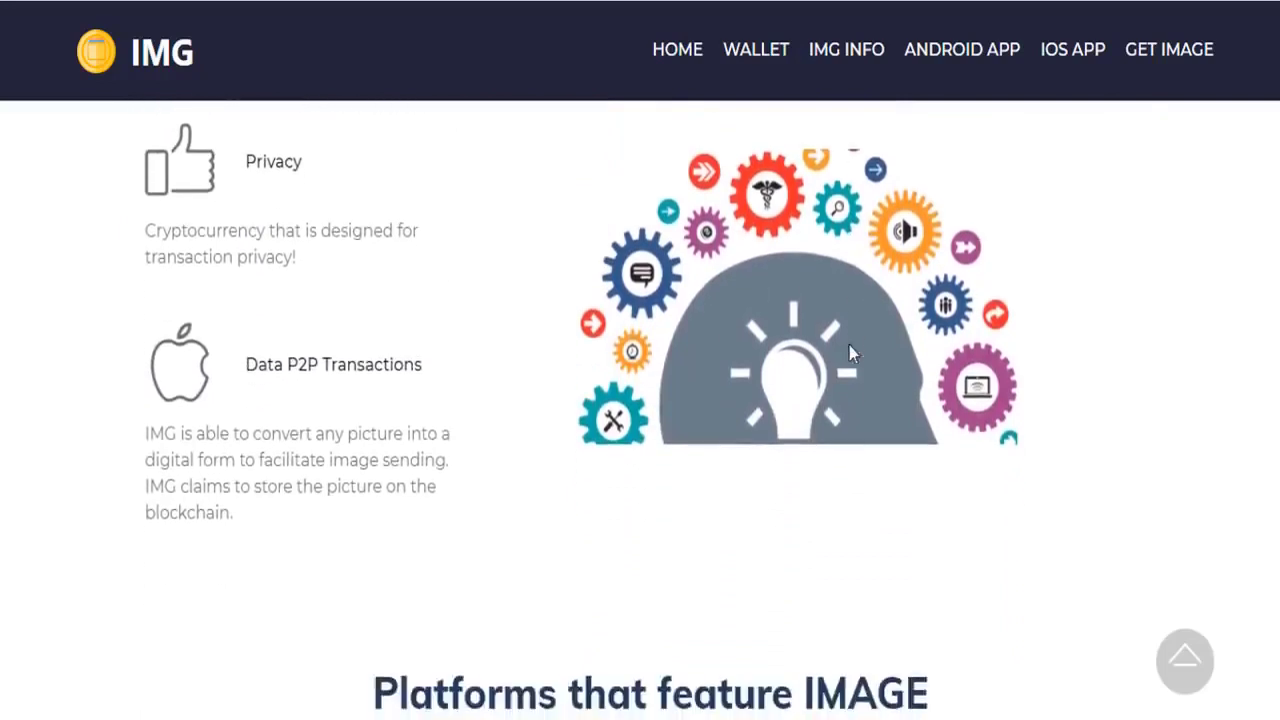
mouse_move(844, 352)
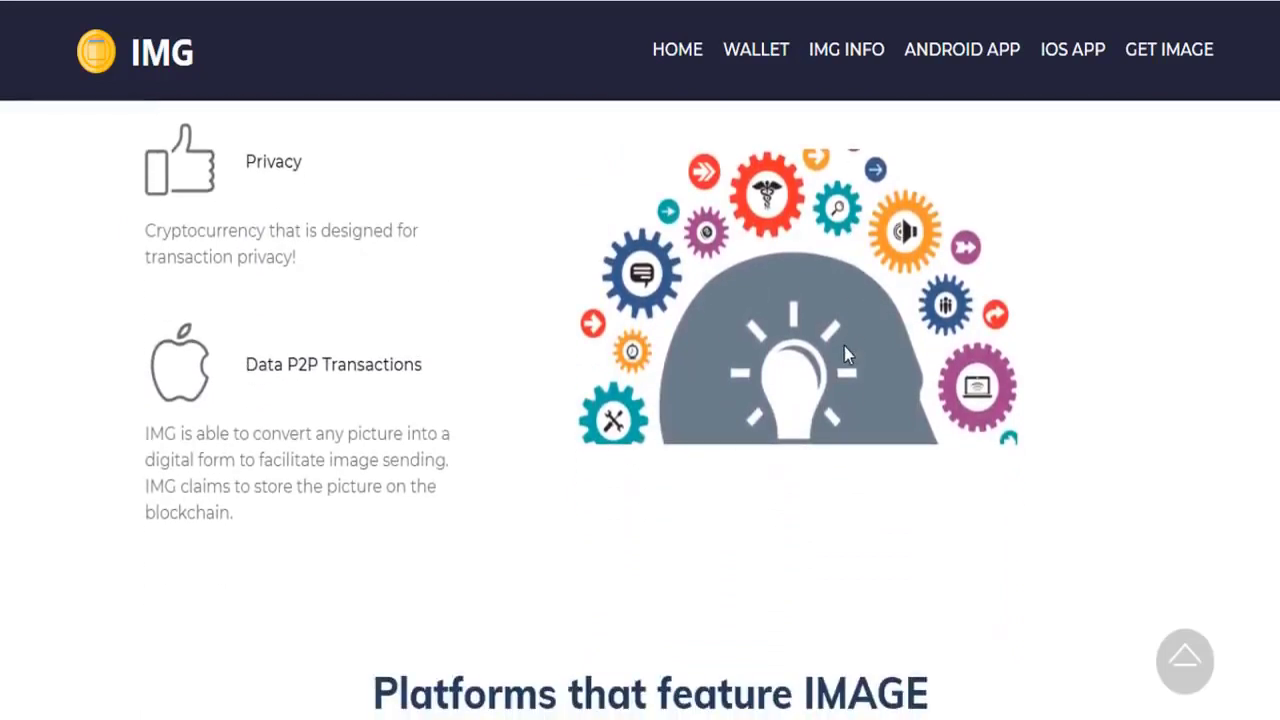
scroll("down", 3)
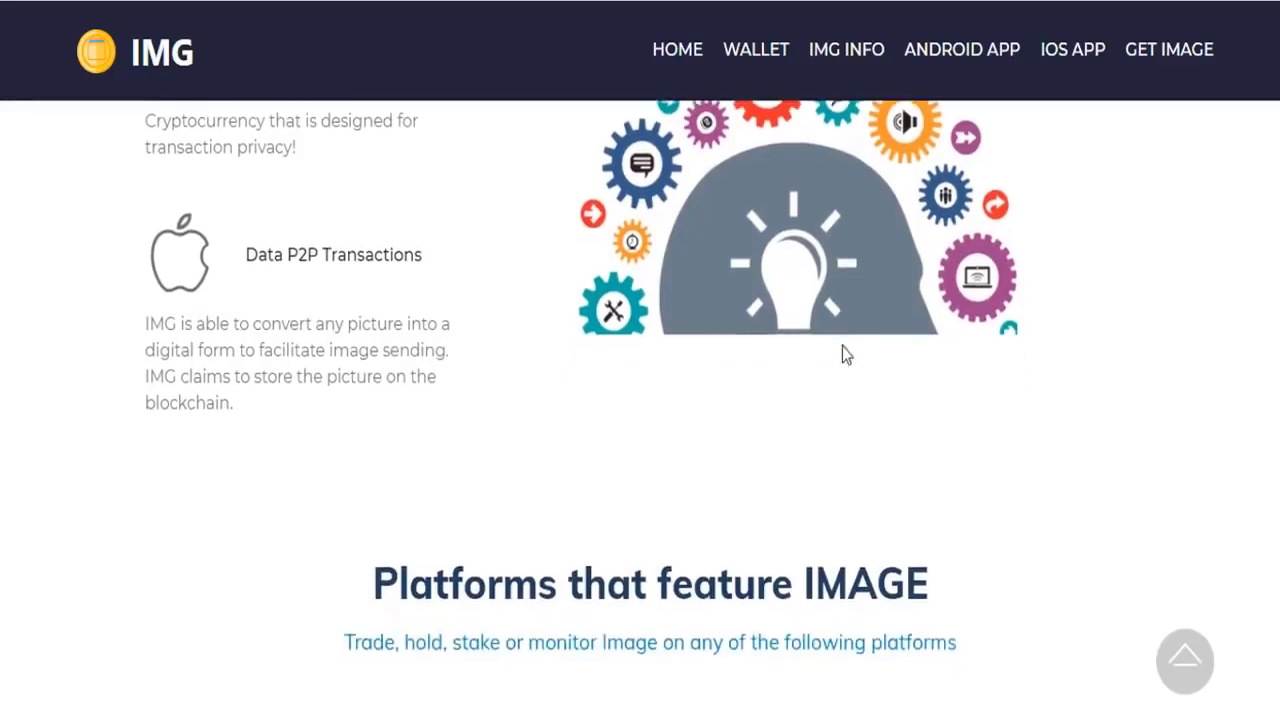
mouse_move(838, 356)
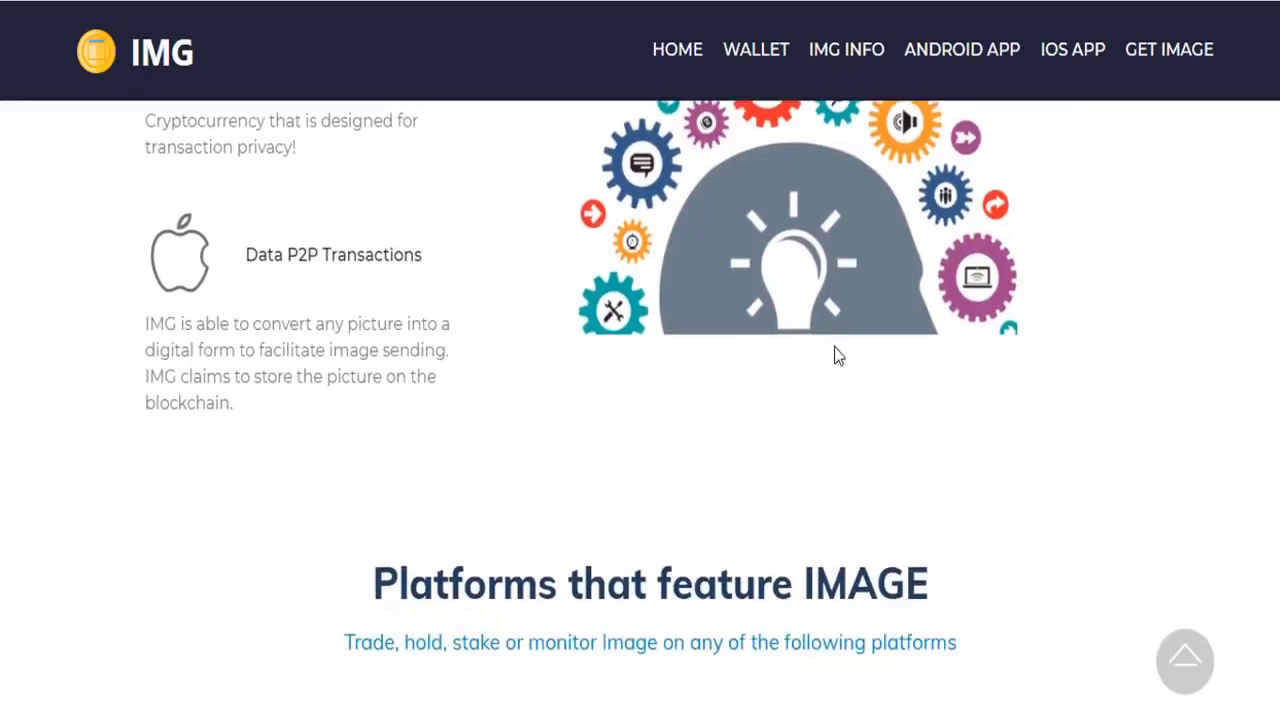
- Scroll through the exchanges and monitoring platforms grid down to the Roadmap's development progress bars
scroll("down", 3)
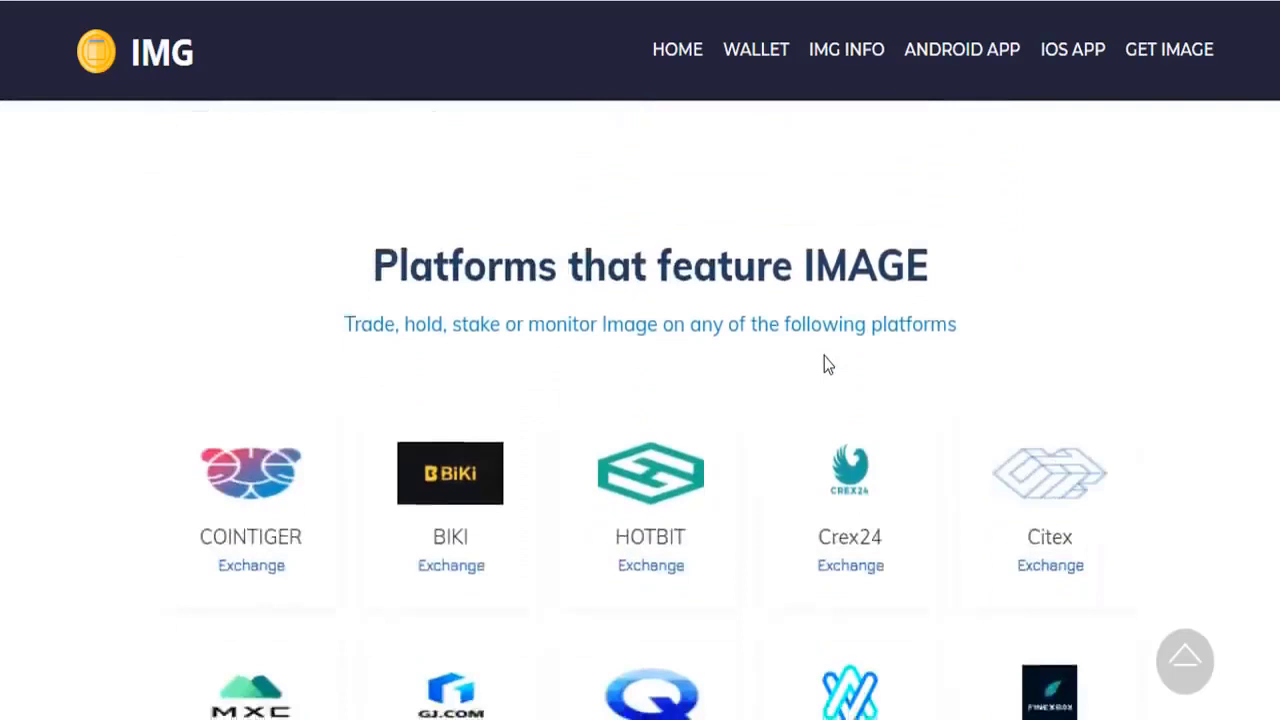
scroll("down", 3)
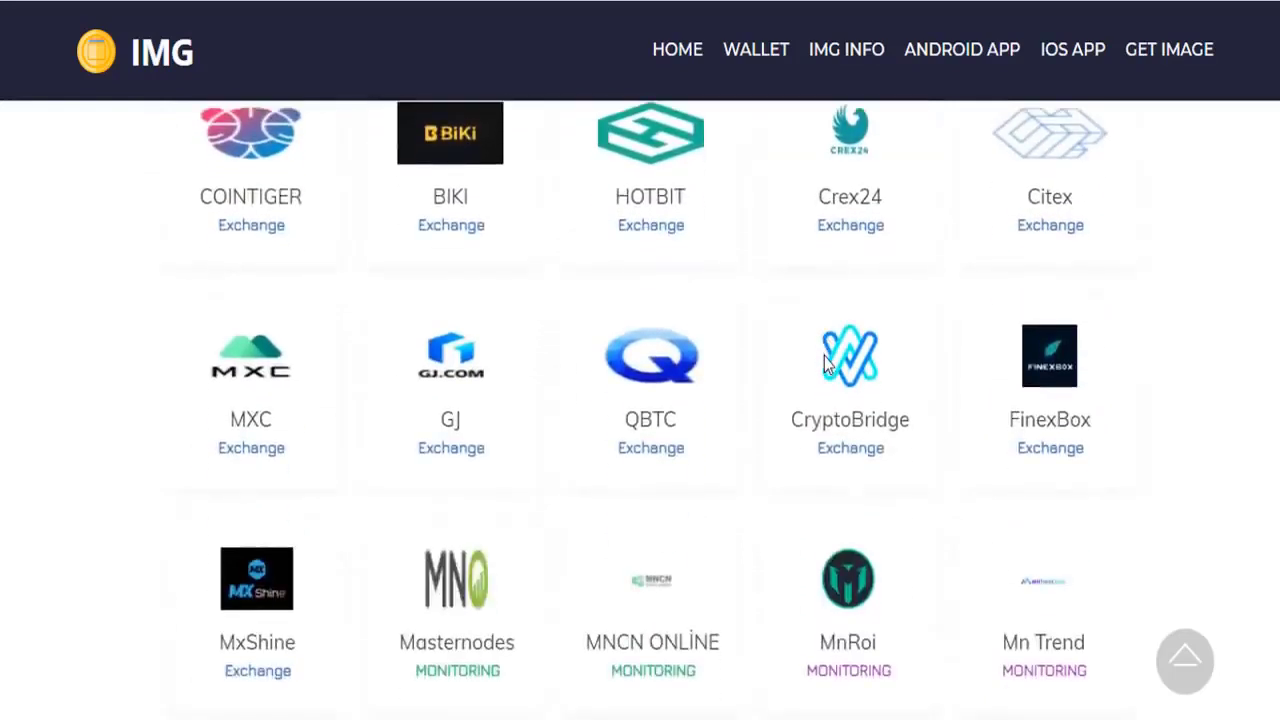
scroll("down", 3)
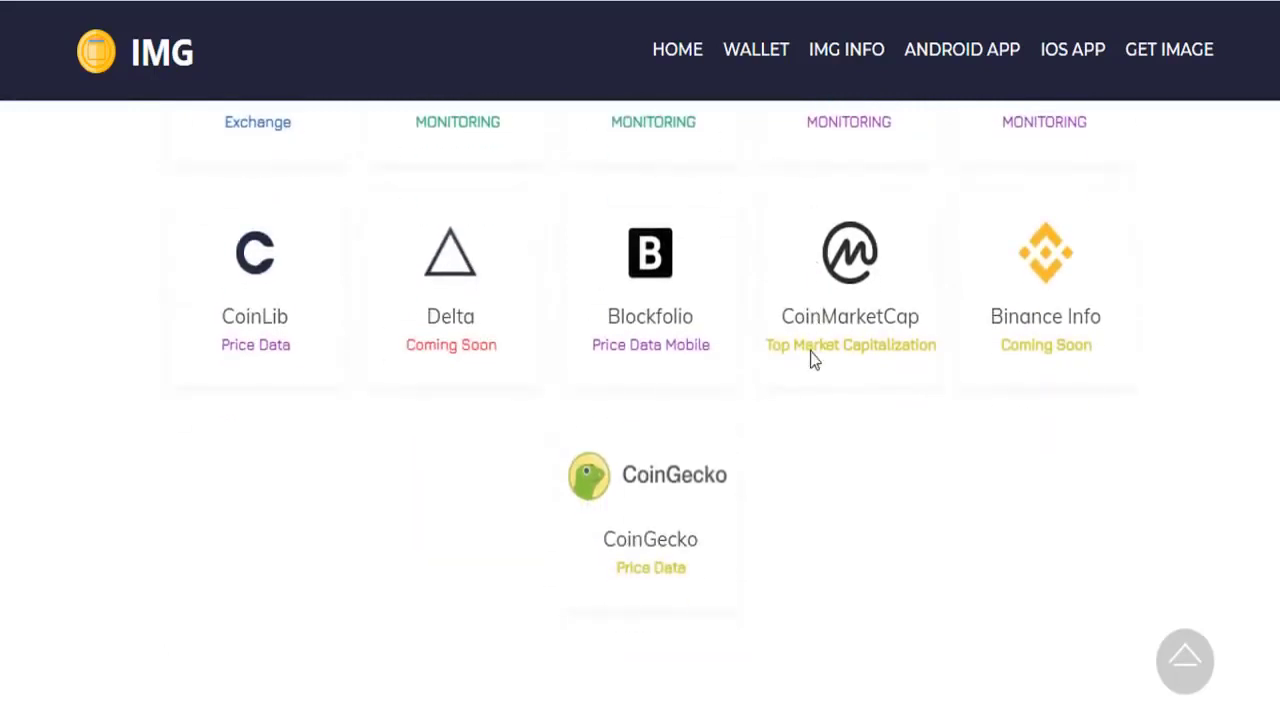
scroll("down", 3)
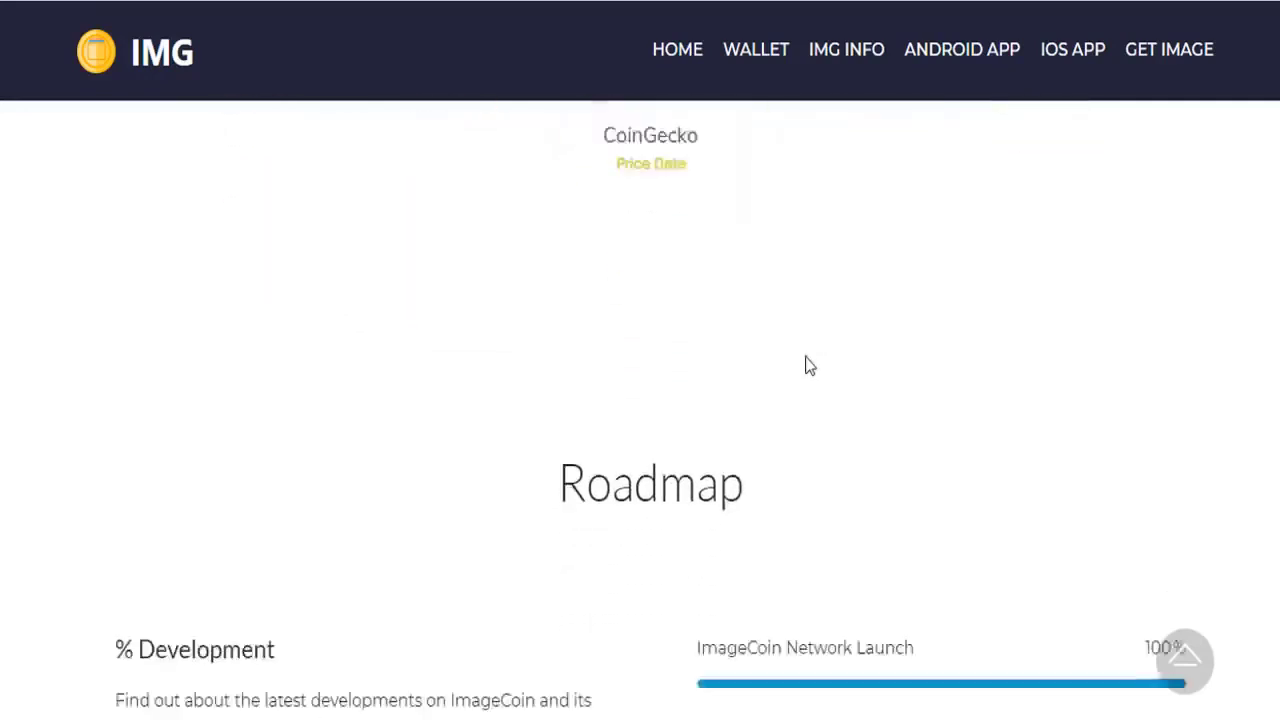
scroll("down", 3)
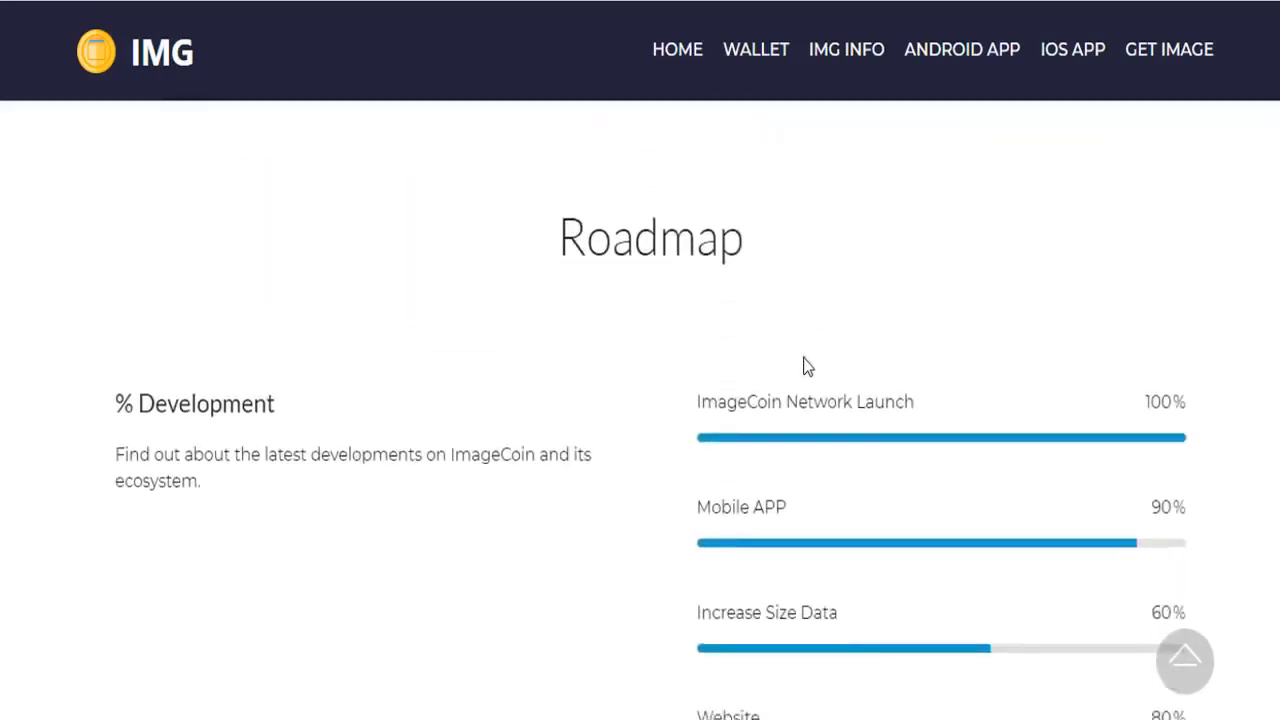
scroll("down", 3)
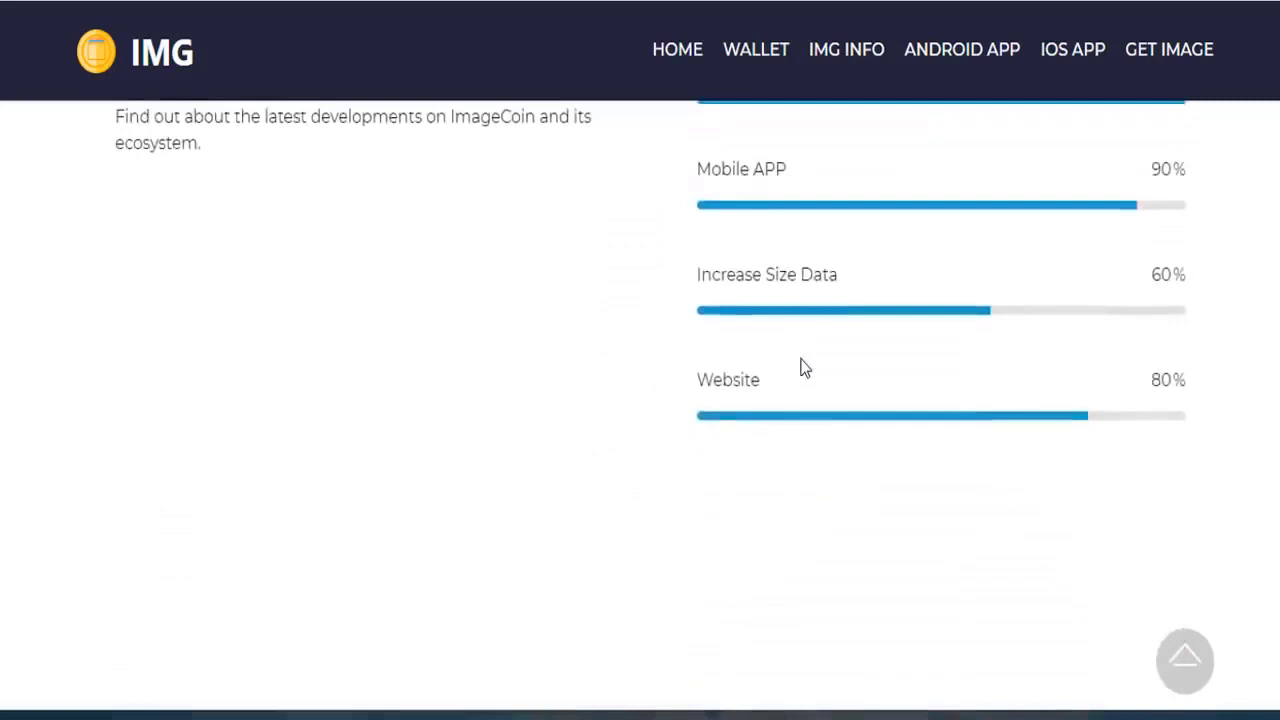
scroll("down", 3)
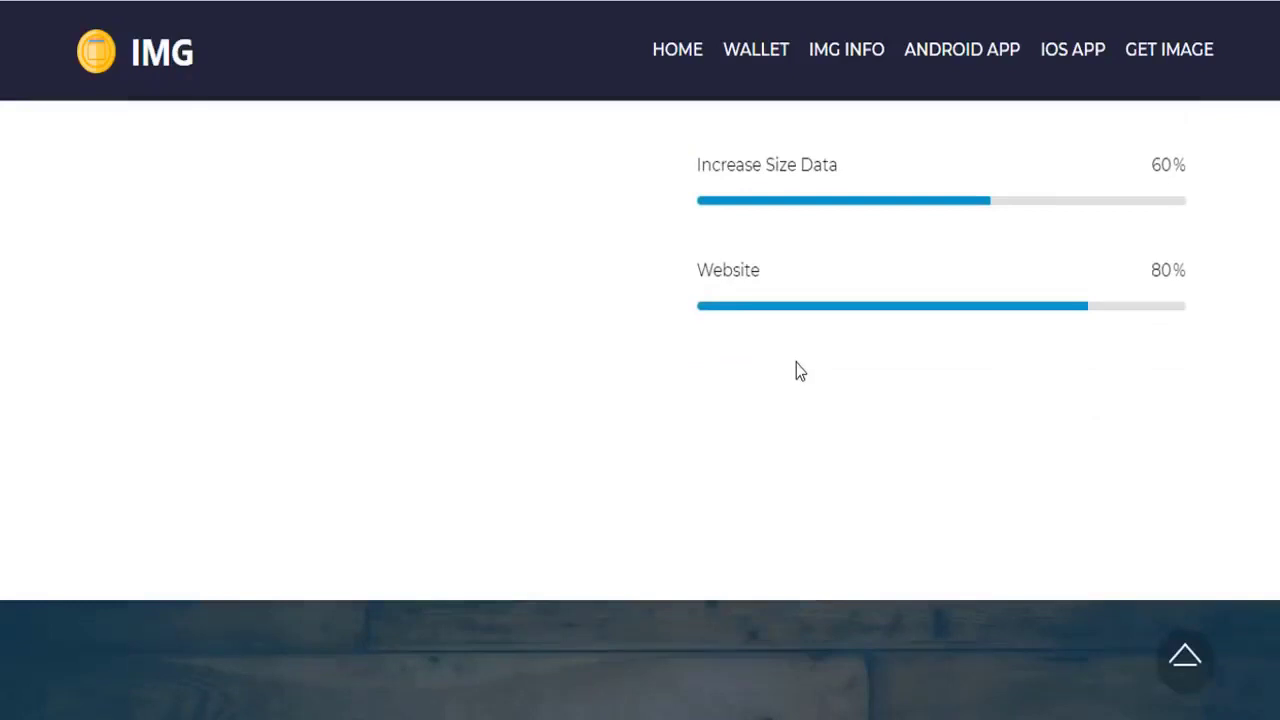
scroll("down", 3)
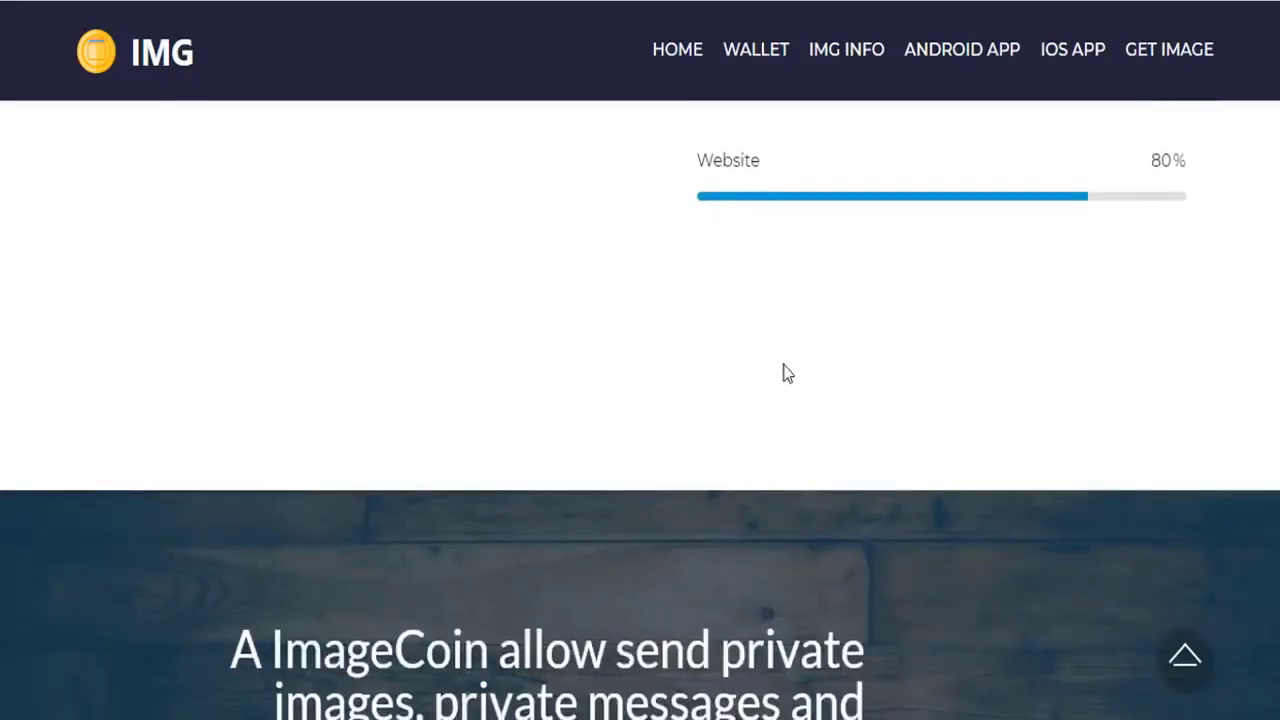
mouse_move(782, 374)
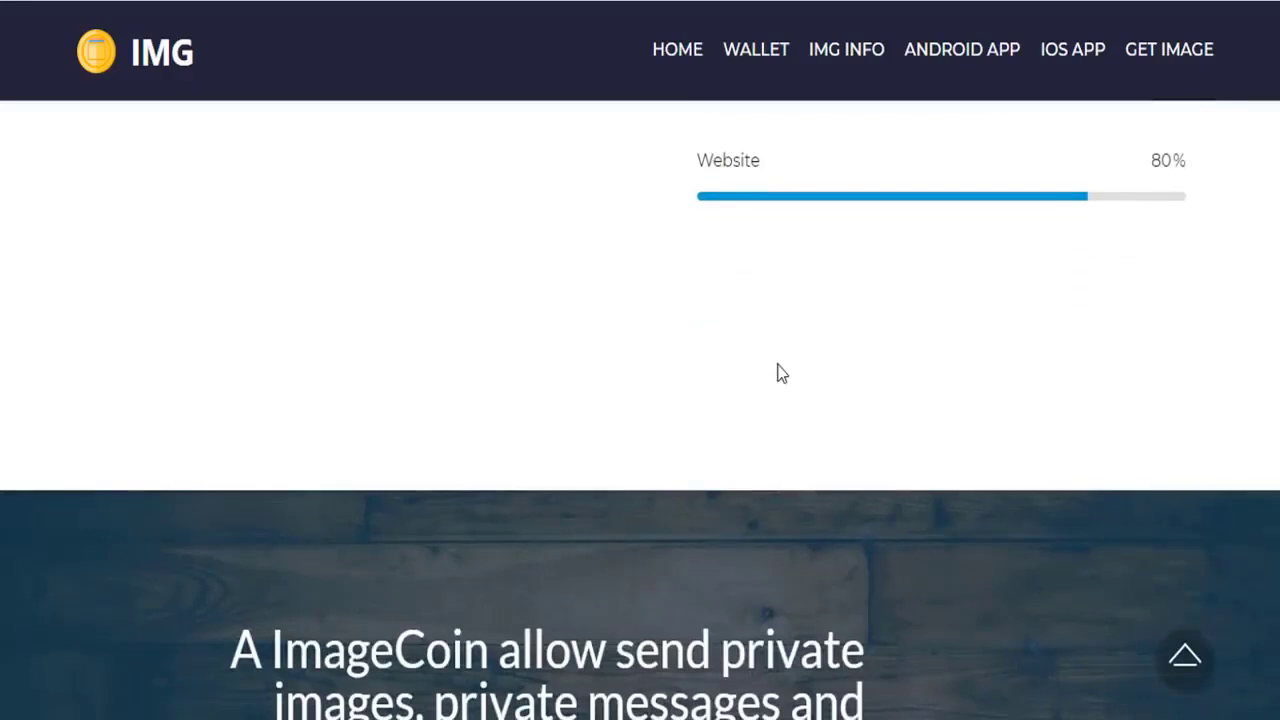
scroll("down", 3)
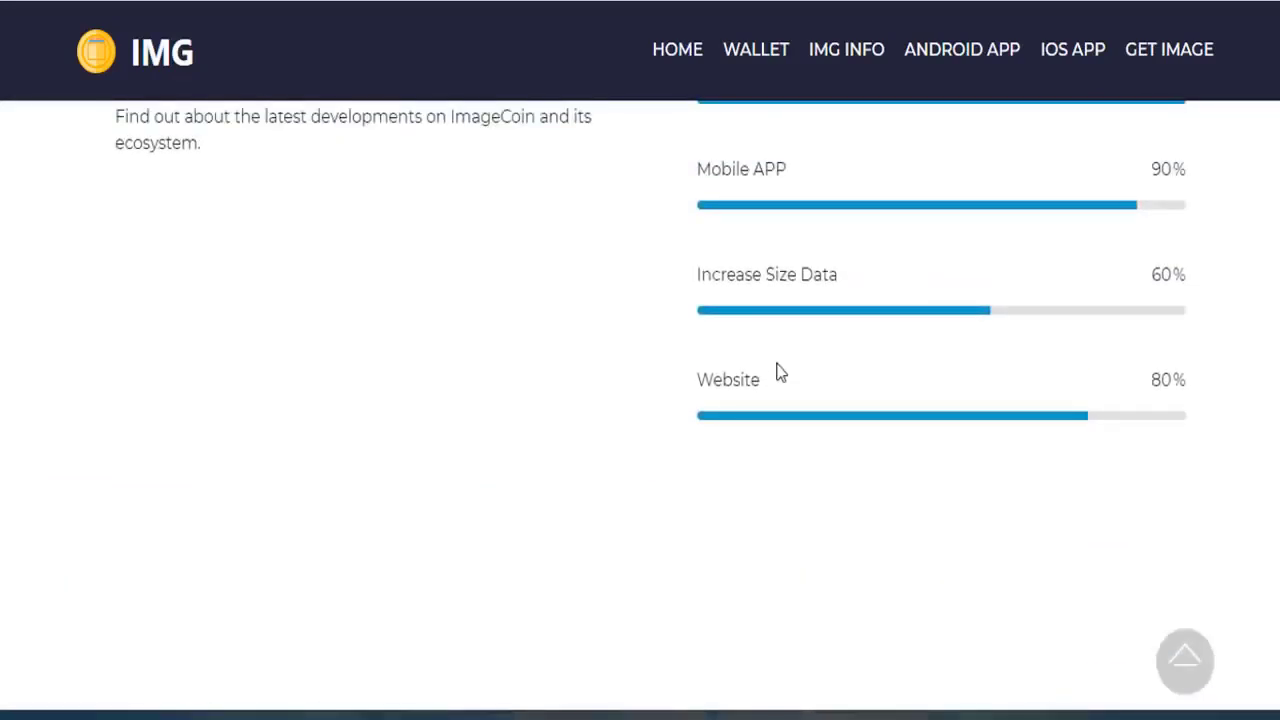
scroll("down", 3)
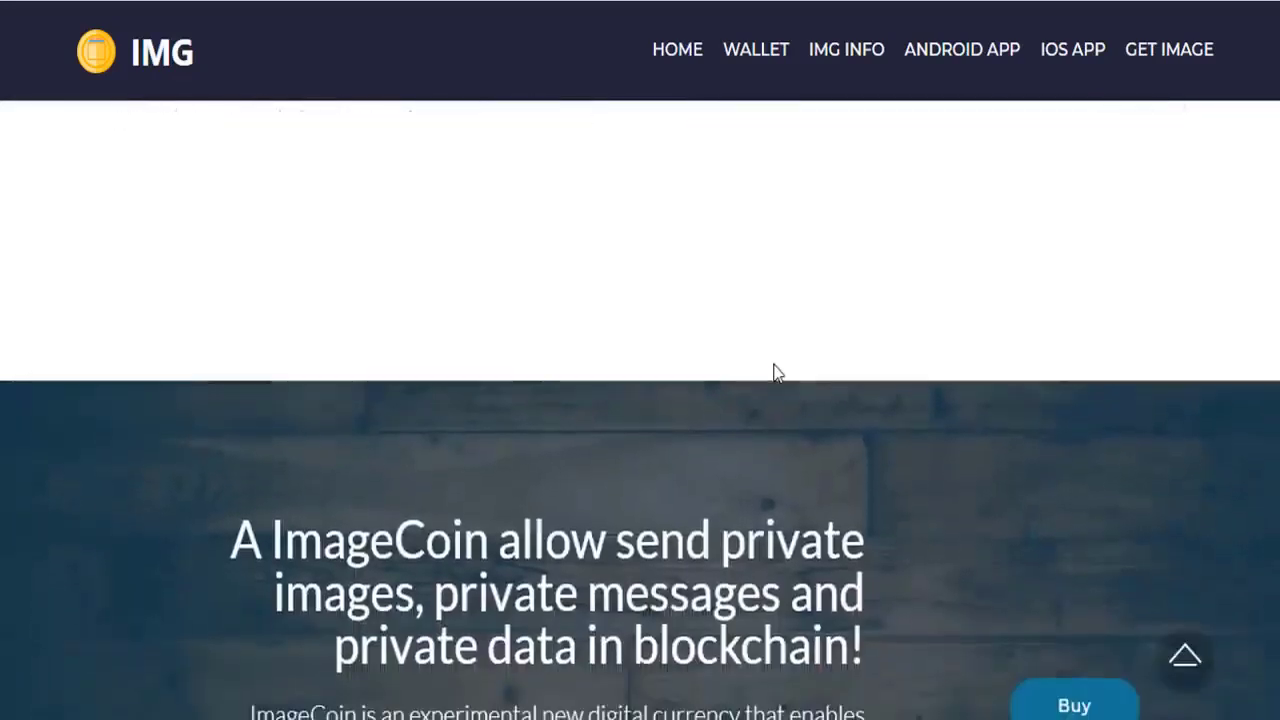
scroll("down", 3)
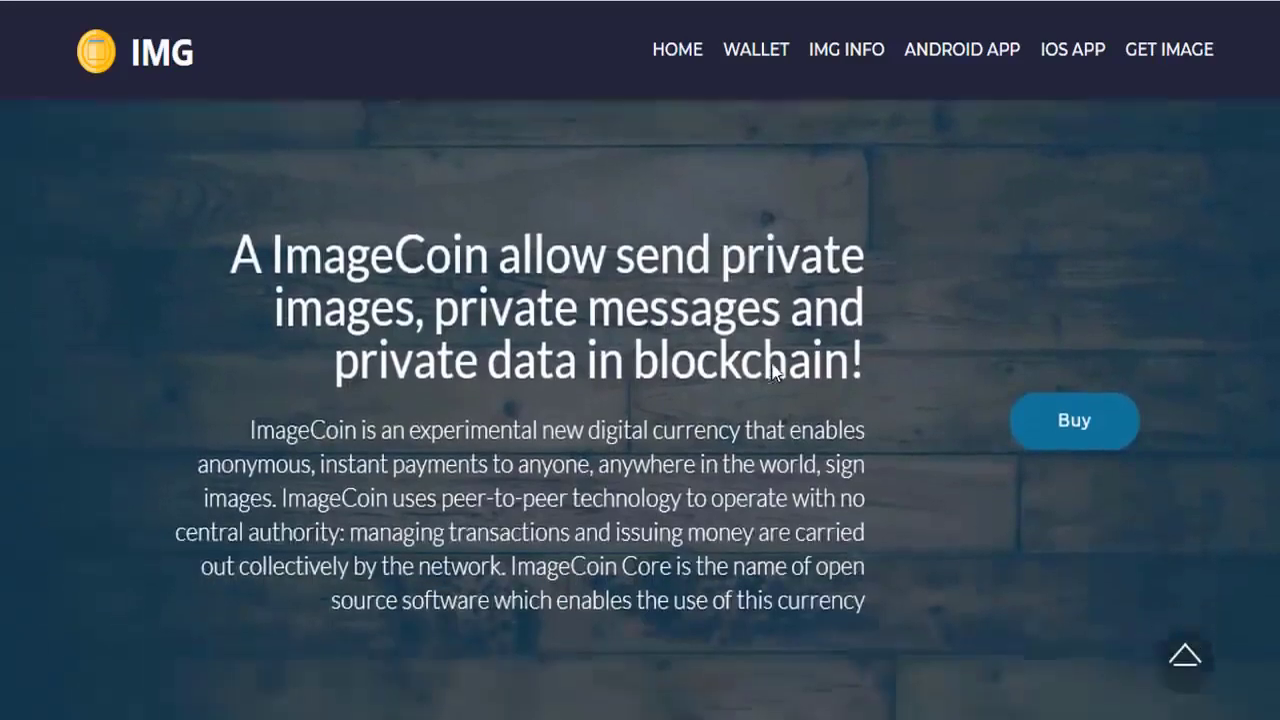
scroll("down", 3)
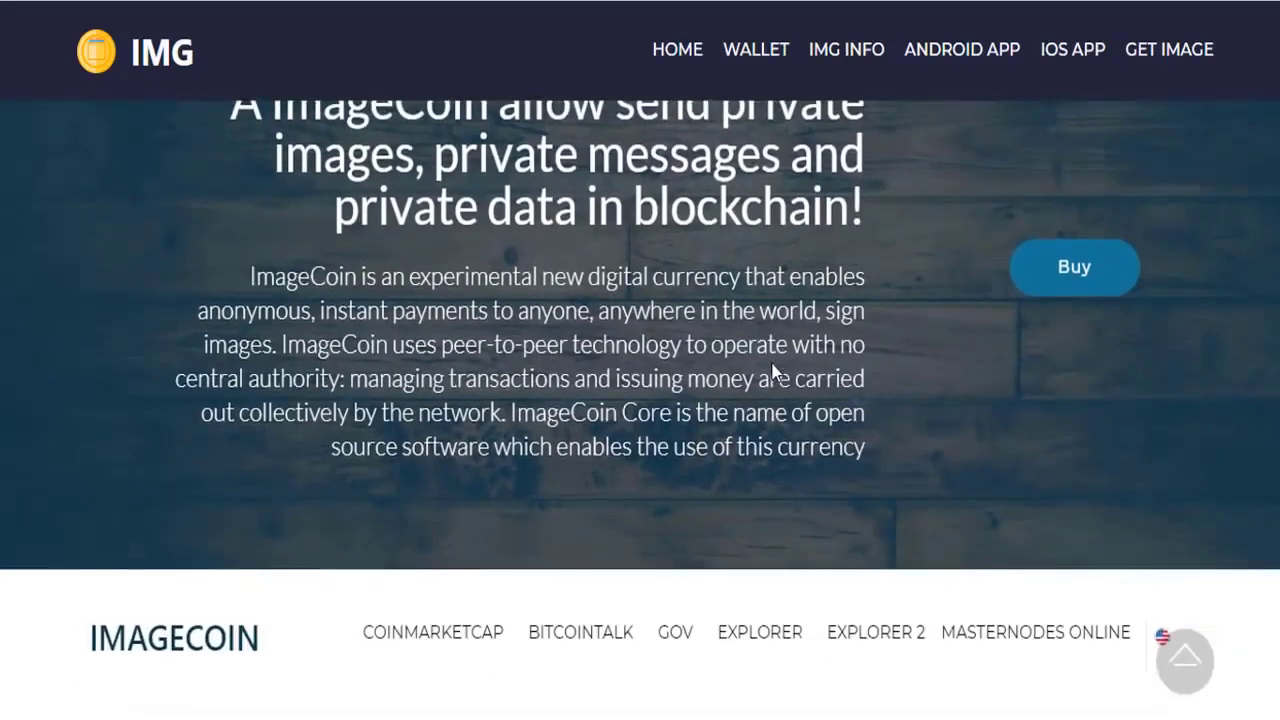
scroll("down", 3)
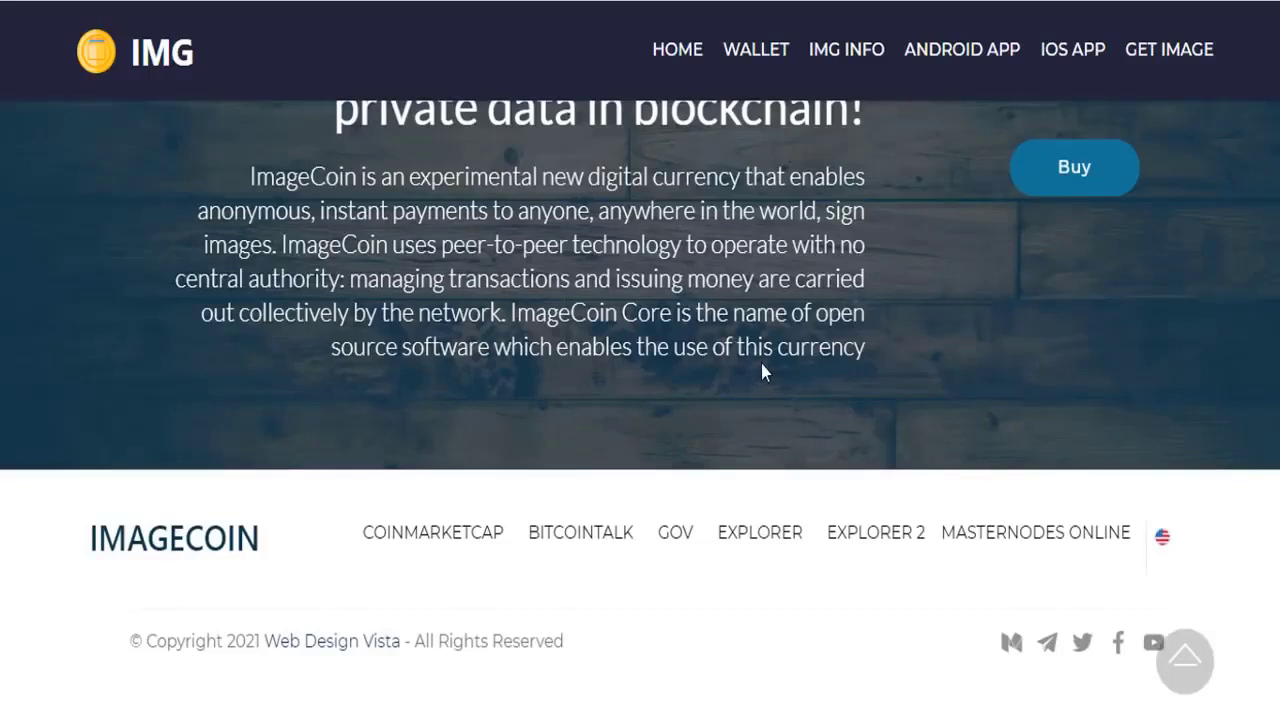
scroll("up", 3)
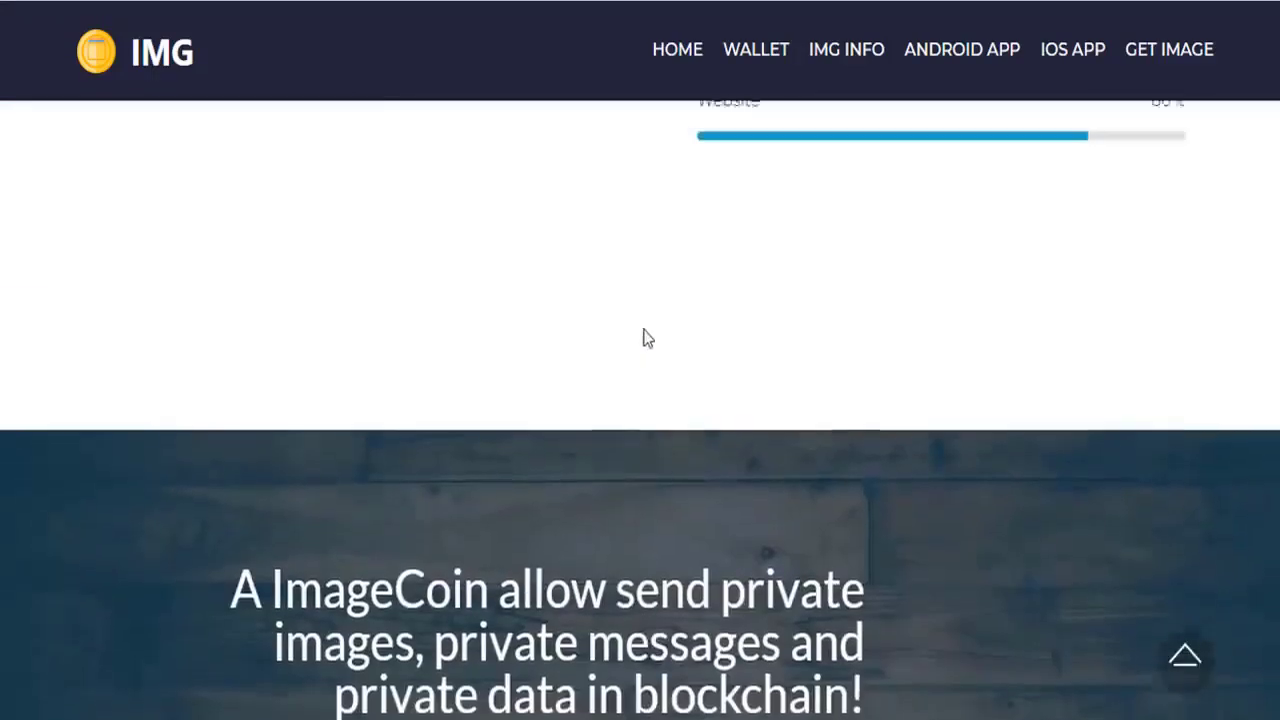
- Scroll to the 'Platforms that feature IMAGE' grid of exchange tiles
scroll("down", 3)
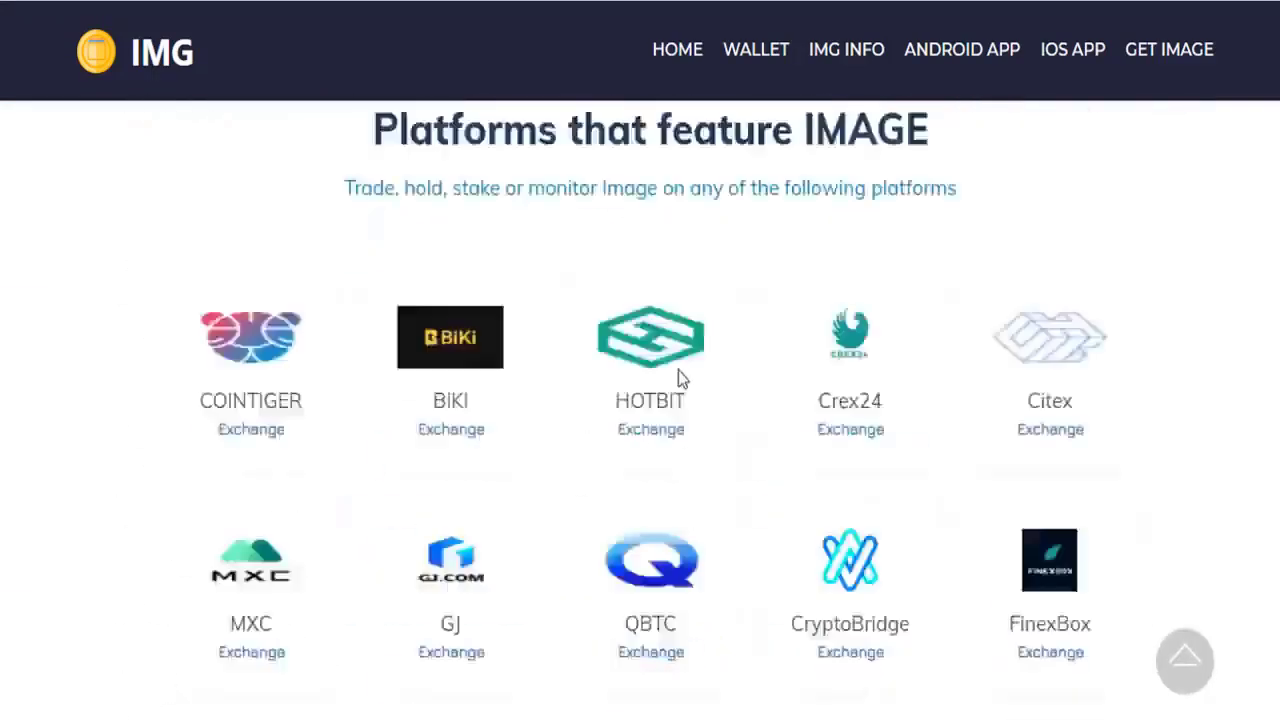
scroll("down", 3)
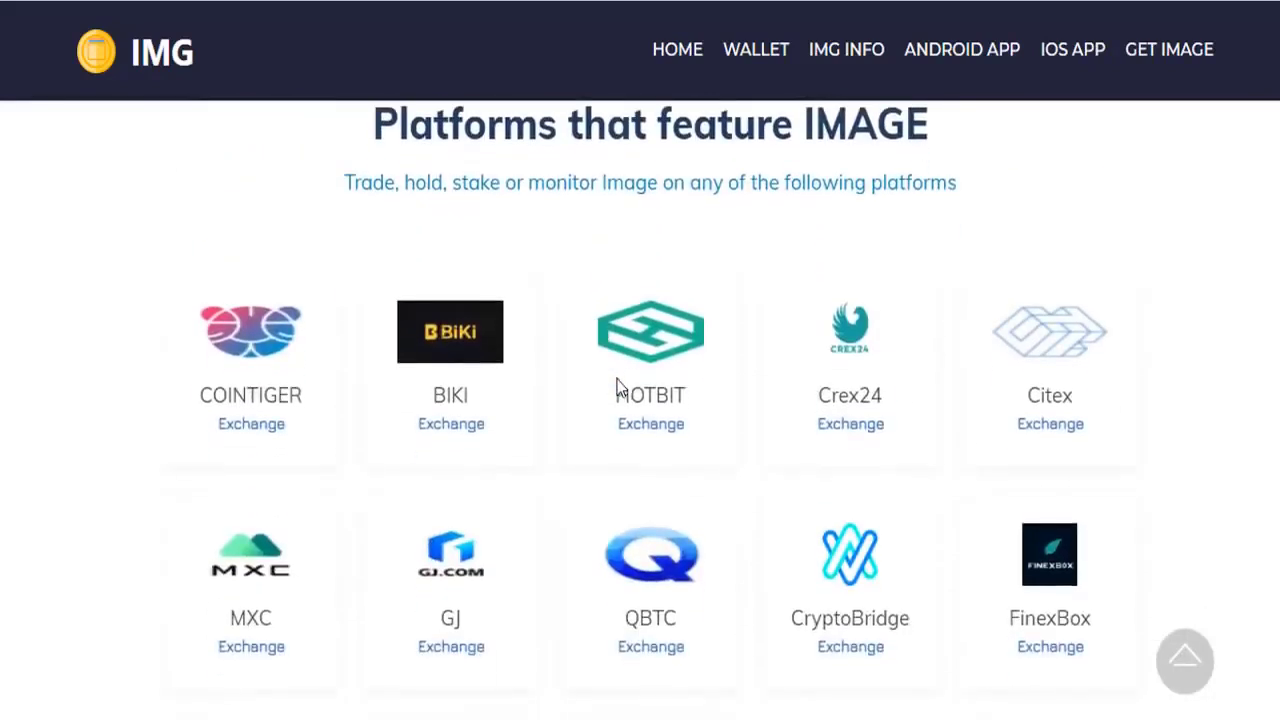
mouse_move(284, 384)
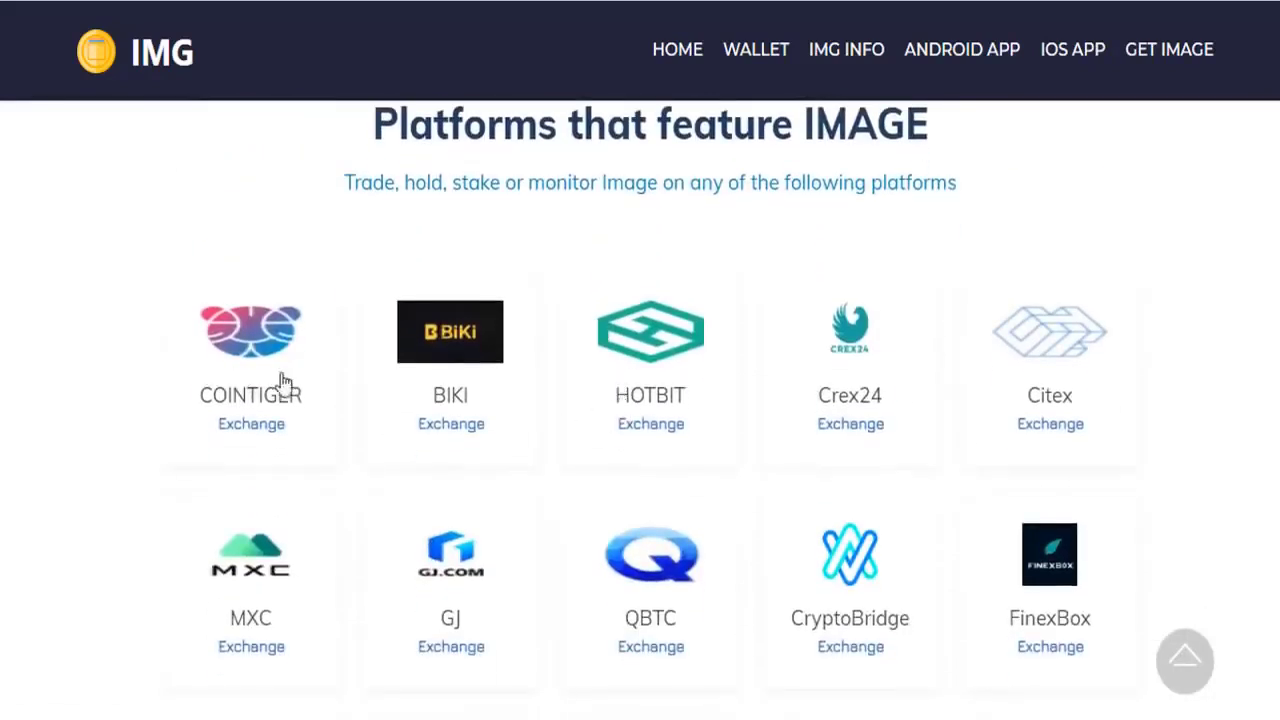
mouse_move(548, 390)
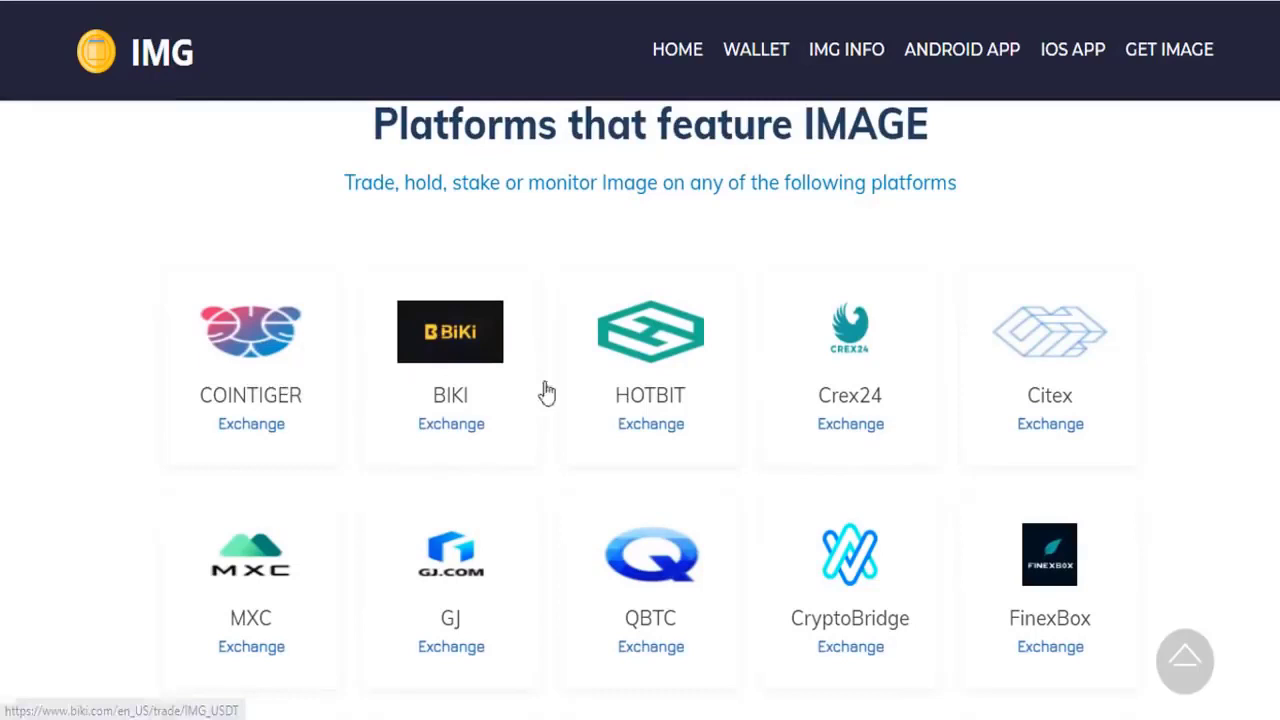
mouse_move(850, 424)
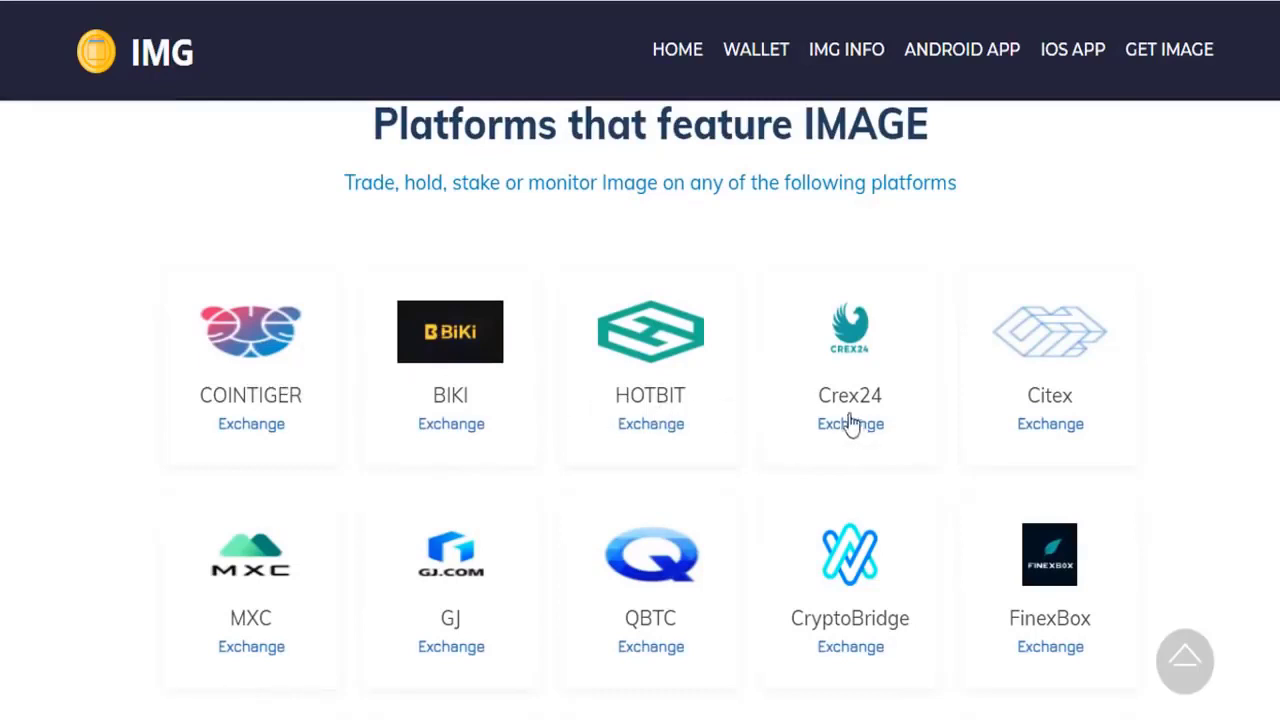
mouse_move(90, 384)
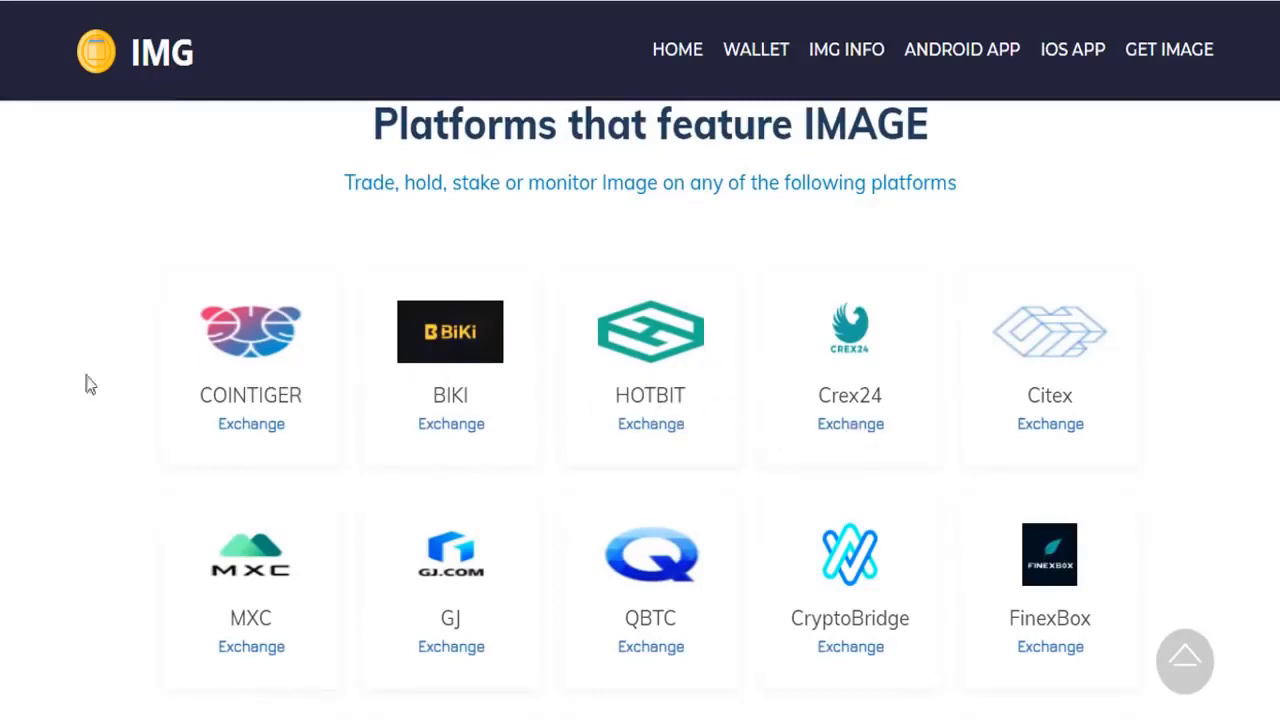
scroll("down", 3)
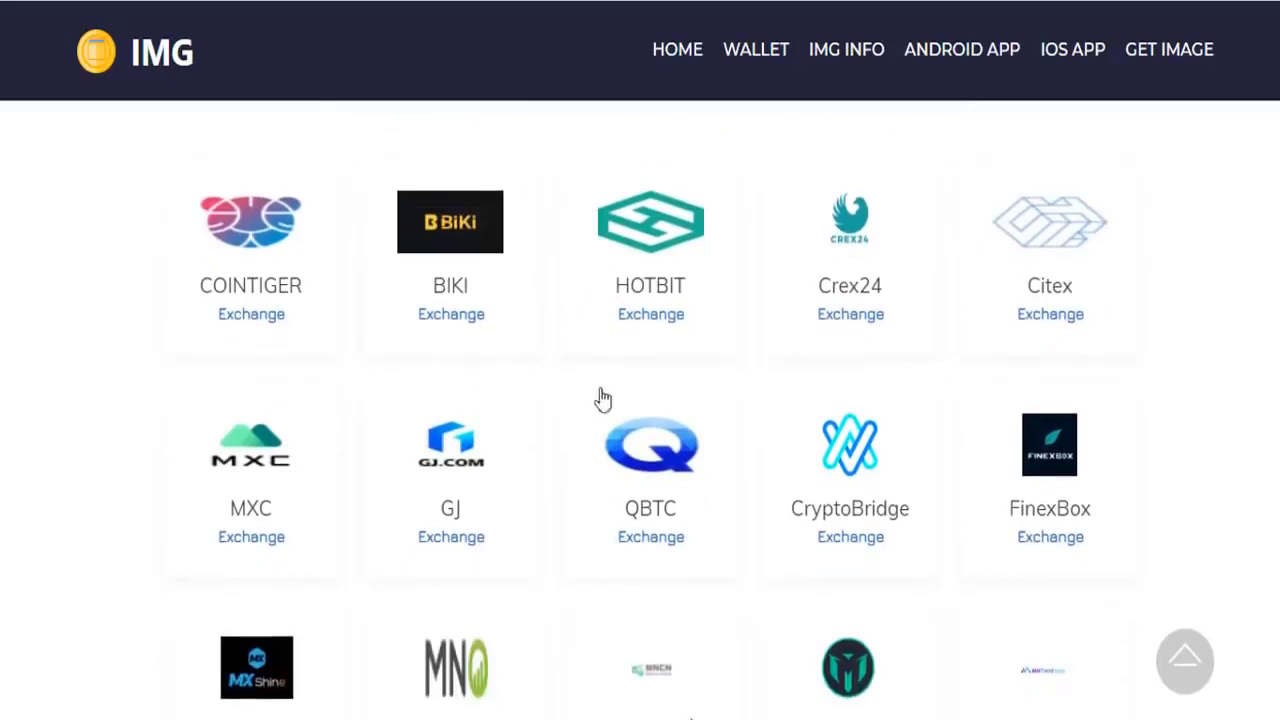
mouse_move(628, 430)
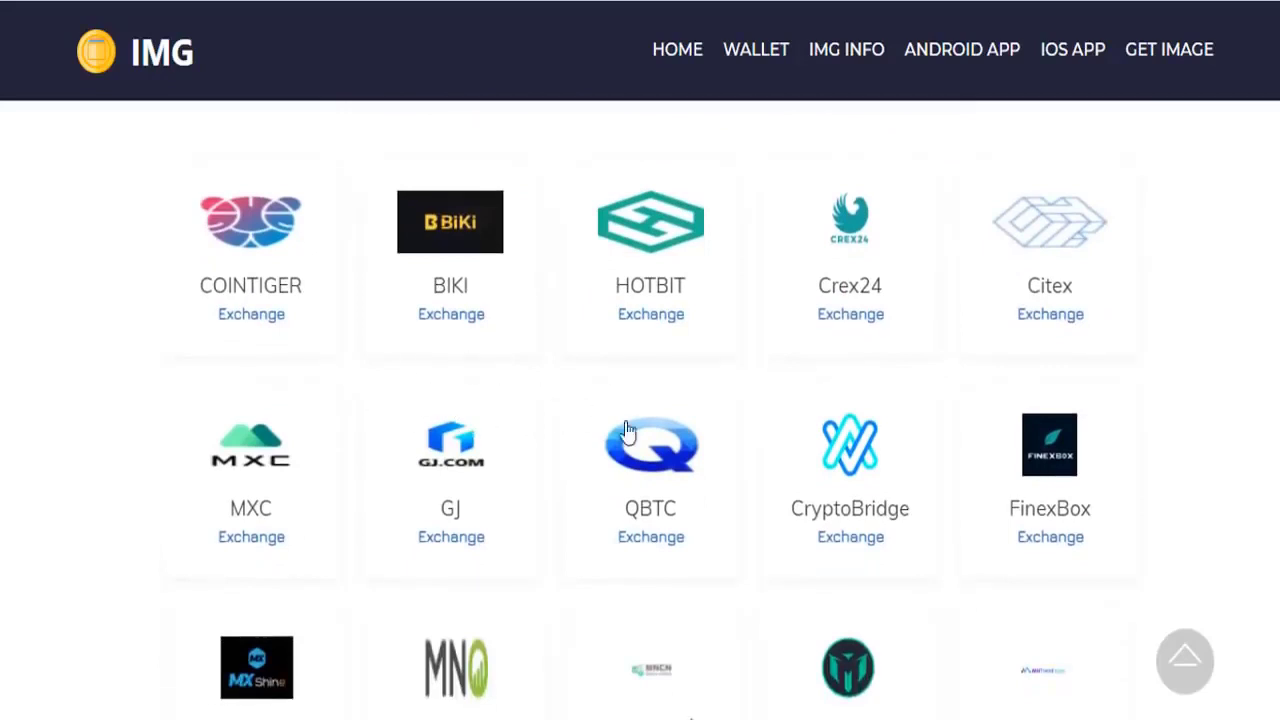
scroll("up", 3)
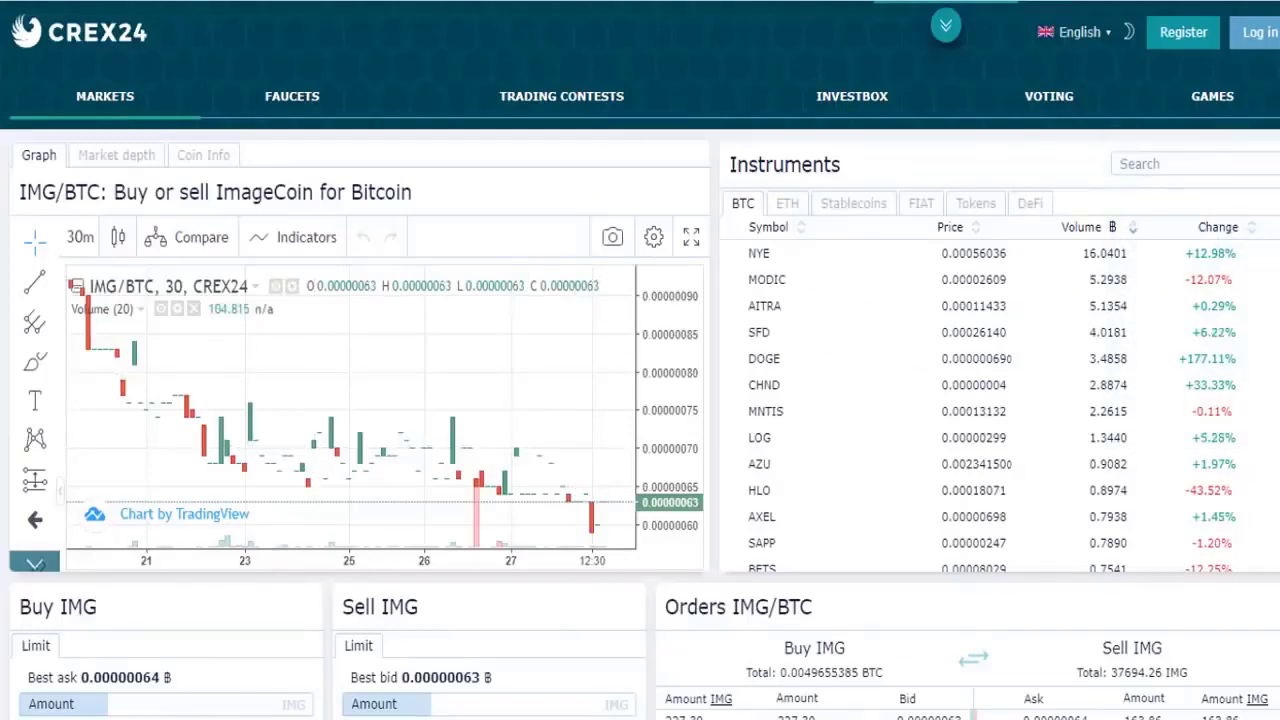
- Scroll Crex24's IMG/BTC page past the chart to the order book and trade history
scroll("down", 3)
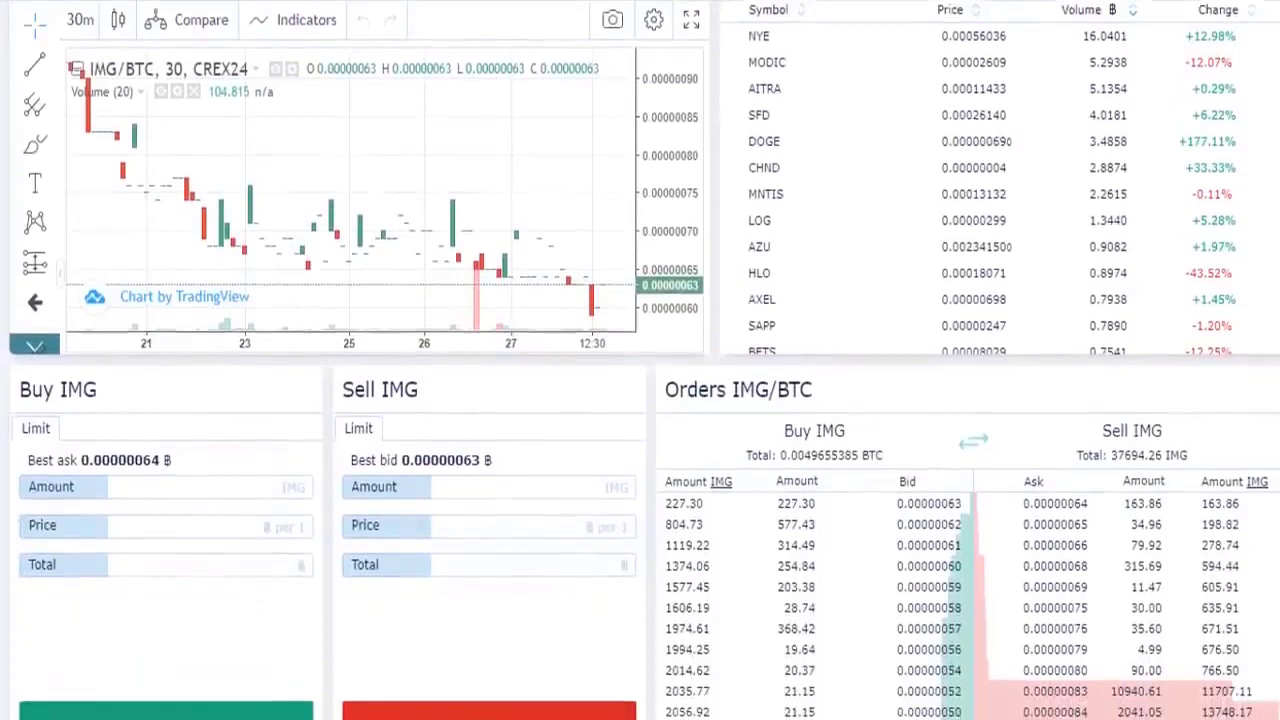
scroll("down", 3)
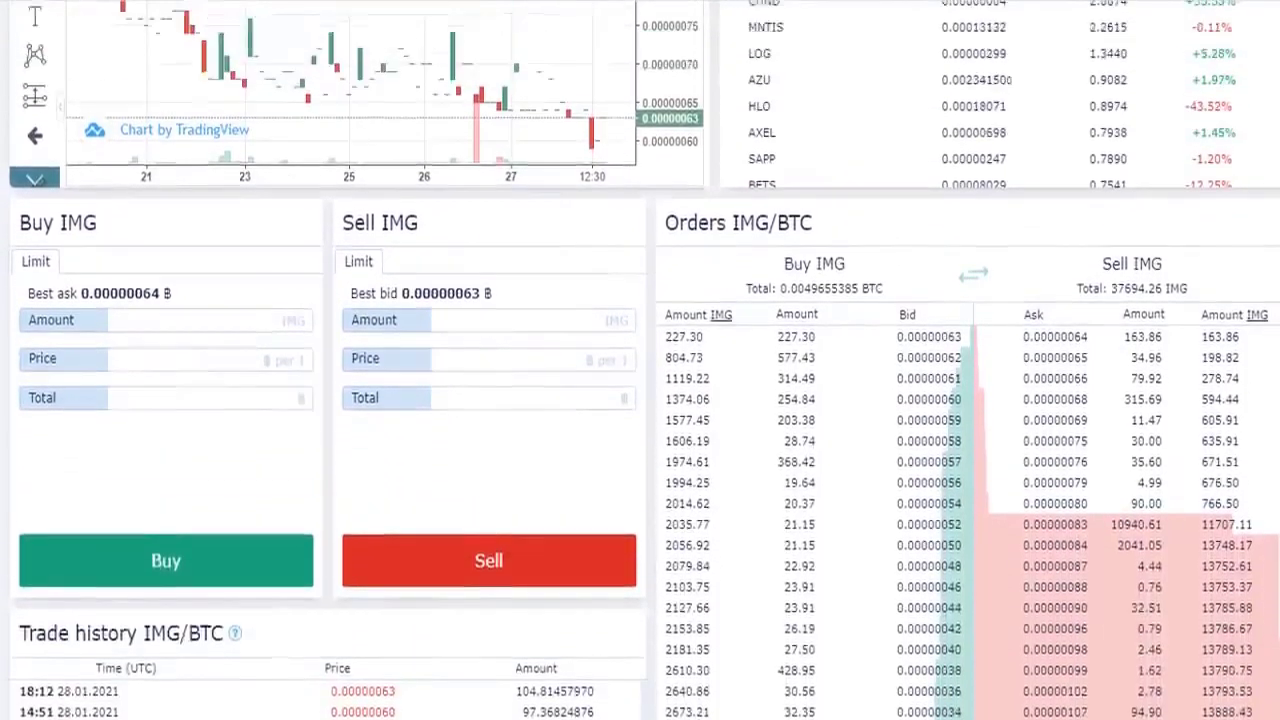
scroll("up", 3)
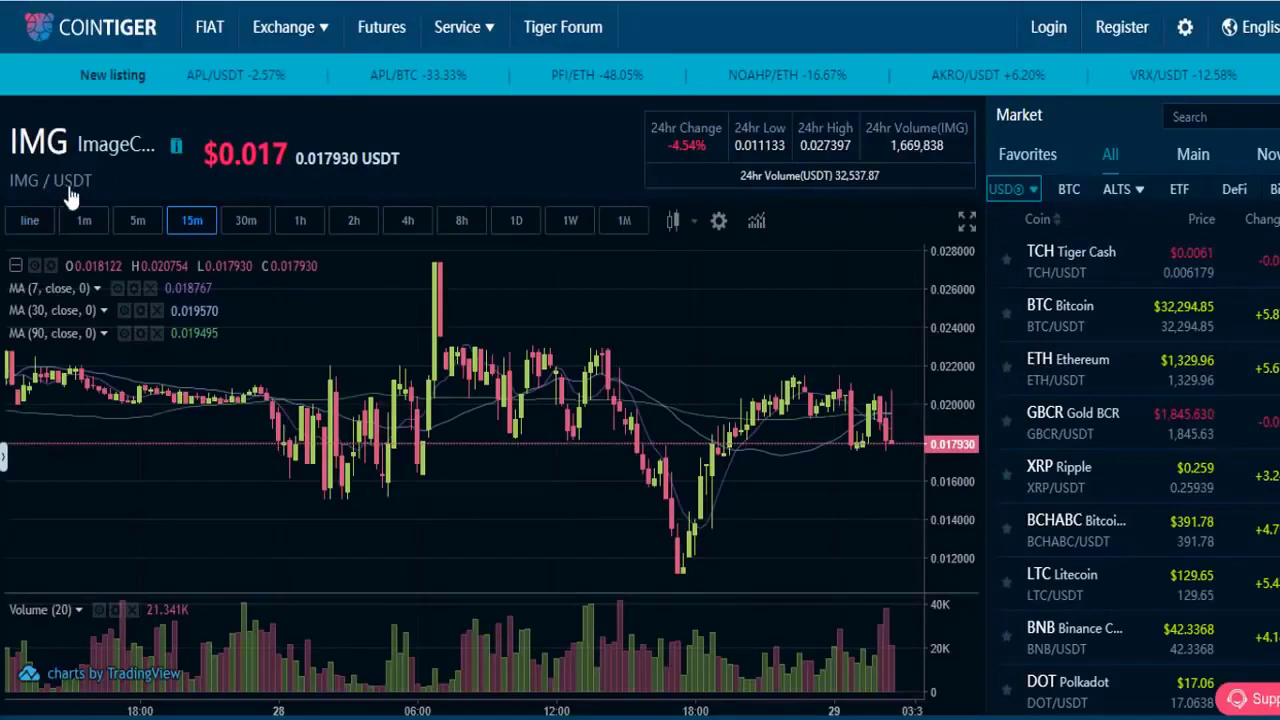
- Scroll CoinTiger's IMG/USDT page to show the current price and candlestick chart
scroll("down", 3)
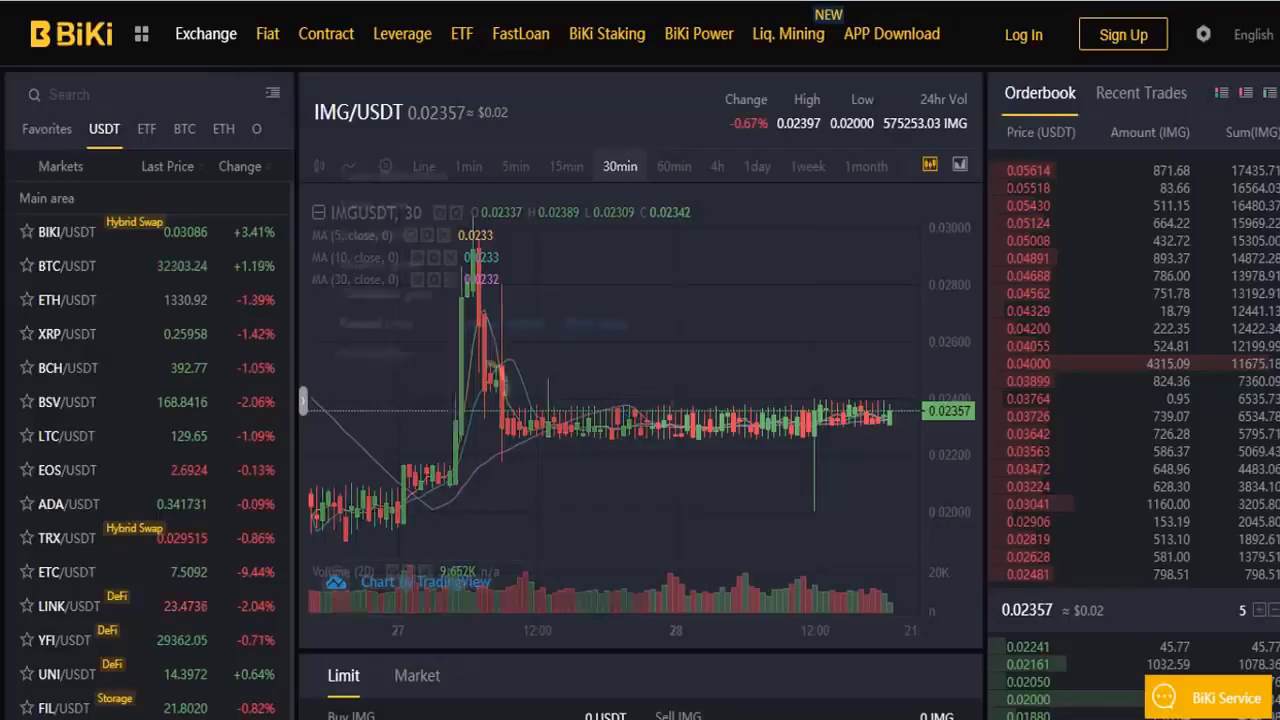
- Scroll BiKi's IMG/USDT page down to the Limit buy/sell panels and footer, then back up
scroll("down", 3)
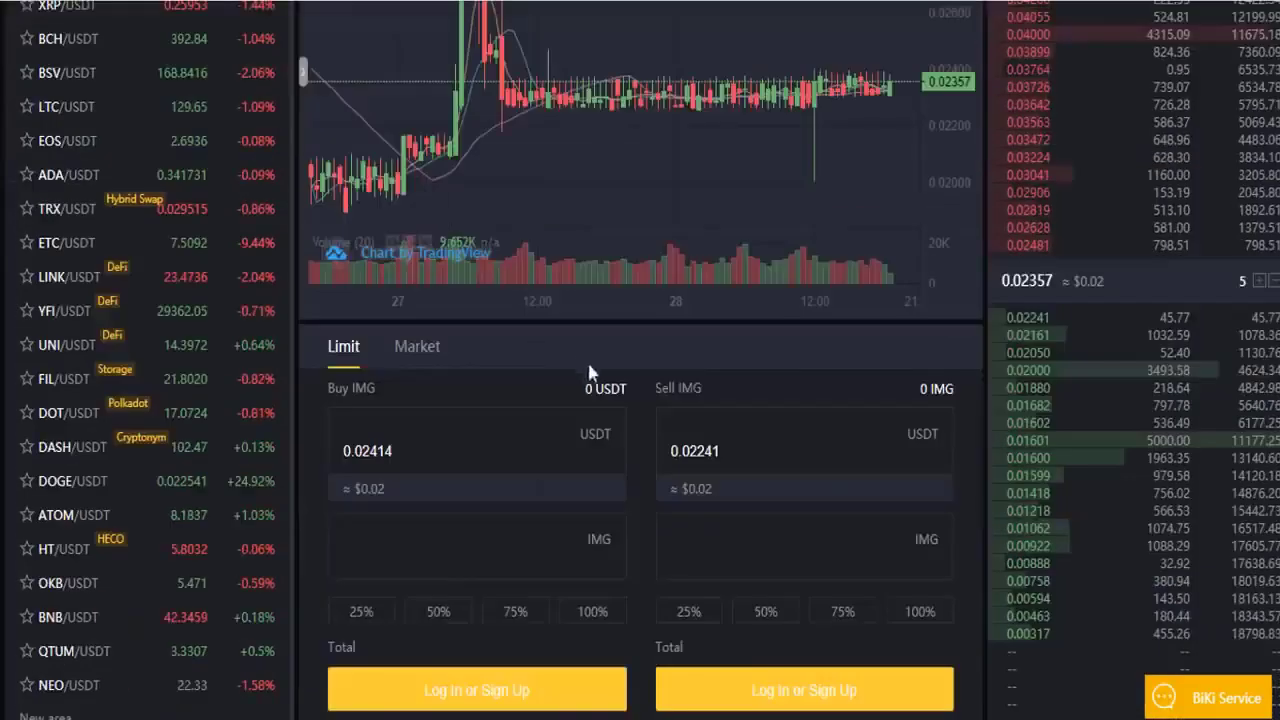
scroll("down", 3)
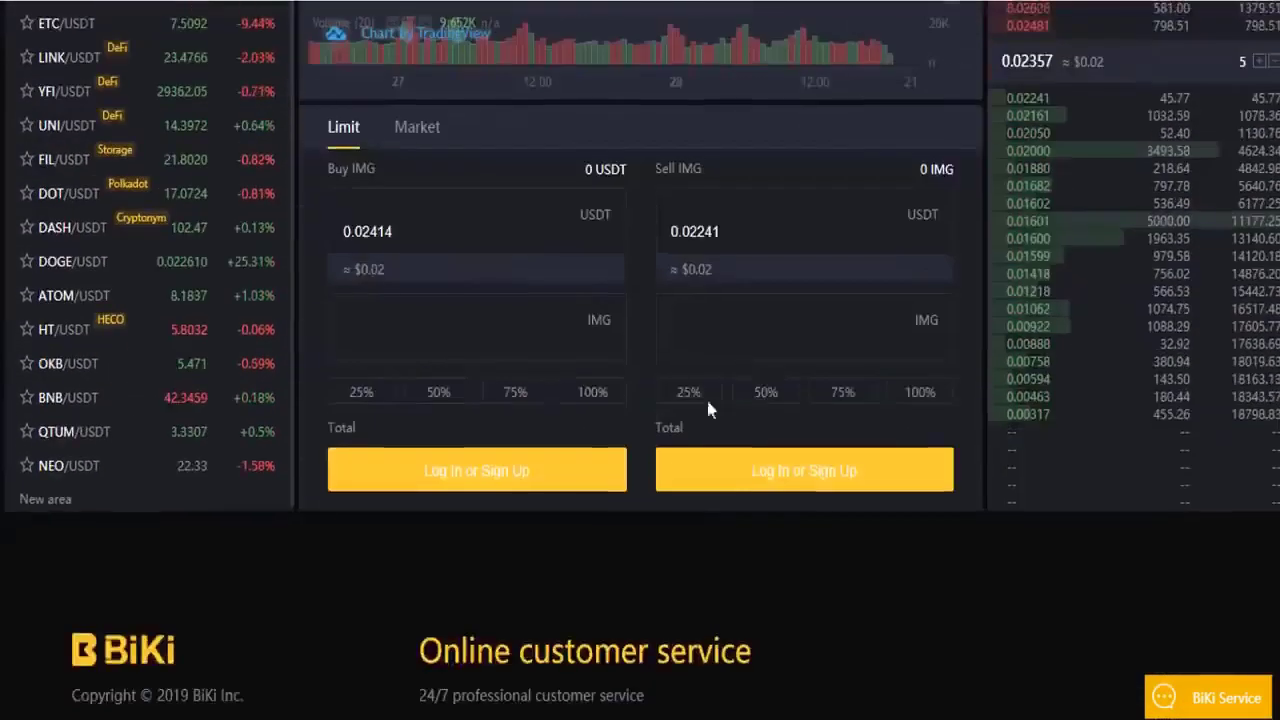
scroll("up", 3)
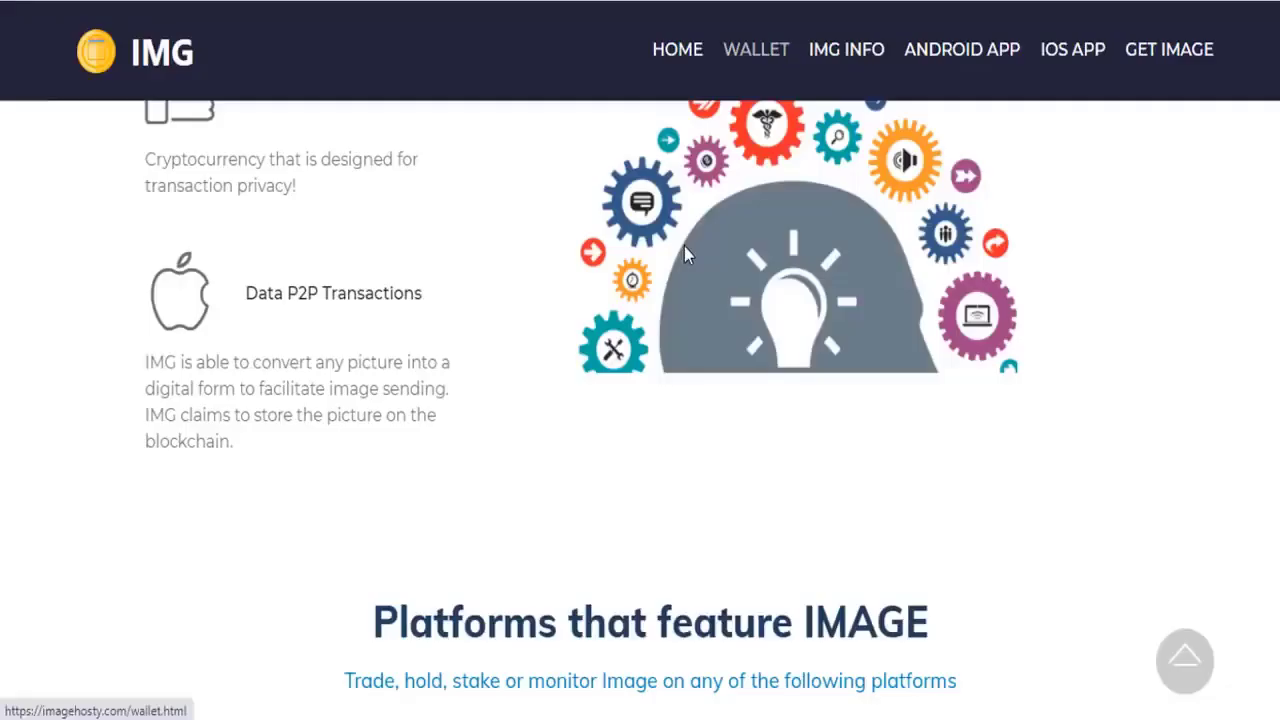
- Scroll back up the ImageCoin site, then head down again through its sections
scroll("up", 3)
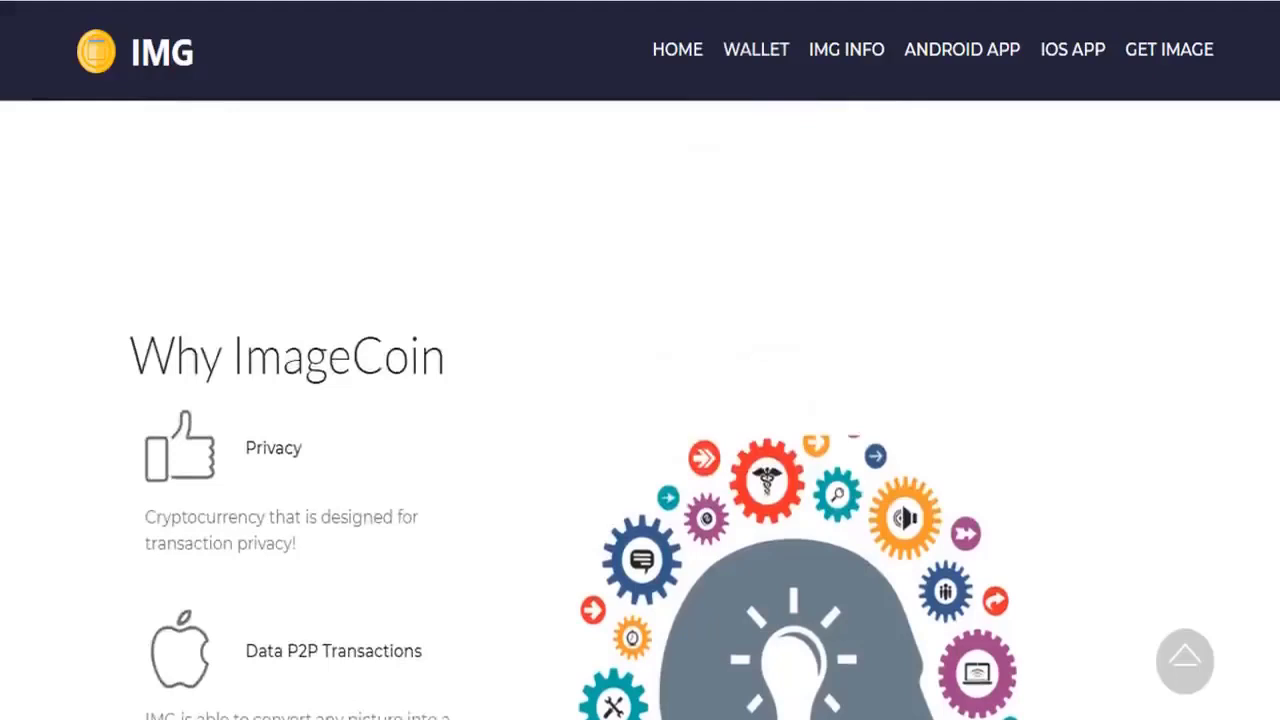
scroll("up", 3)
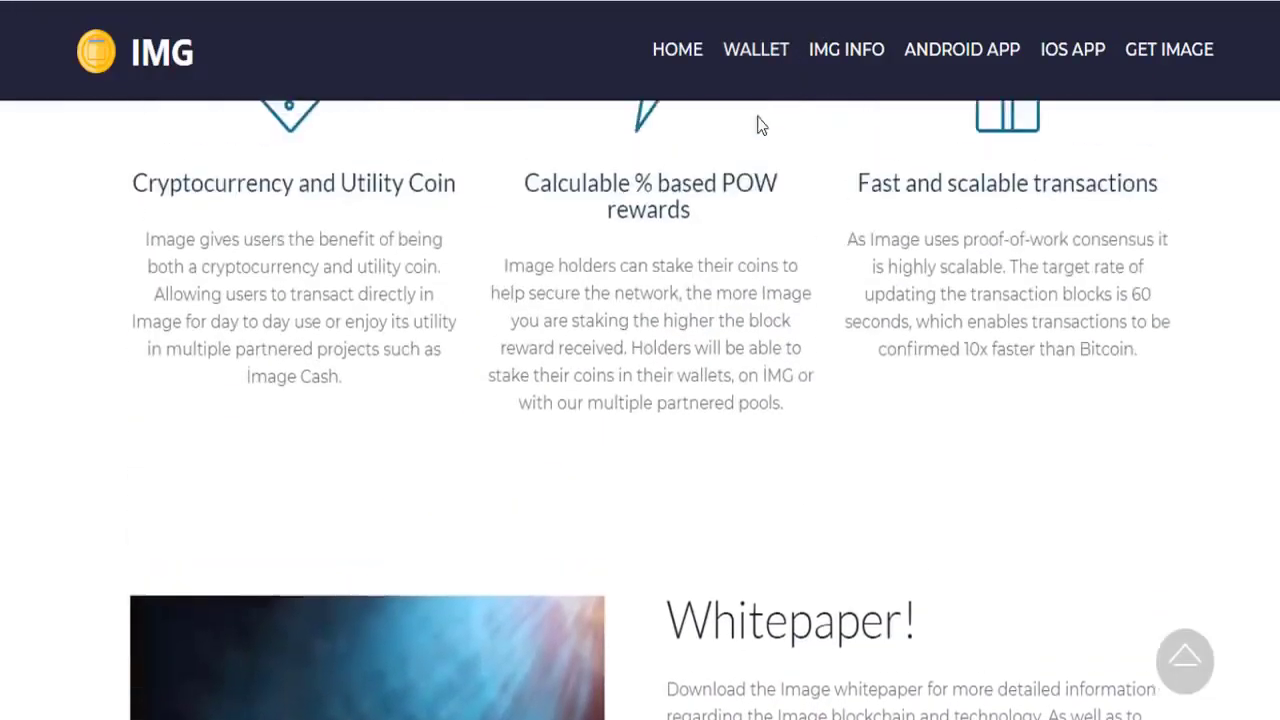
scroll("up", 3)
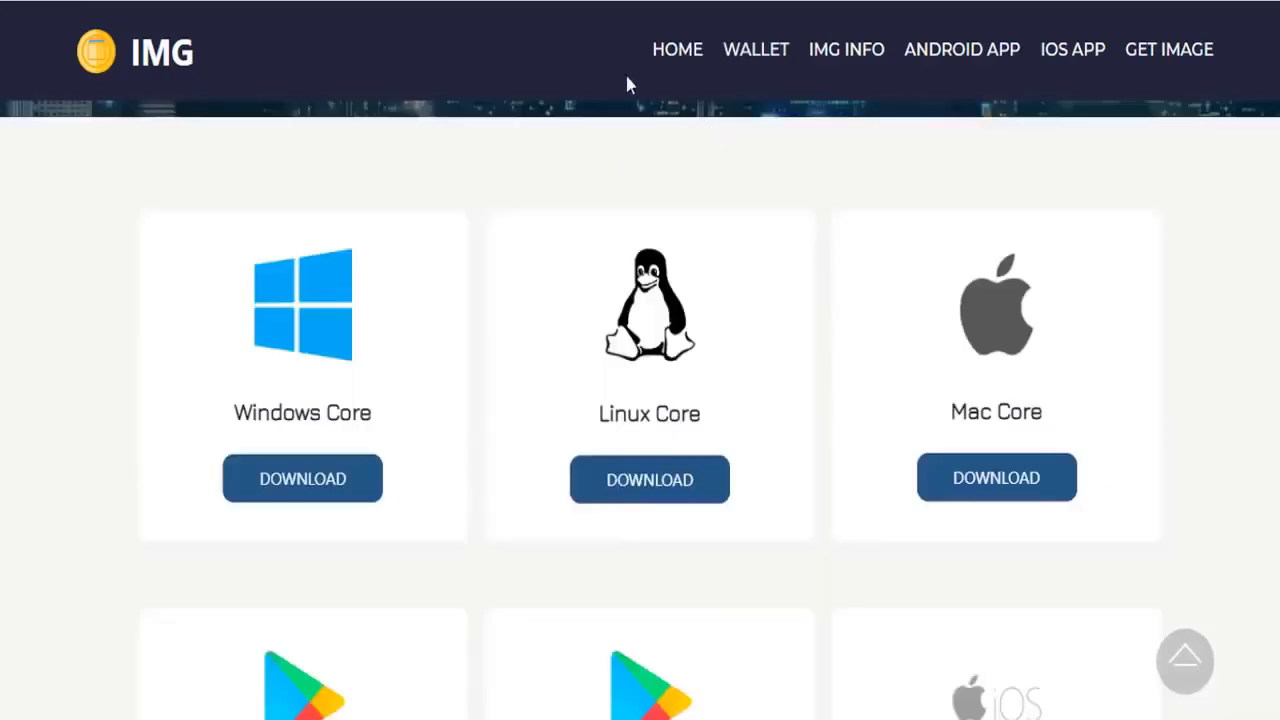
scroll("down", 3)
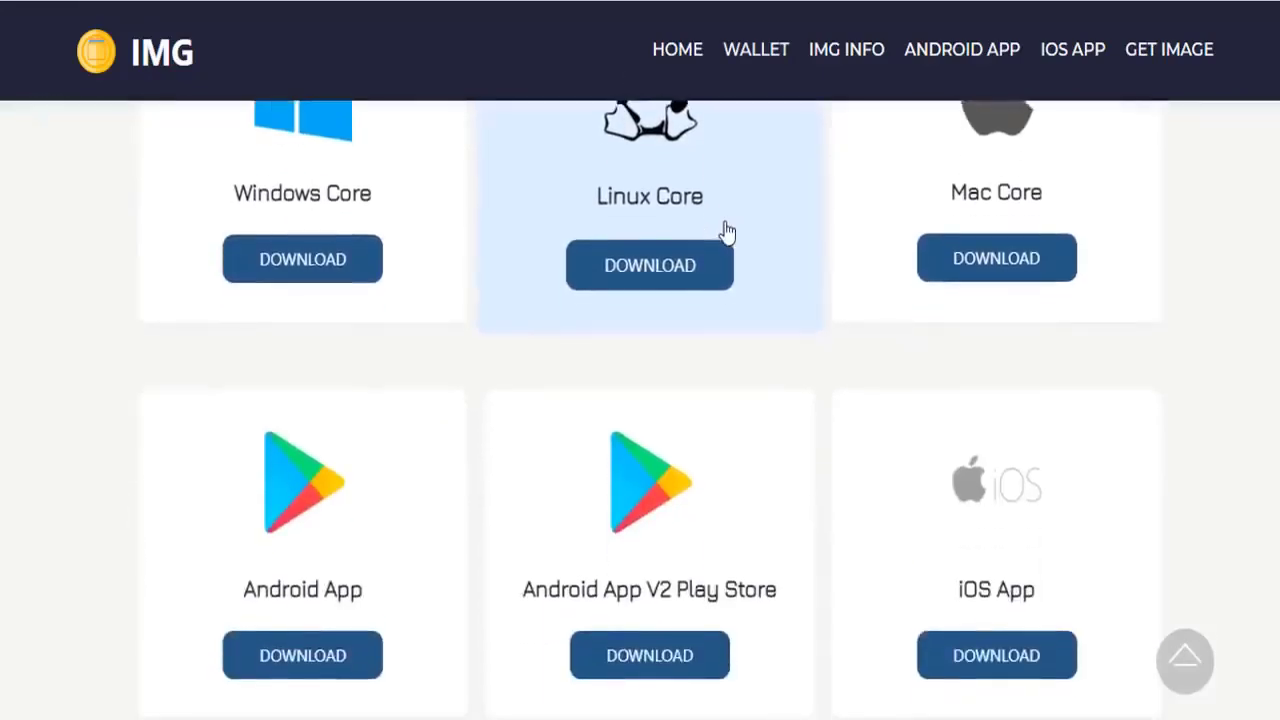
scroll("down", 3)
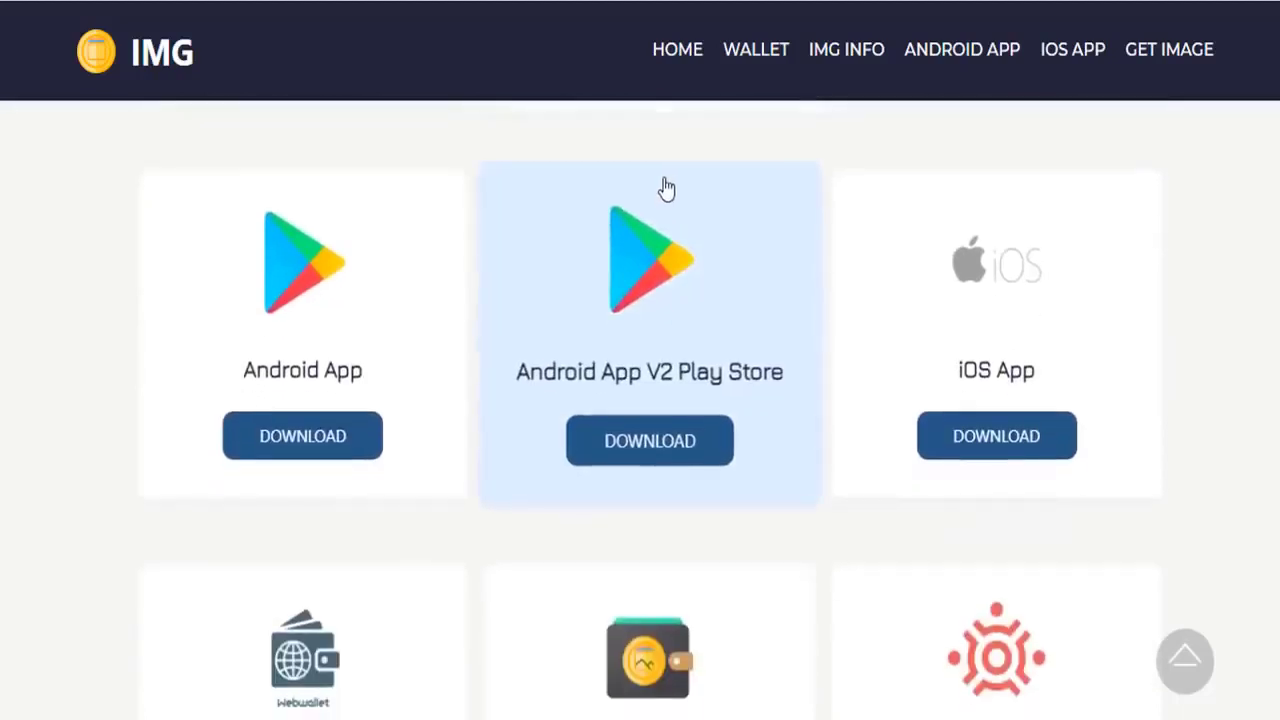
scroll("down", 3)
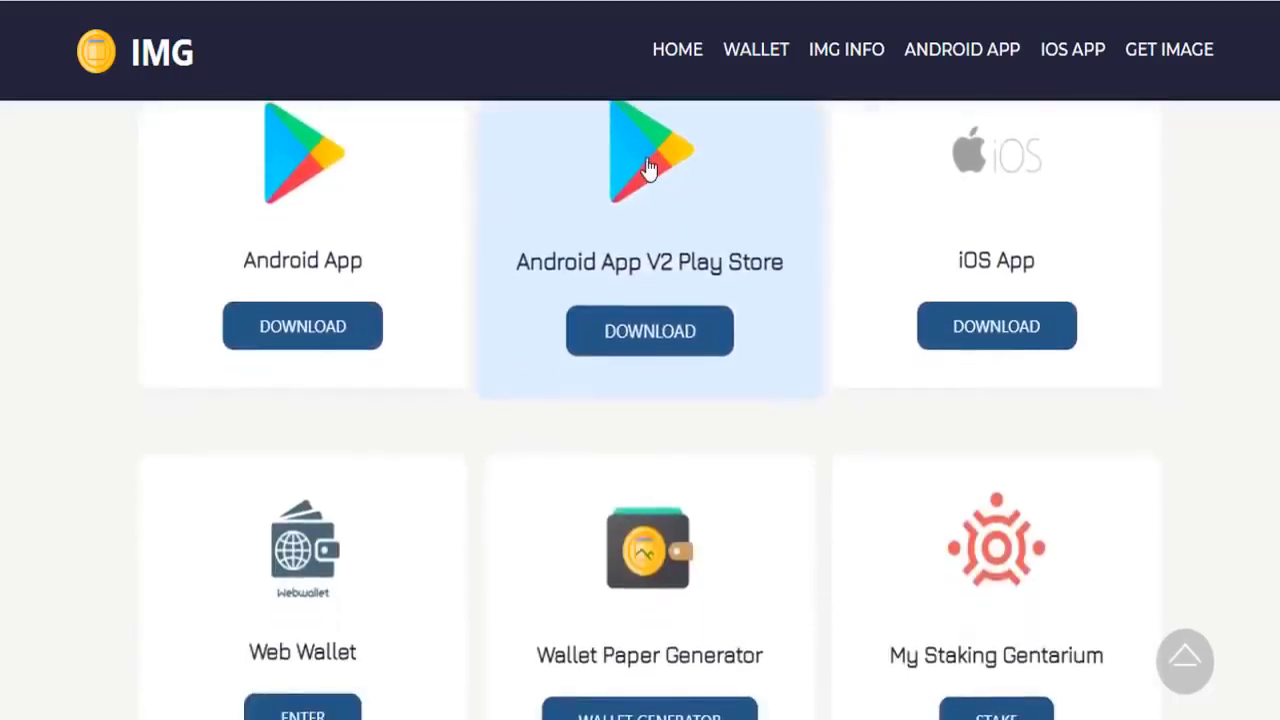
- Reach the Wallet section with Web Wallet, Wallet Paper Generator, My Staking Gentarium and Github cards
scroll("down", 3)
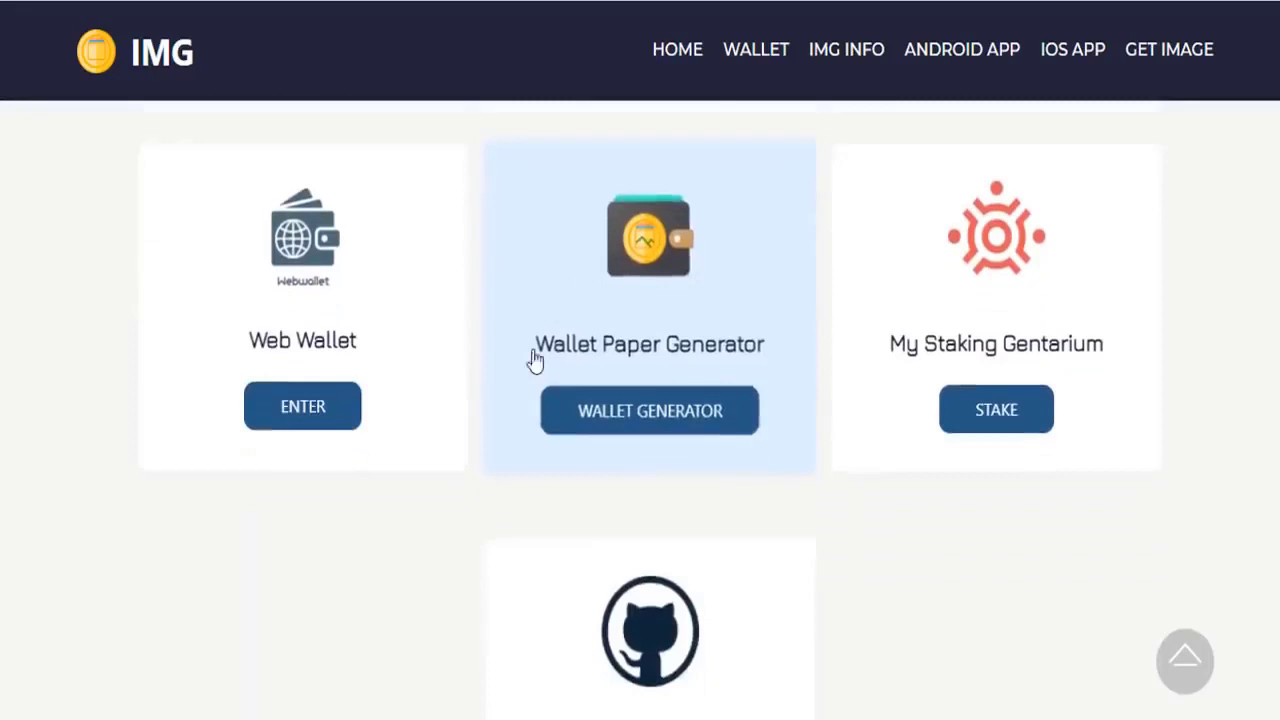
scroll("down", 3)
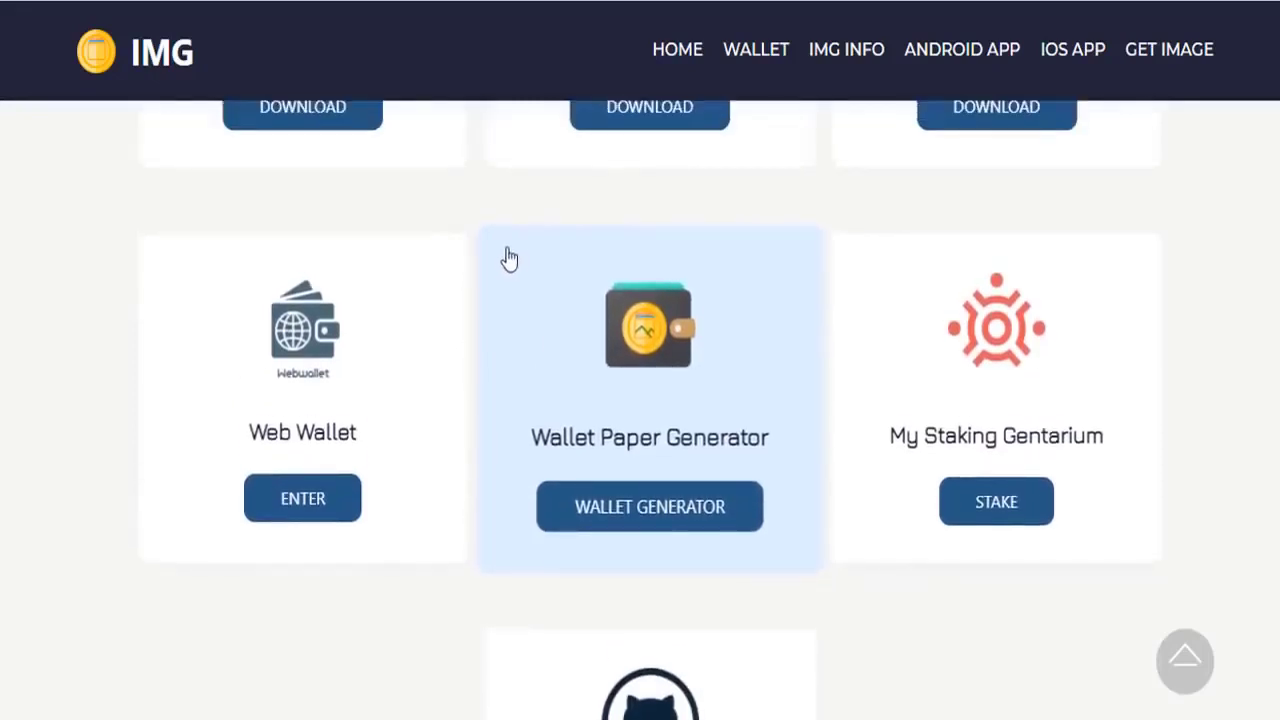
mouse_move(528, 260)
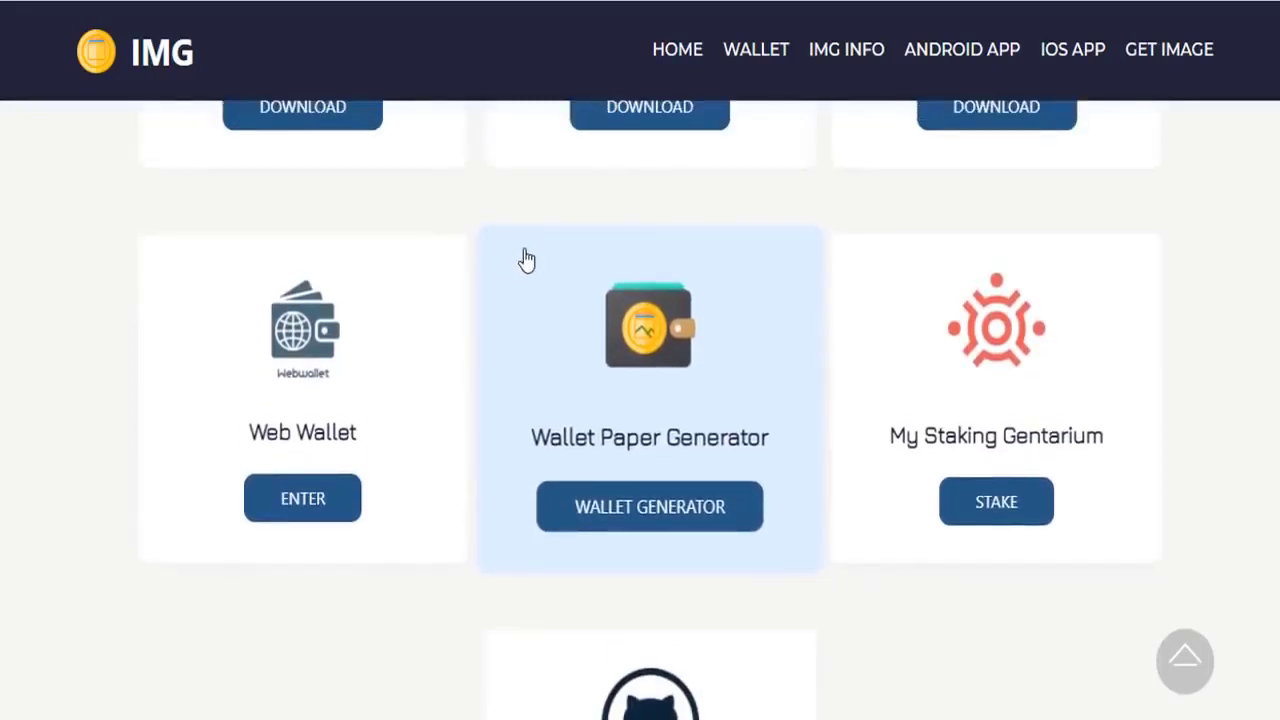
scroll("down", 3)
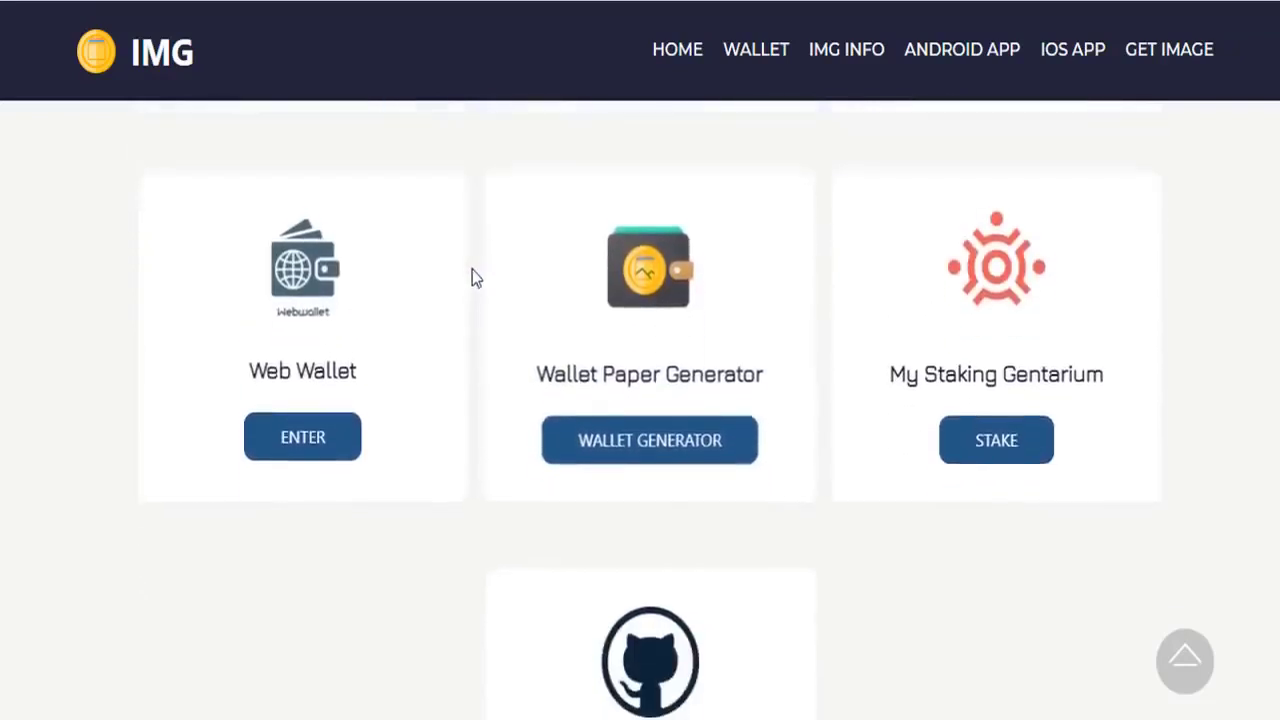
scroll("down", 3)
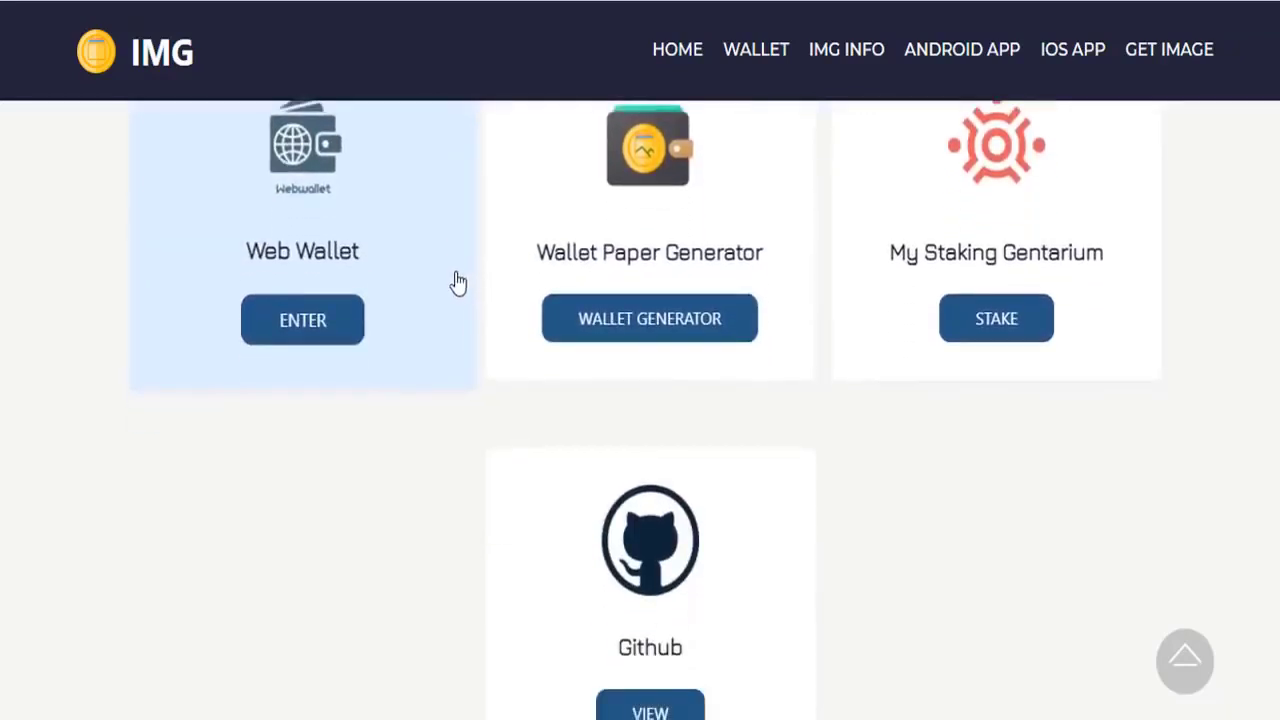
scroll("down", 3)
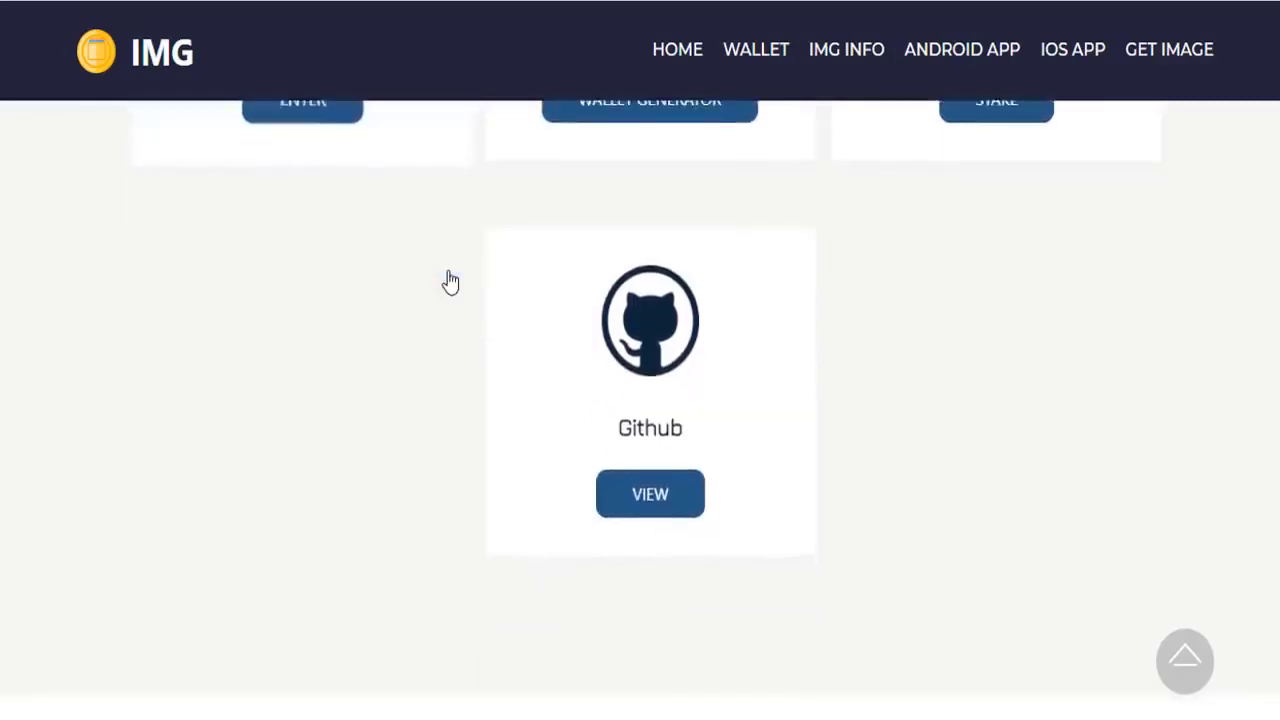
mouse_move(436, 278)
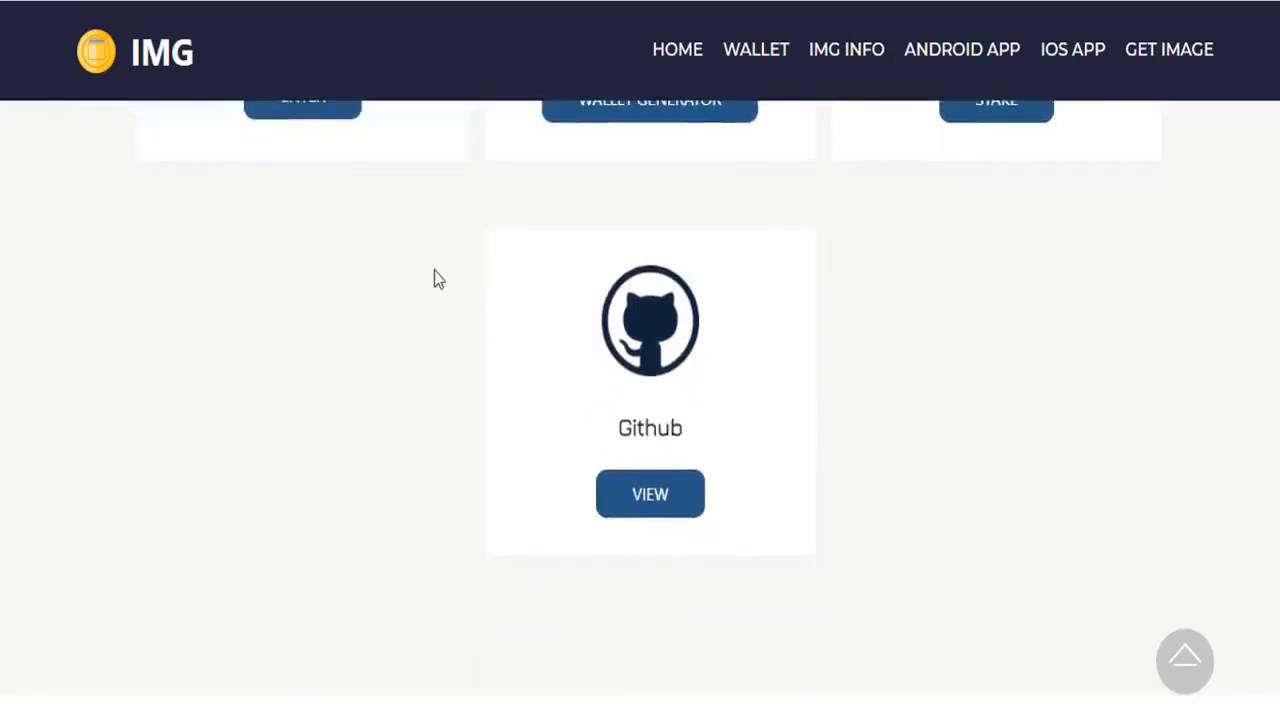
scroll("up", 3)
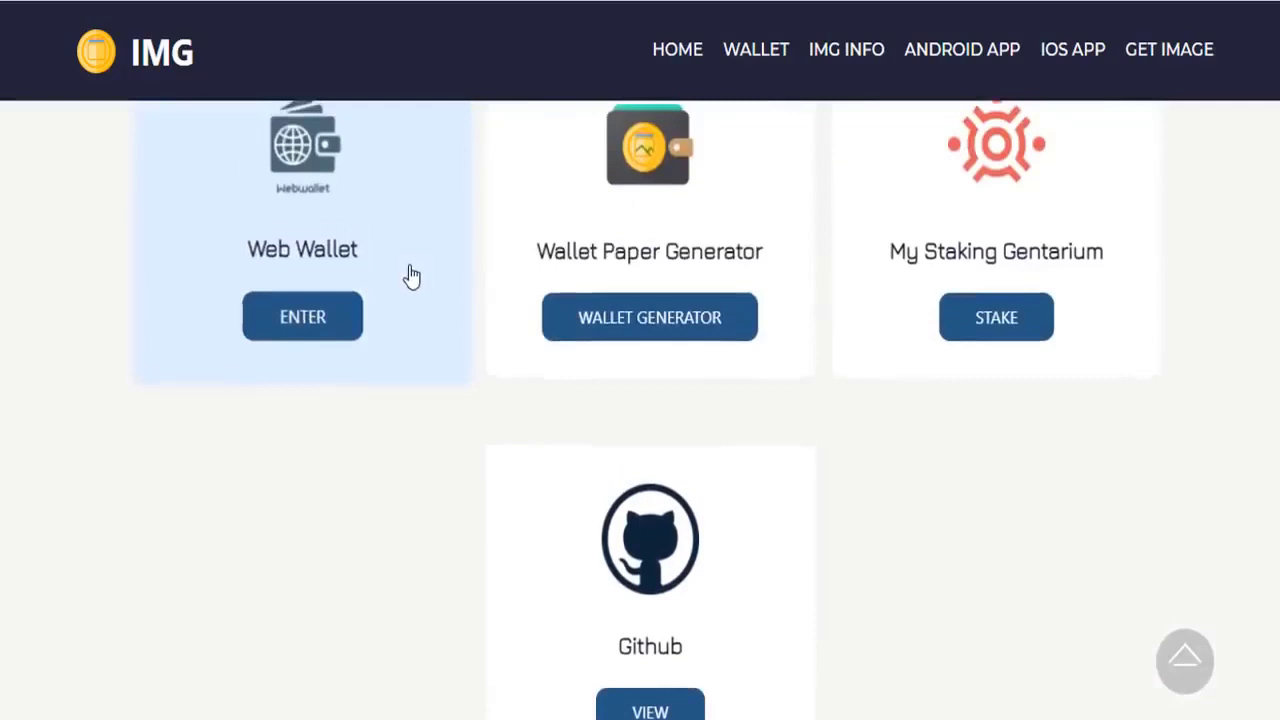
mouse_move(556, 340)
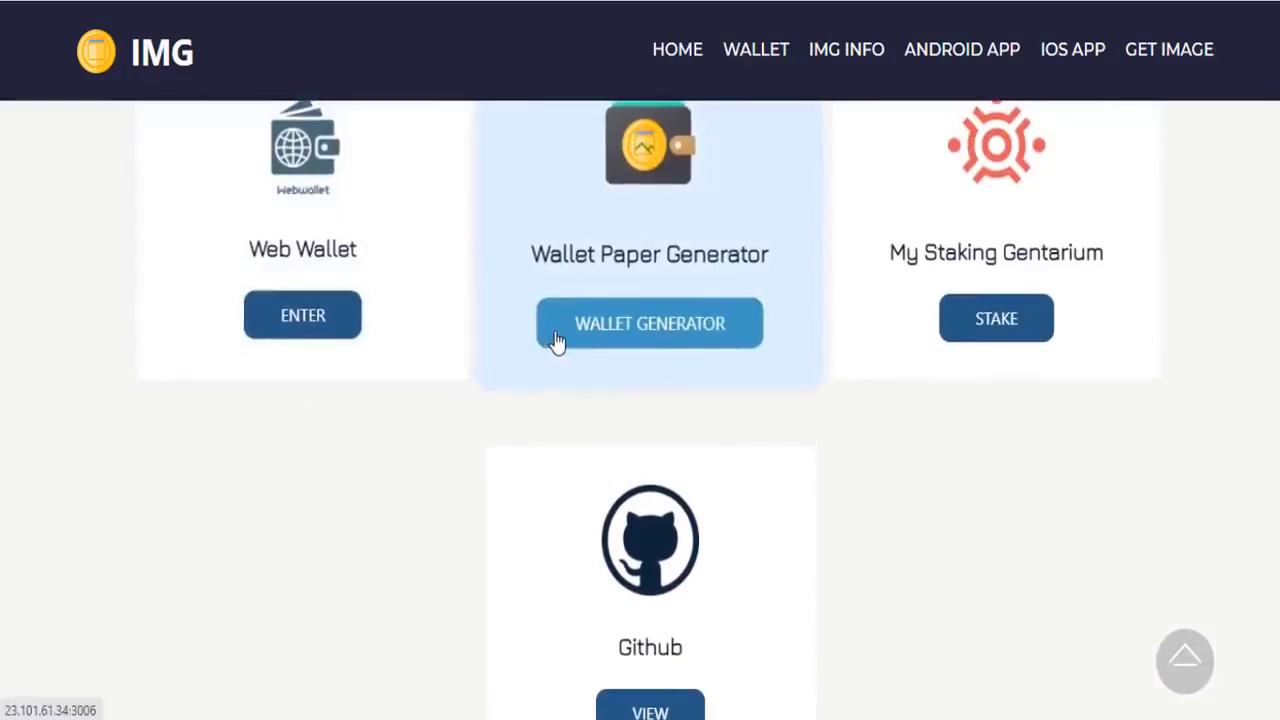
mouse_move(546, 606)
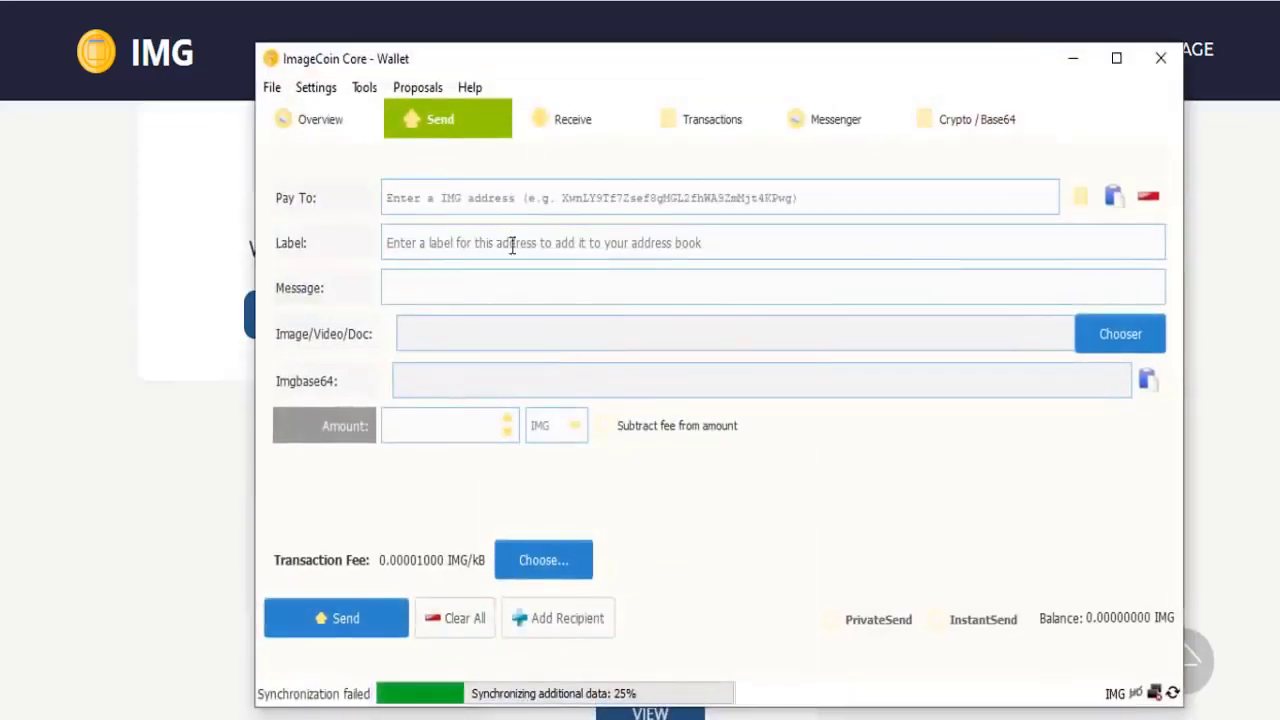
- View the Core wallet's 0.00 IMG balance Overview, then return to the Send form
left_click(320, 120)
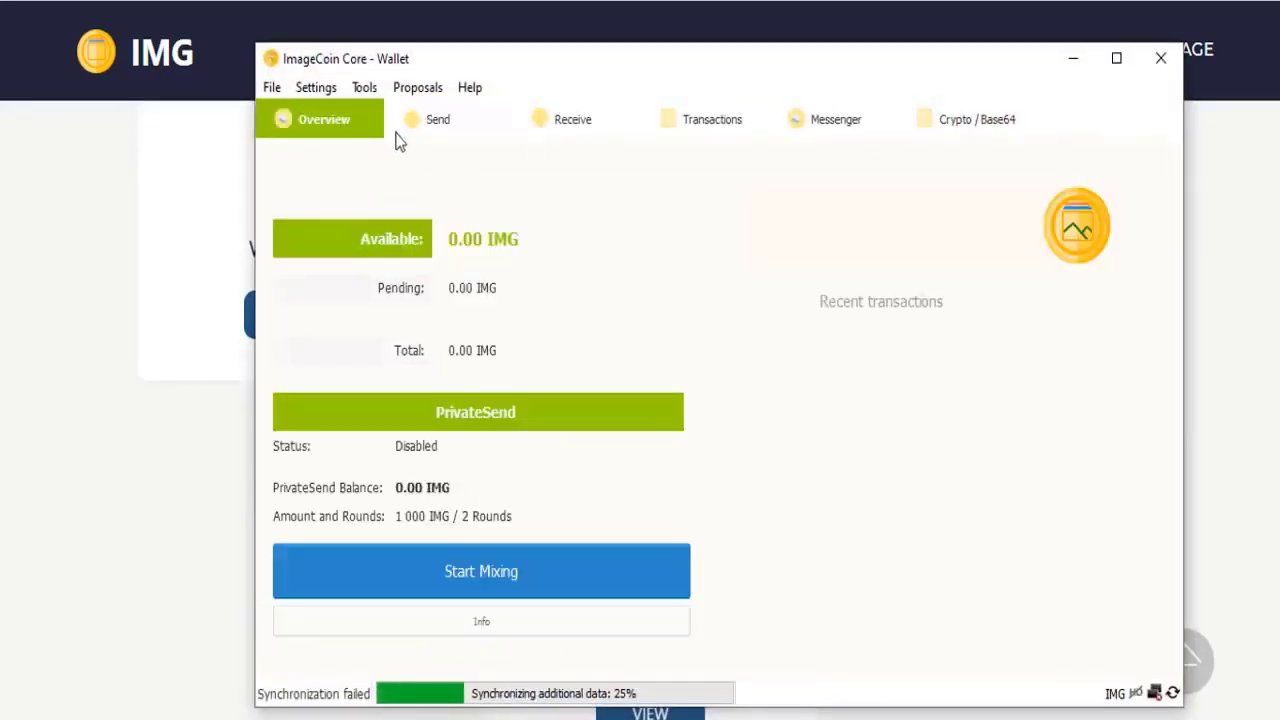
mouse_move(440, 152)
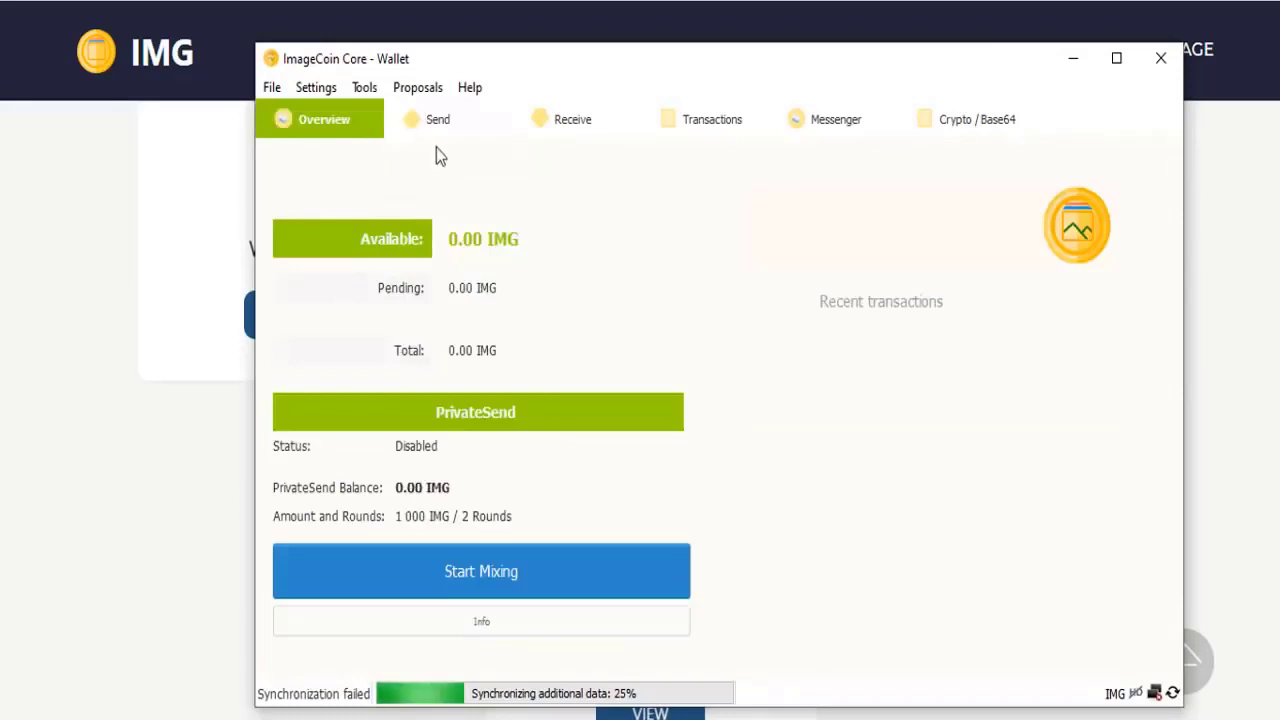
mouse_move(410, 172)
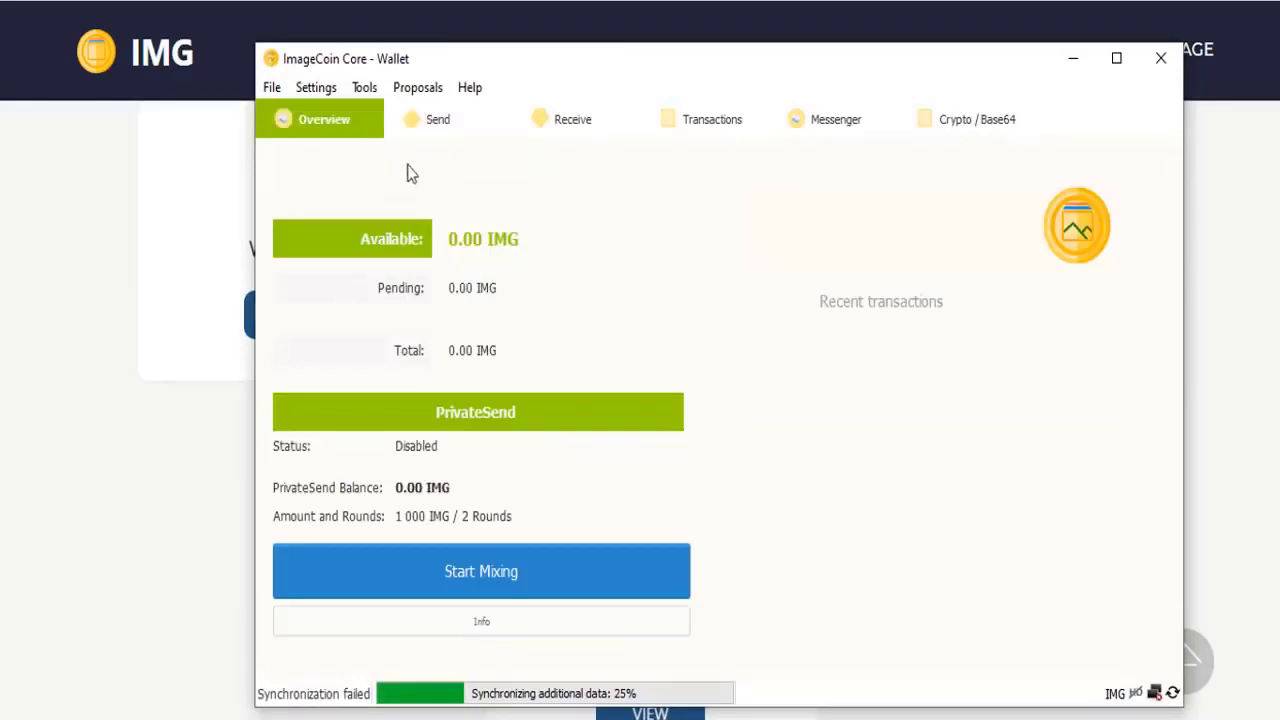
left_click(440, 120)
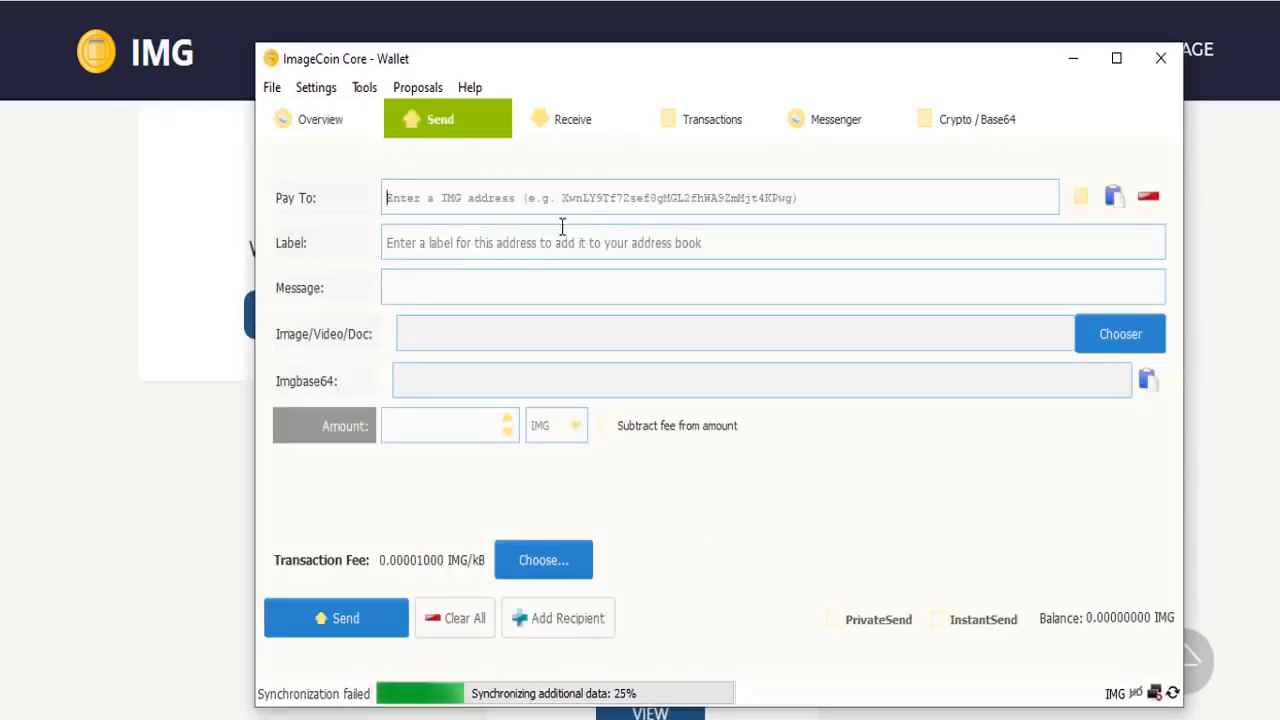
mouse_move(516, 242)
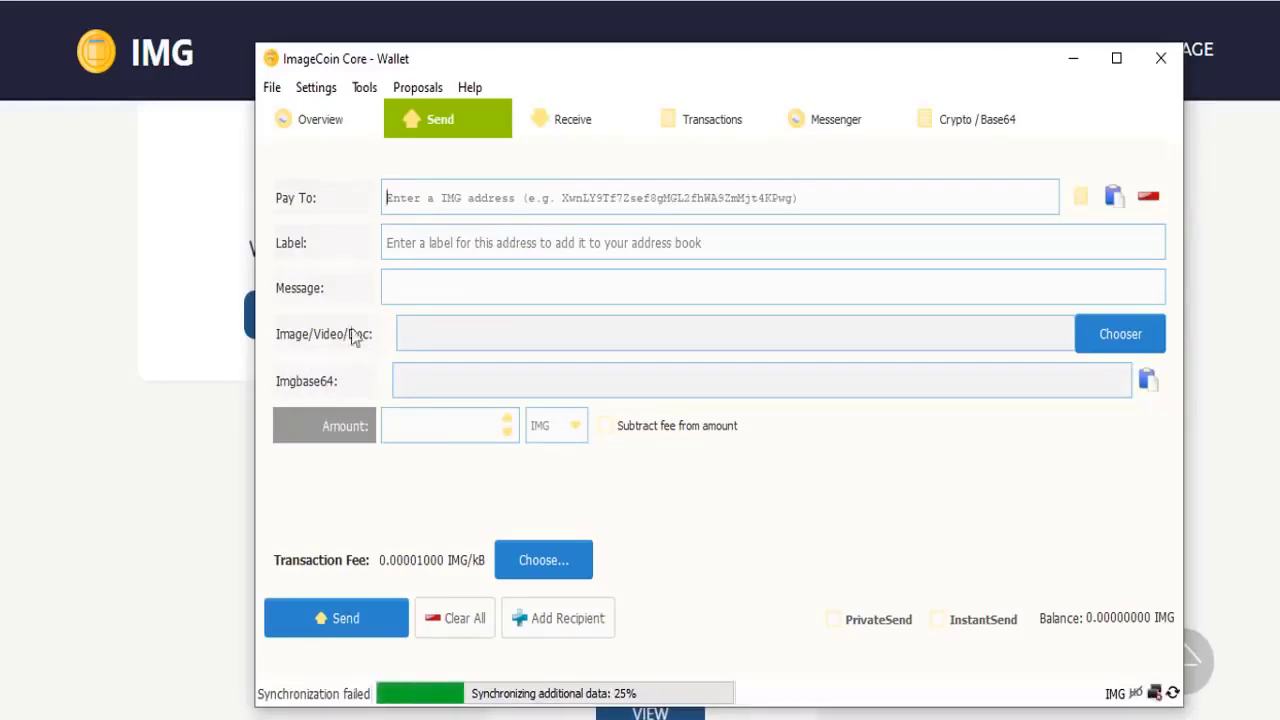
mouse_move(360, 556)
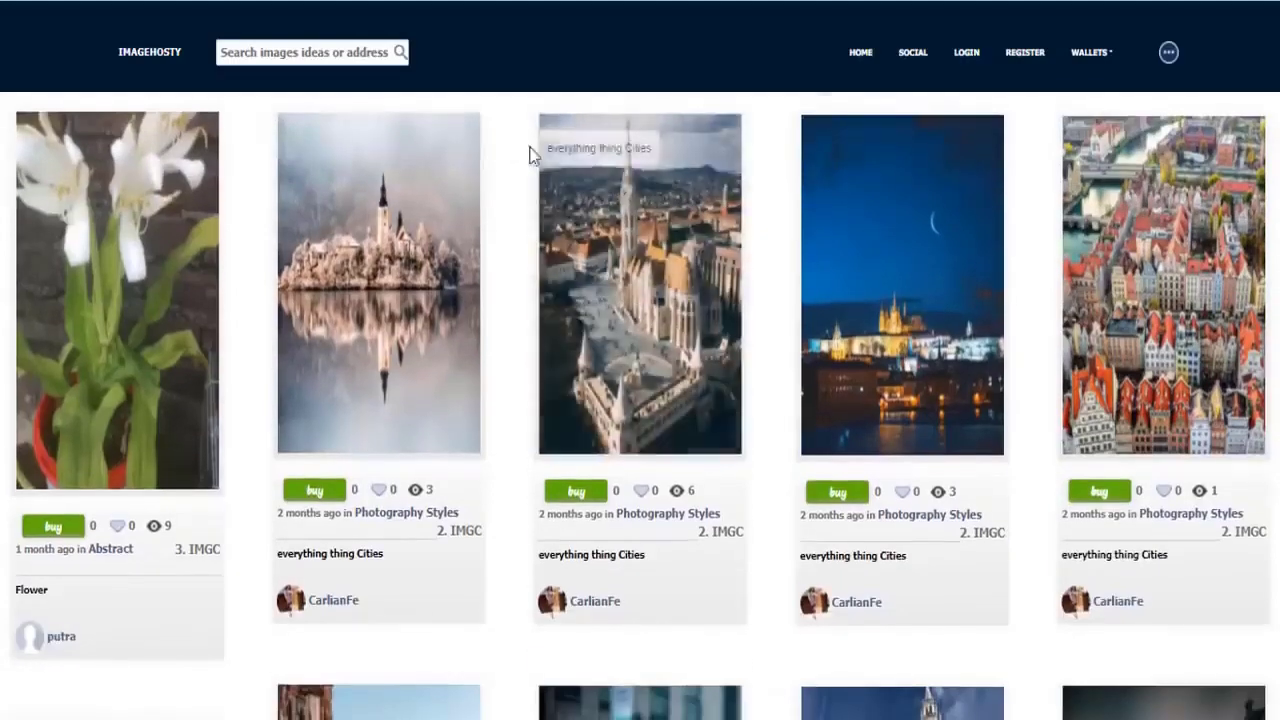
- Scroll through ImageHosty's gallery of city and landscape photos priced in IMG
scroll("down", 3)
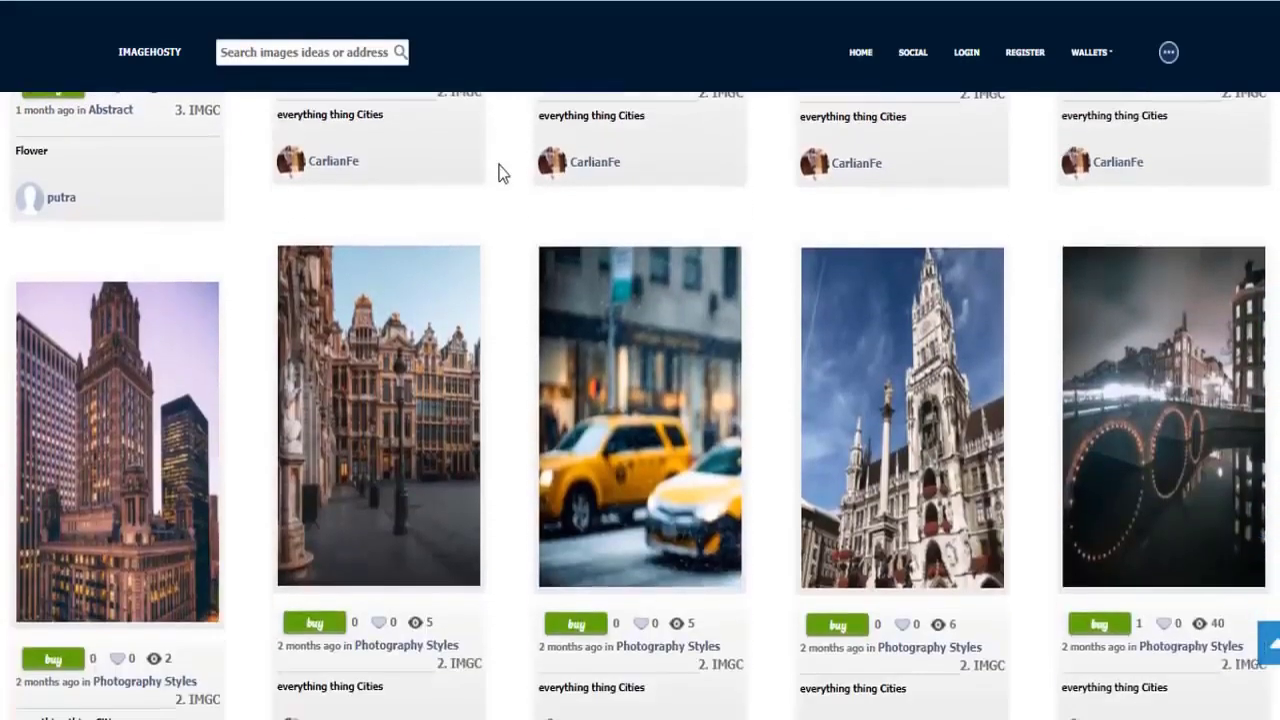
scroll("down", 3)
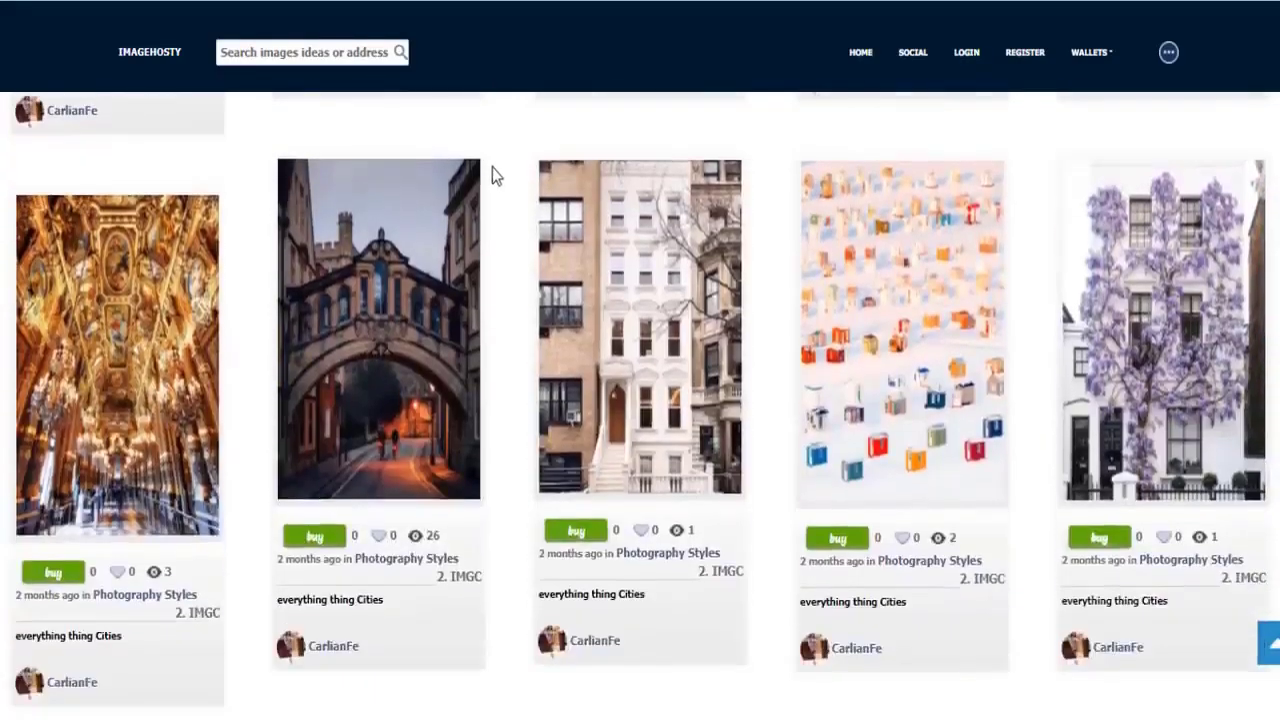
scroll("down", 3)
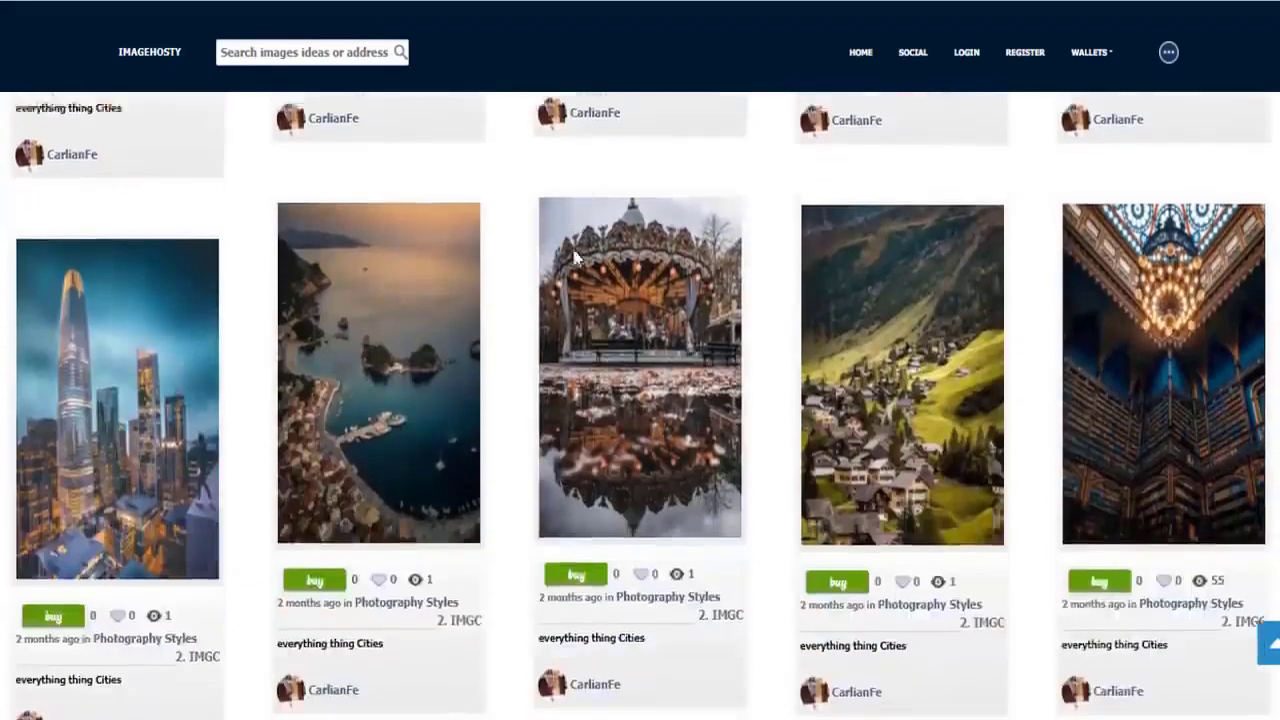
scroll("down", 3)
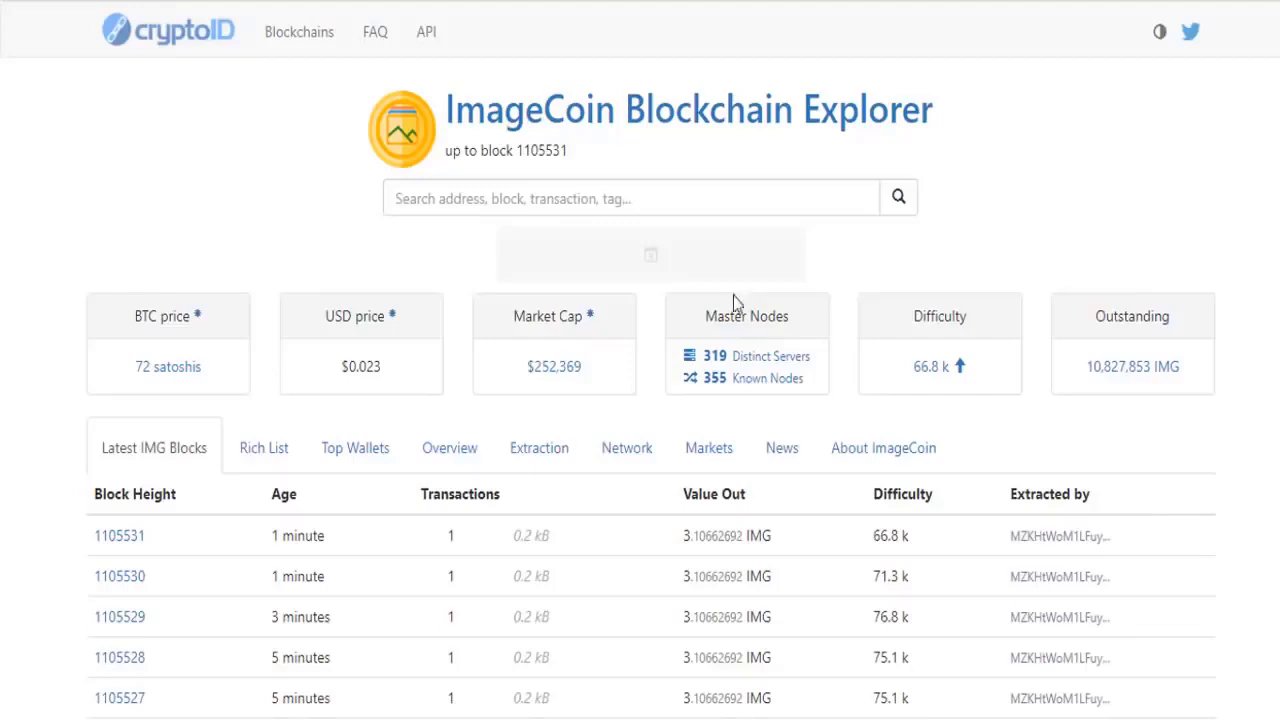
- Scroll the cryptoID explorer past price, market cap and masternode figures through the Latest IMG Blocks table
scroll("down", 3)
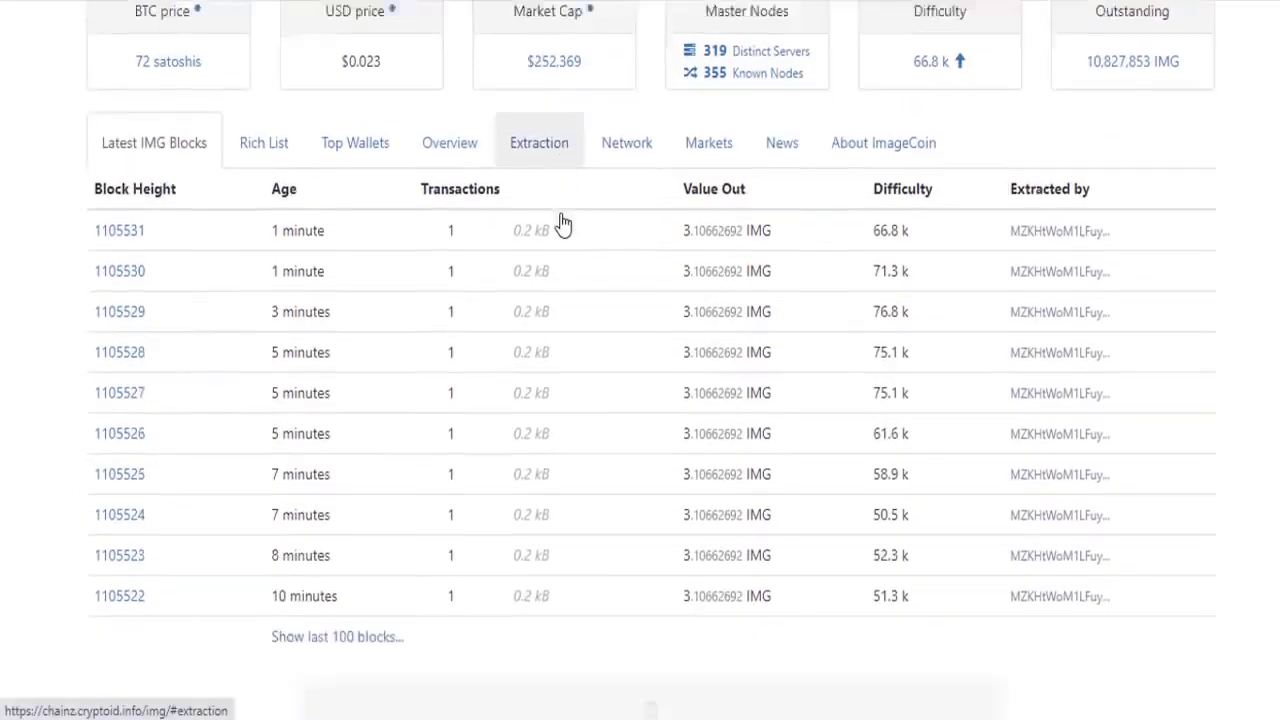
scroll("down", 3)
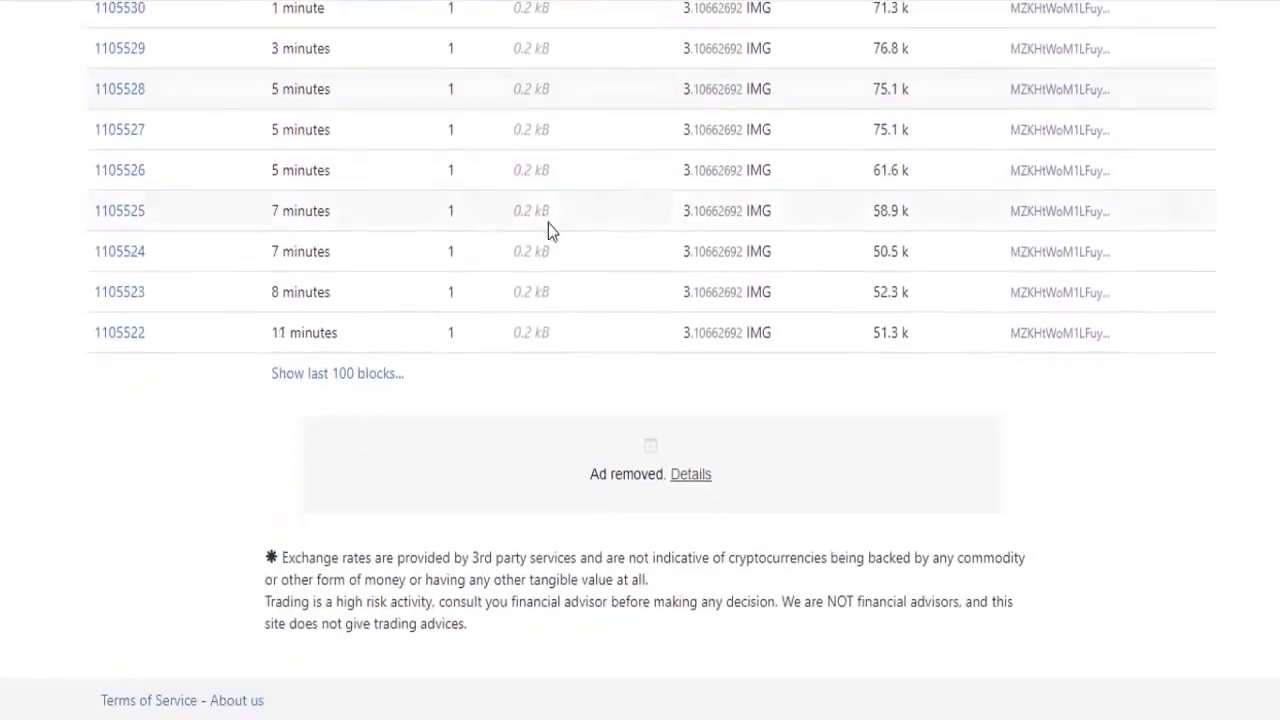
scroll("up", 3)
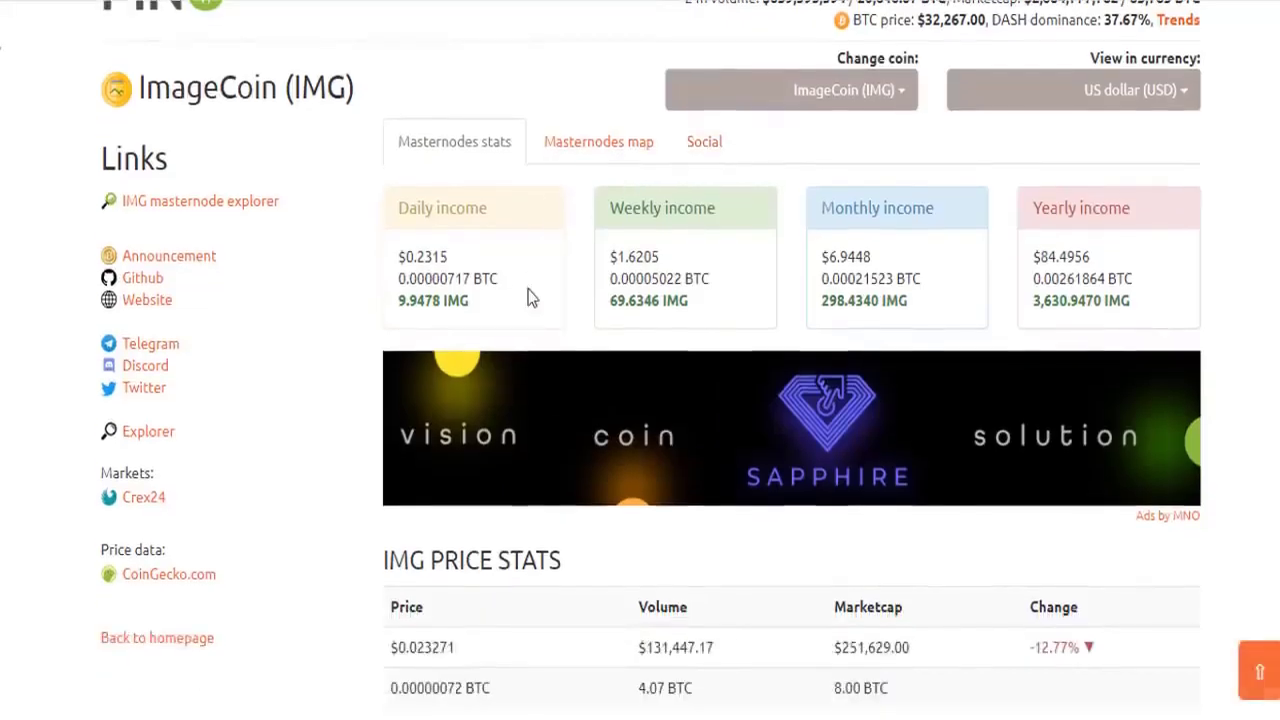
- Scroll the MNO ImageCoin page through masternode income, IMG Price Stats, Masternode Stats and the IMG price chart
scroll("down", 3)
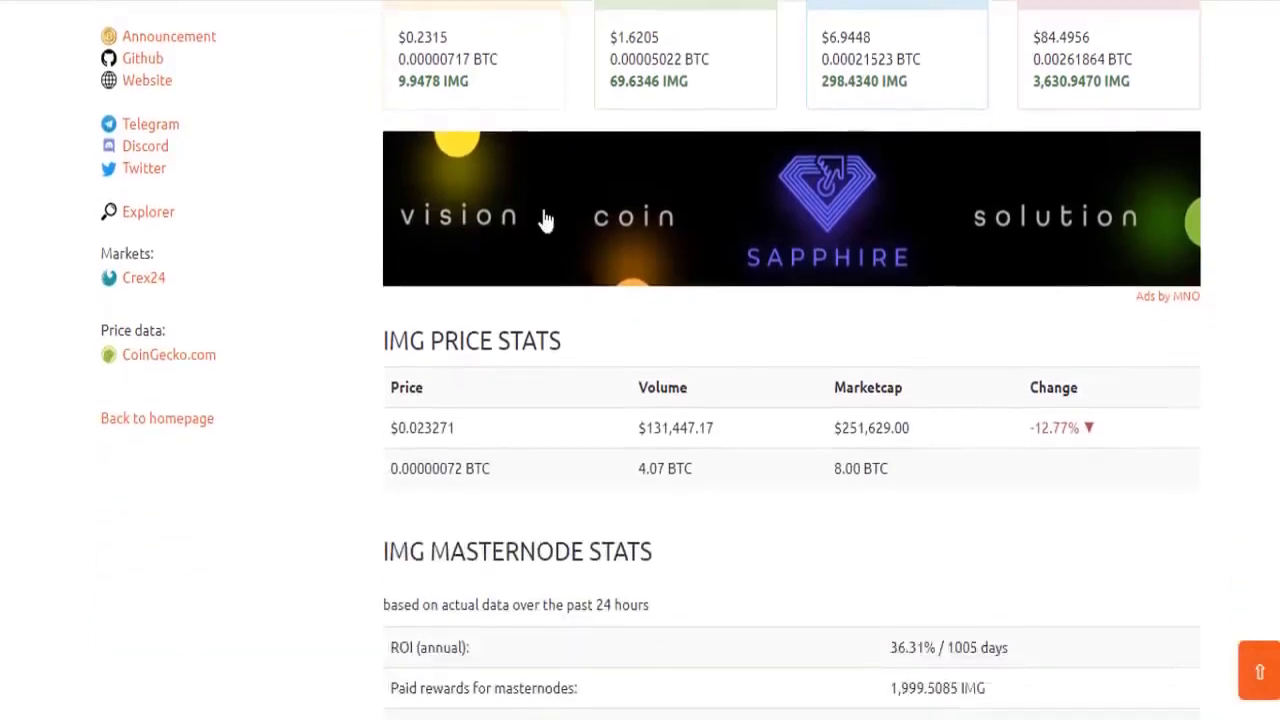
scroll("down", 3)
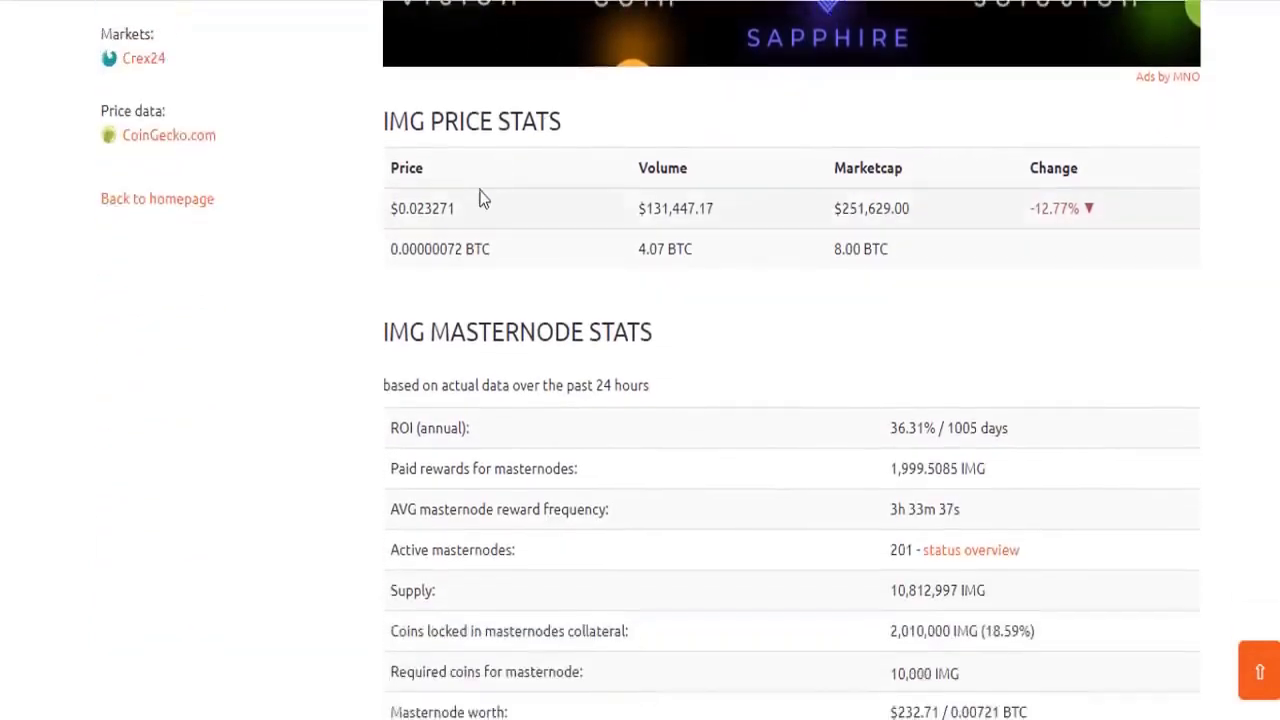
scroll("down", 3)
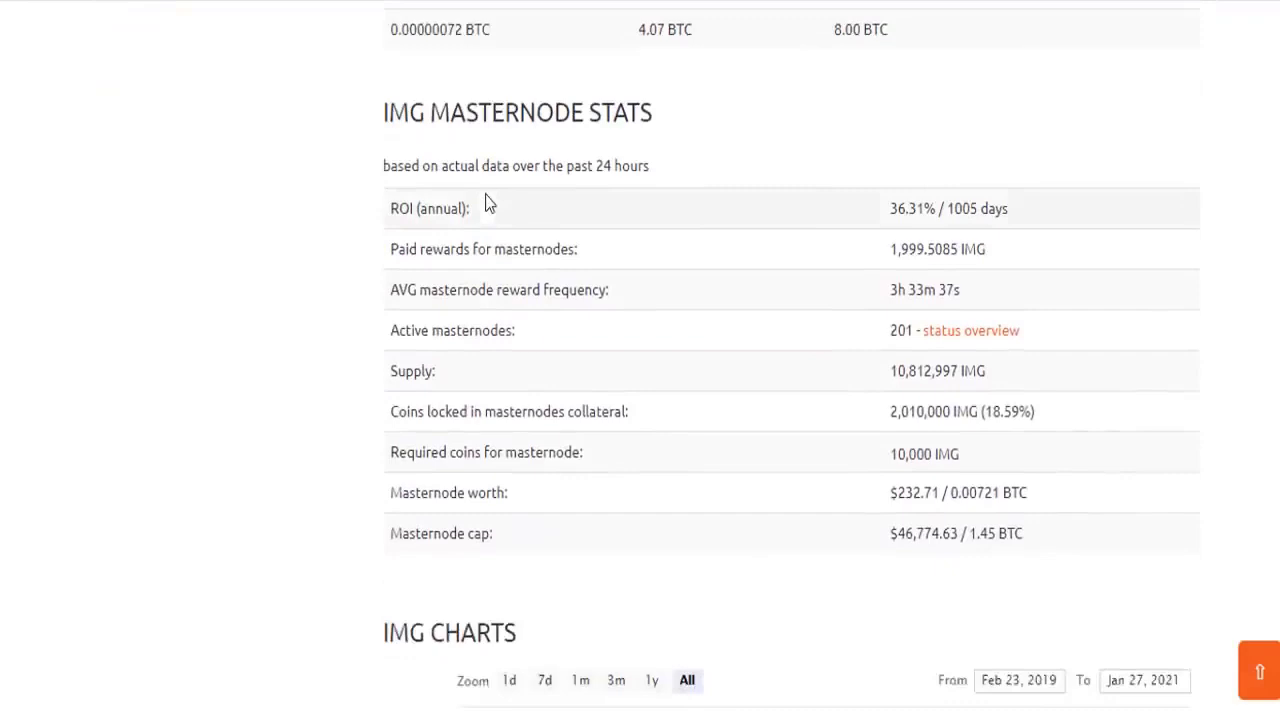
scroll("up", 3)
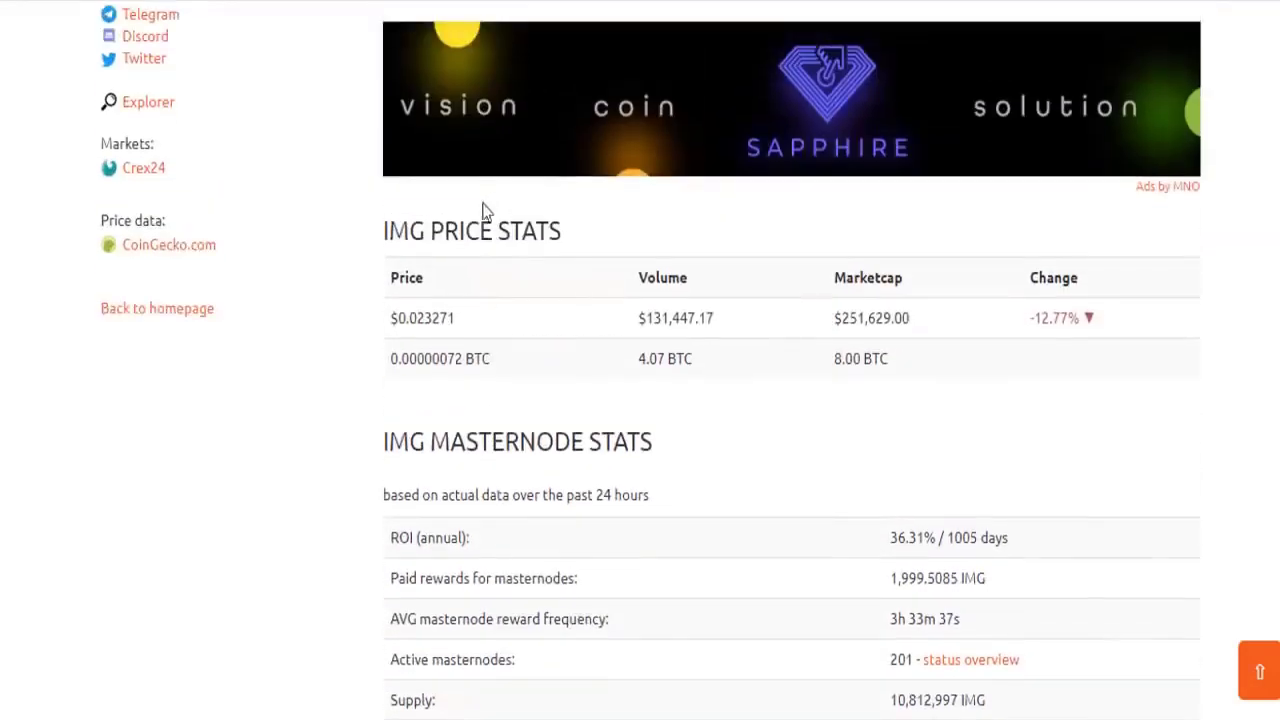
scroll("down", 3)
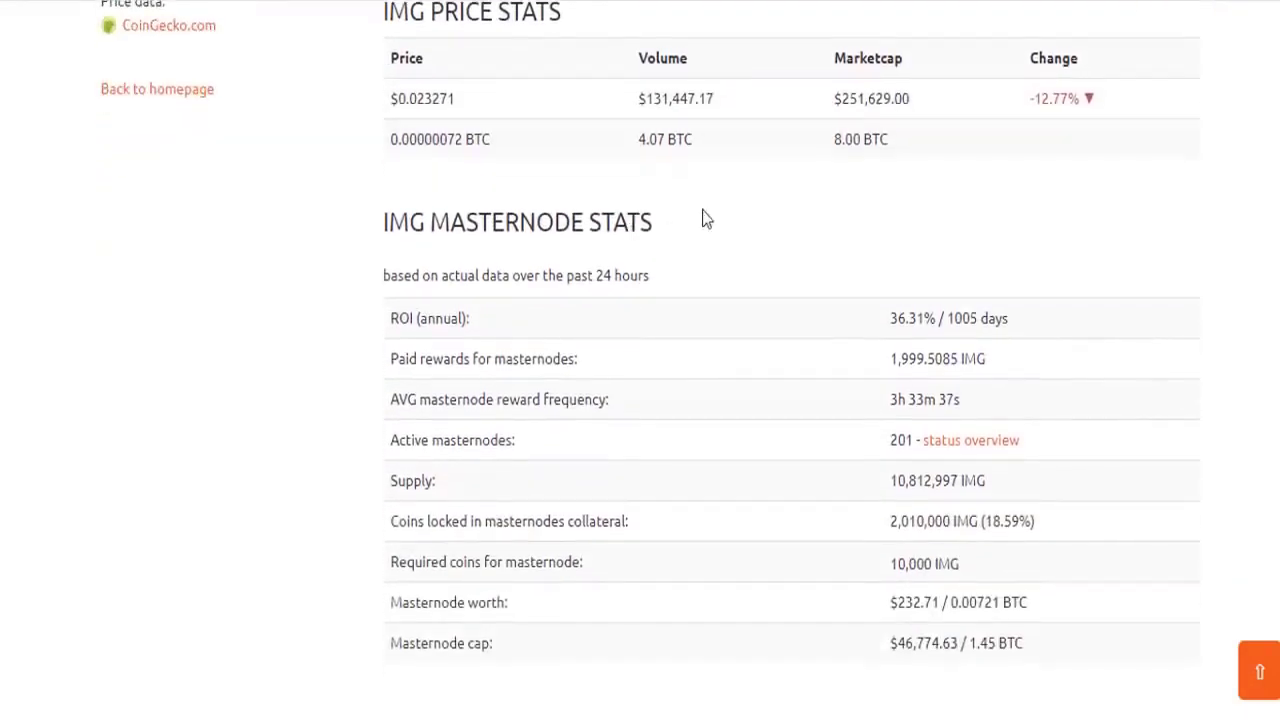
scroll("down", 3)
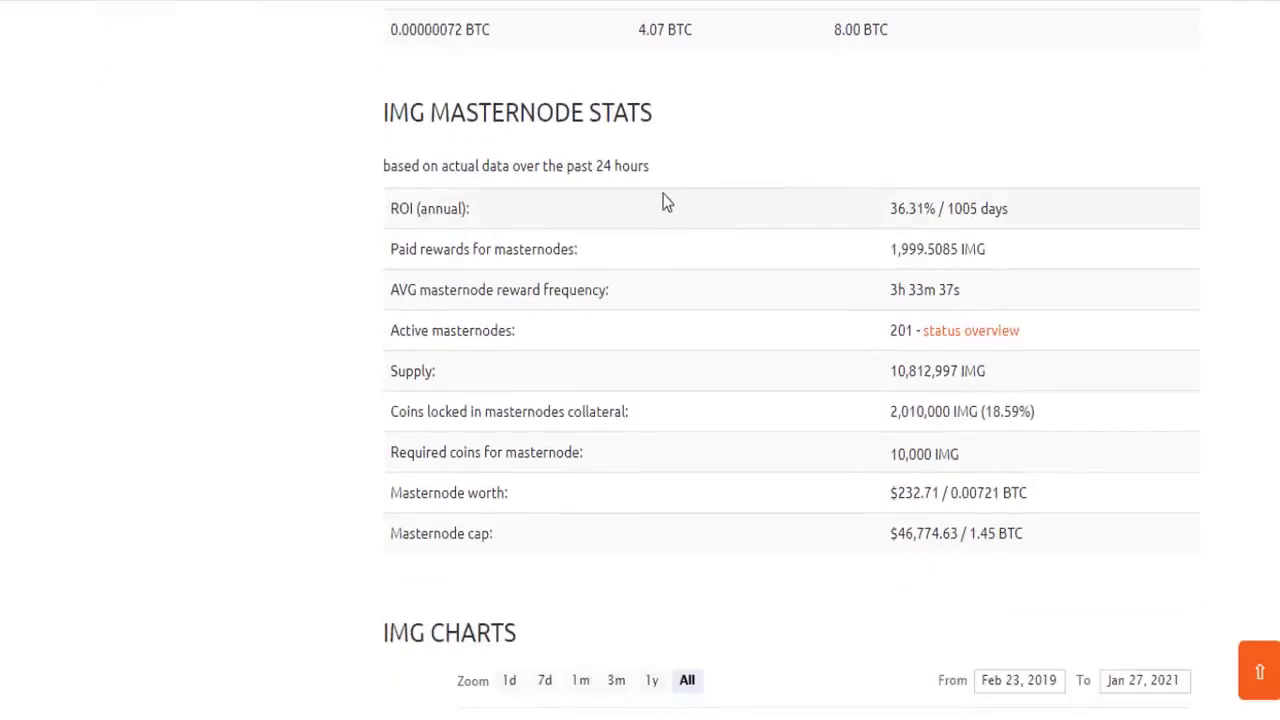
scroll("down", 3)
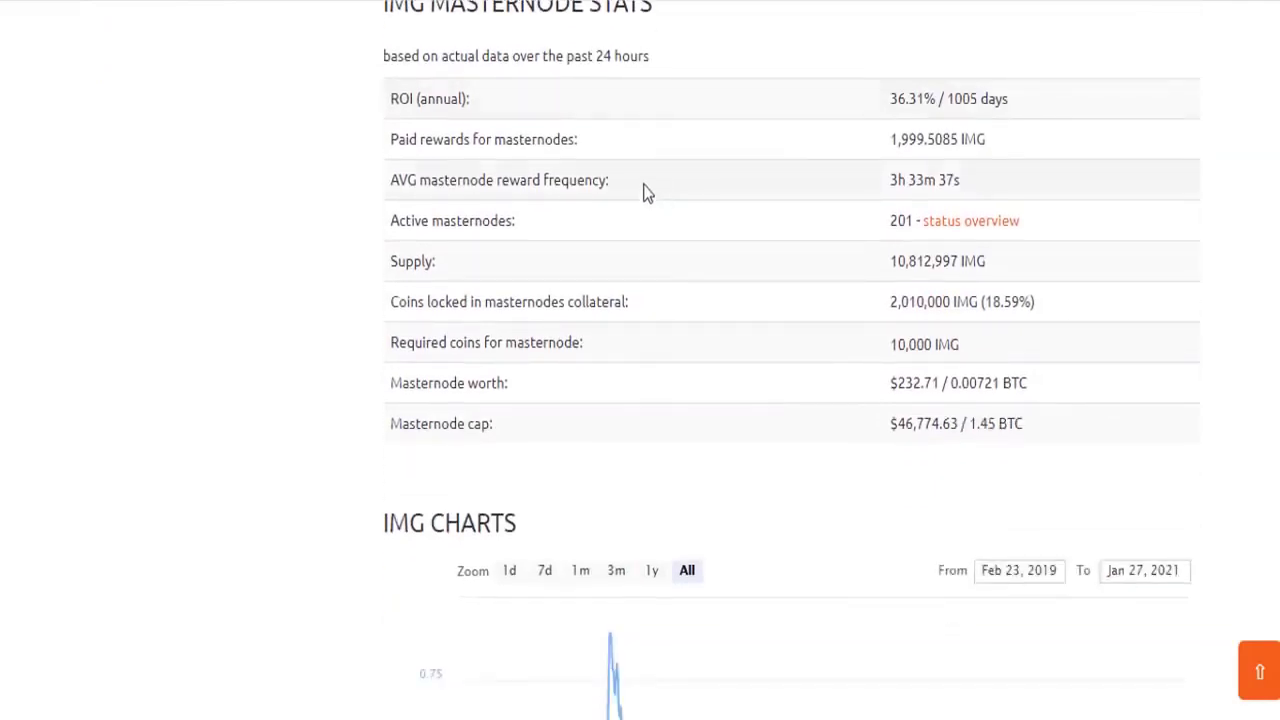
scroll("down", 3)
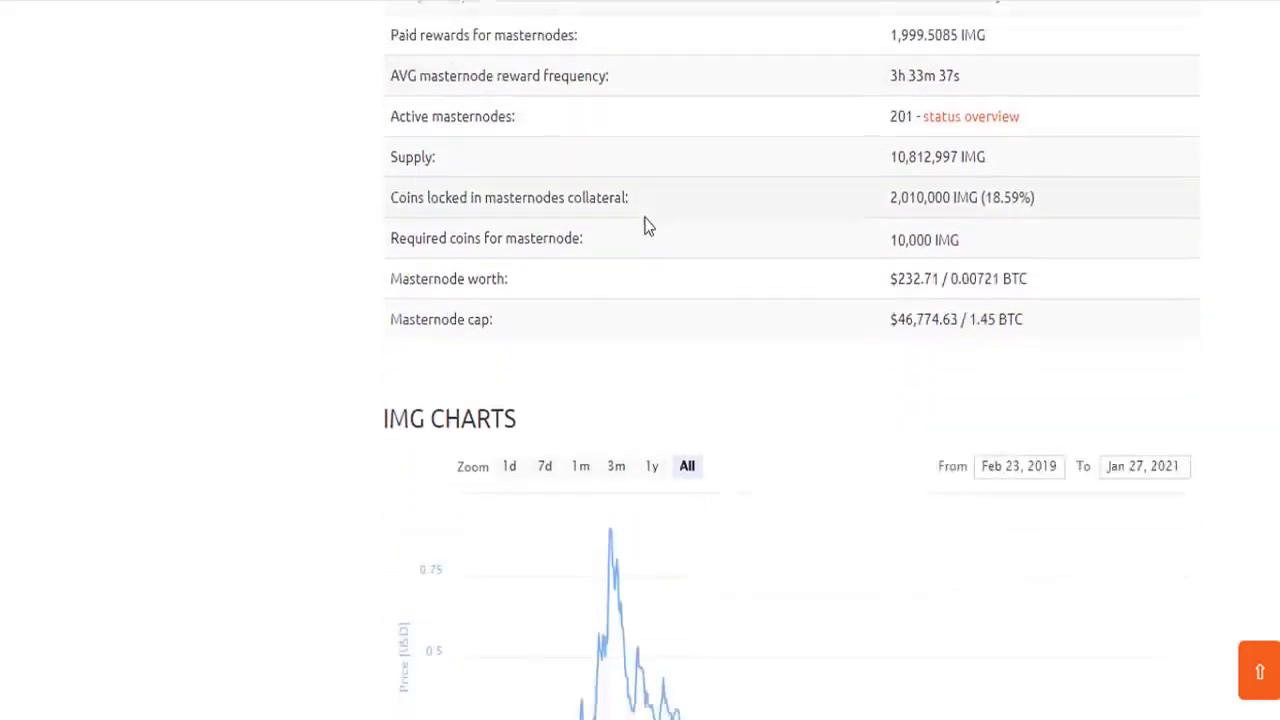
scroll("down", 3)
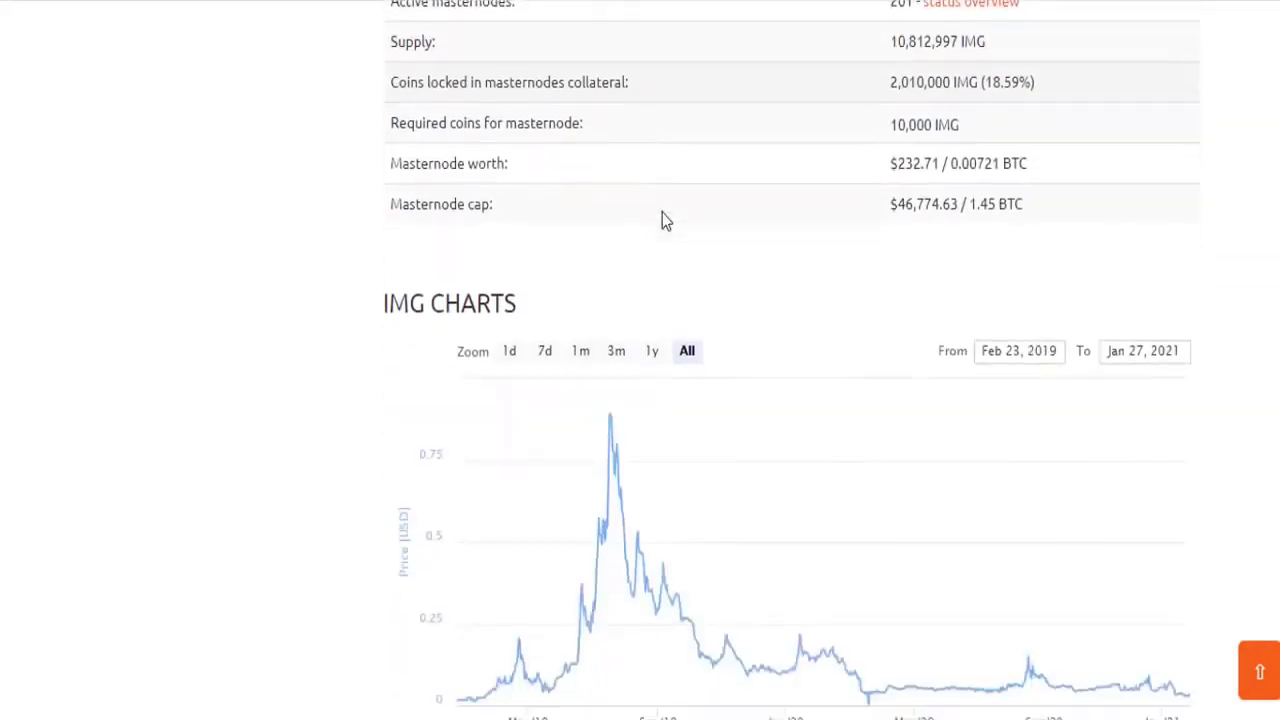
scroll("down", 3)
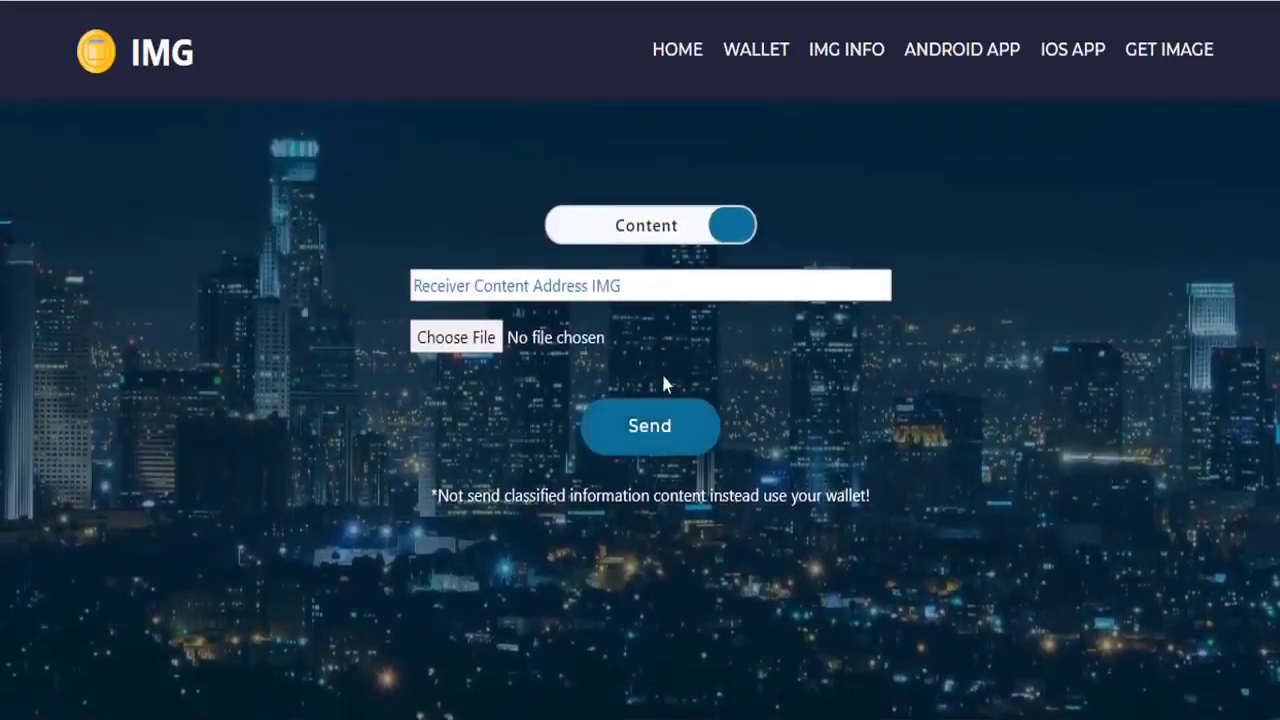
mouse_move(512, 336)
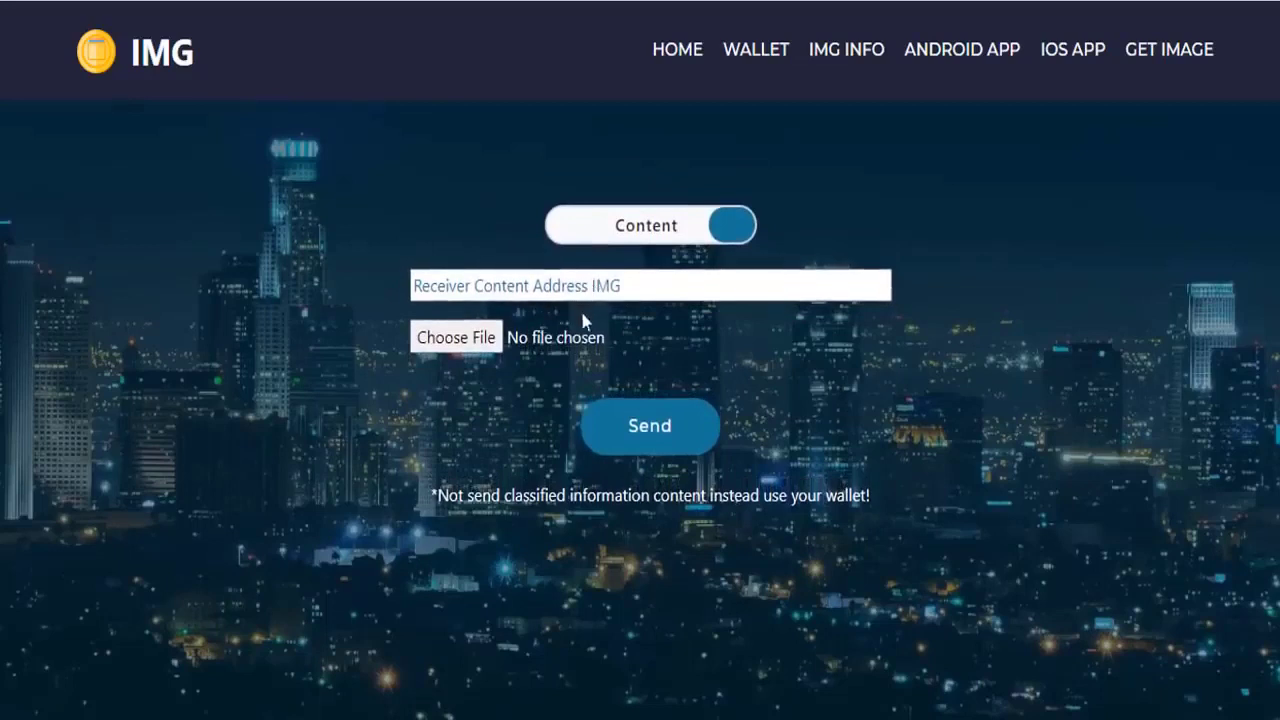
mouse_move(582, 384)
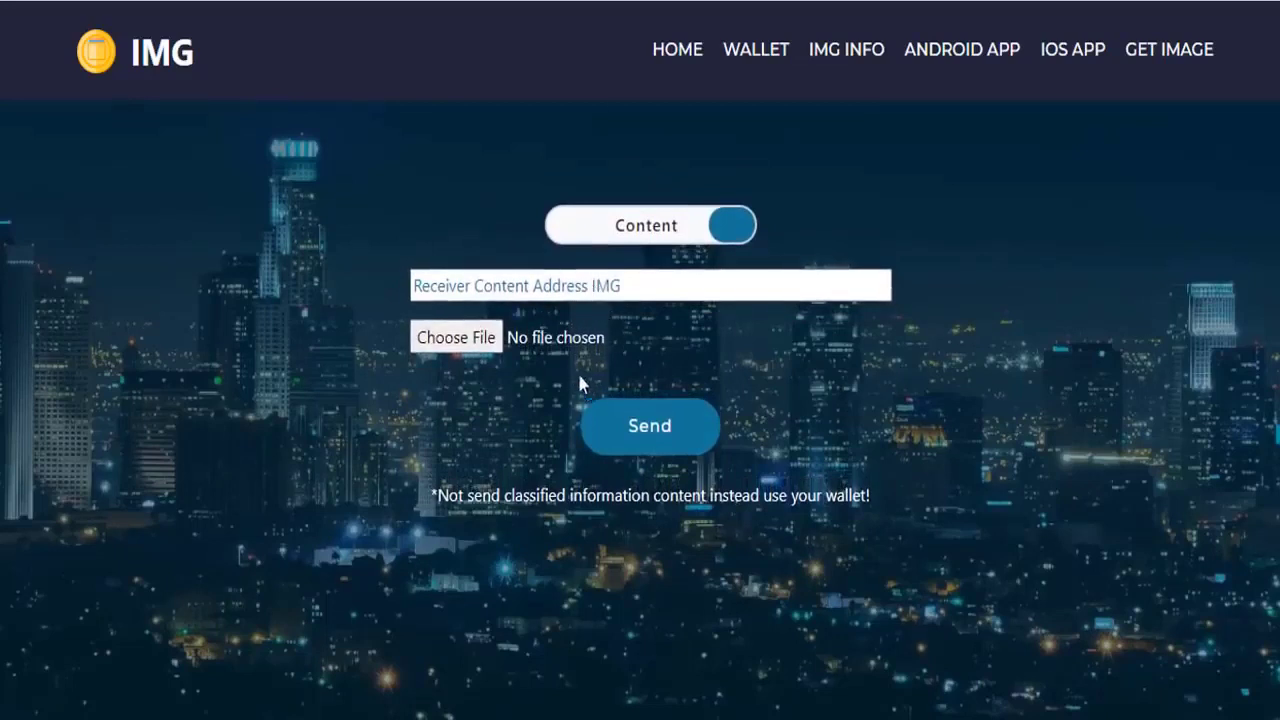
mouse_move(624, 424)
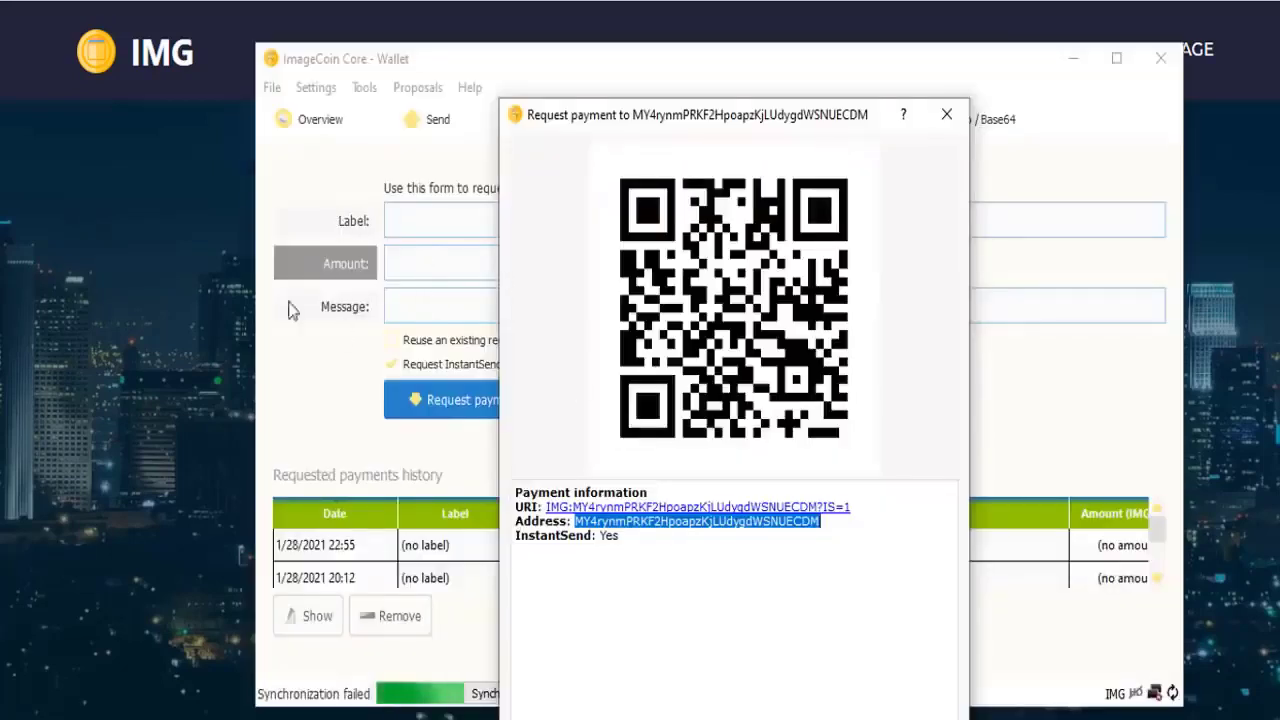
mouse_move(584, 412)
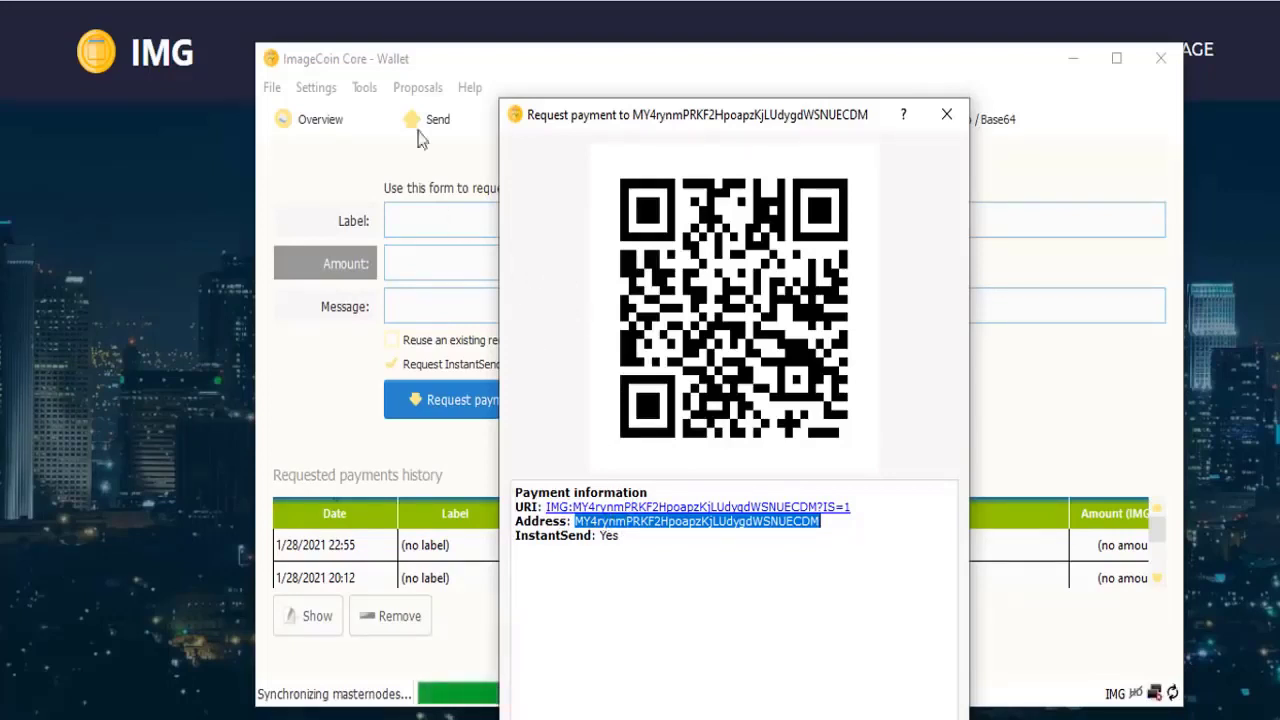
mouse_move(568, 318)
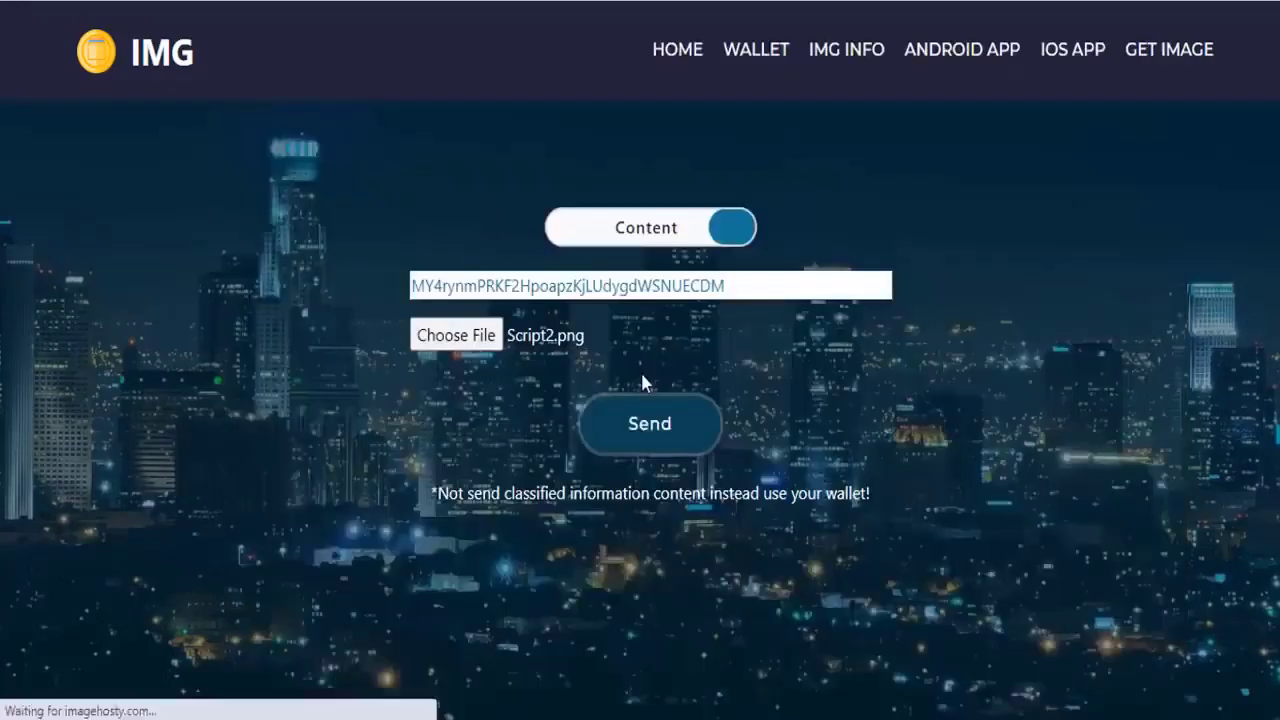
- Submit the image to the receiving address and review the Pay Now invoice's BTC amount and payment address
left_click(648, 424)
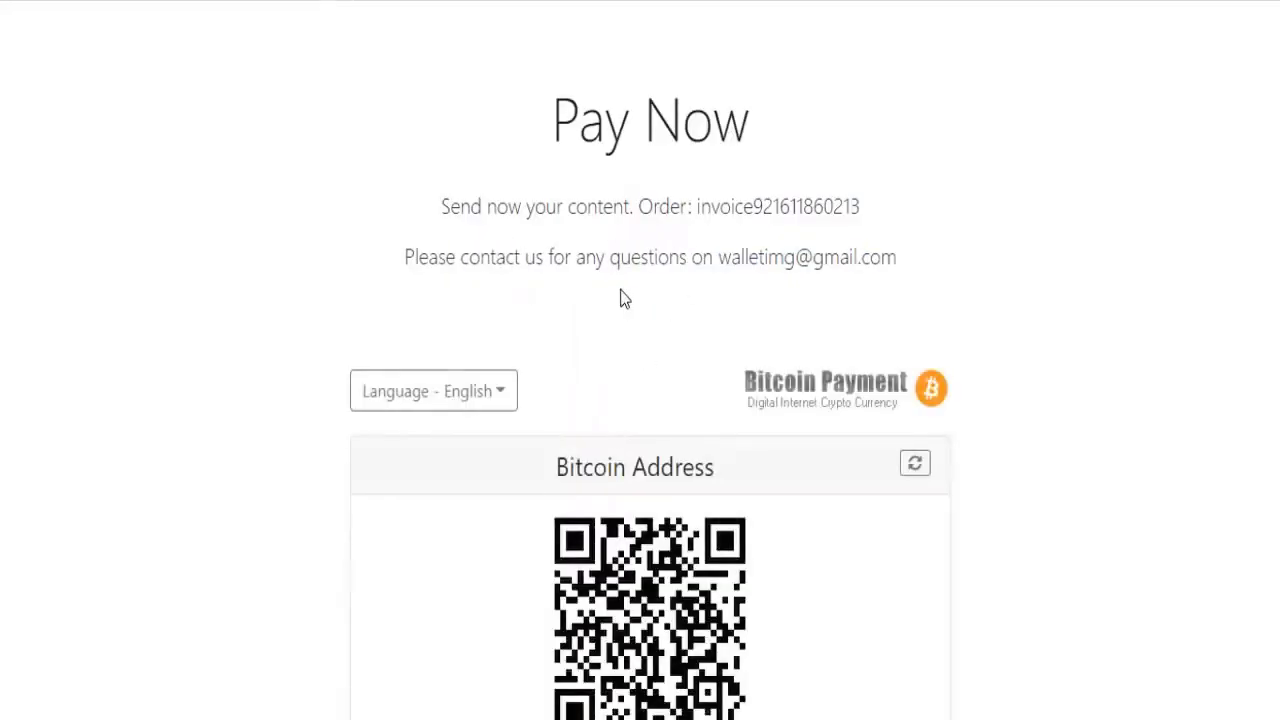
scroll("down", 3)
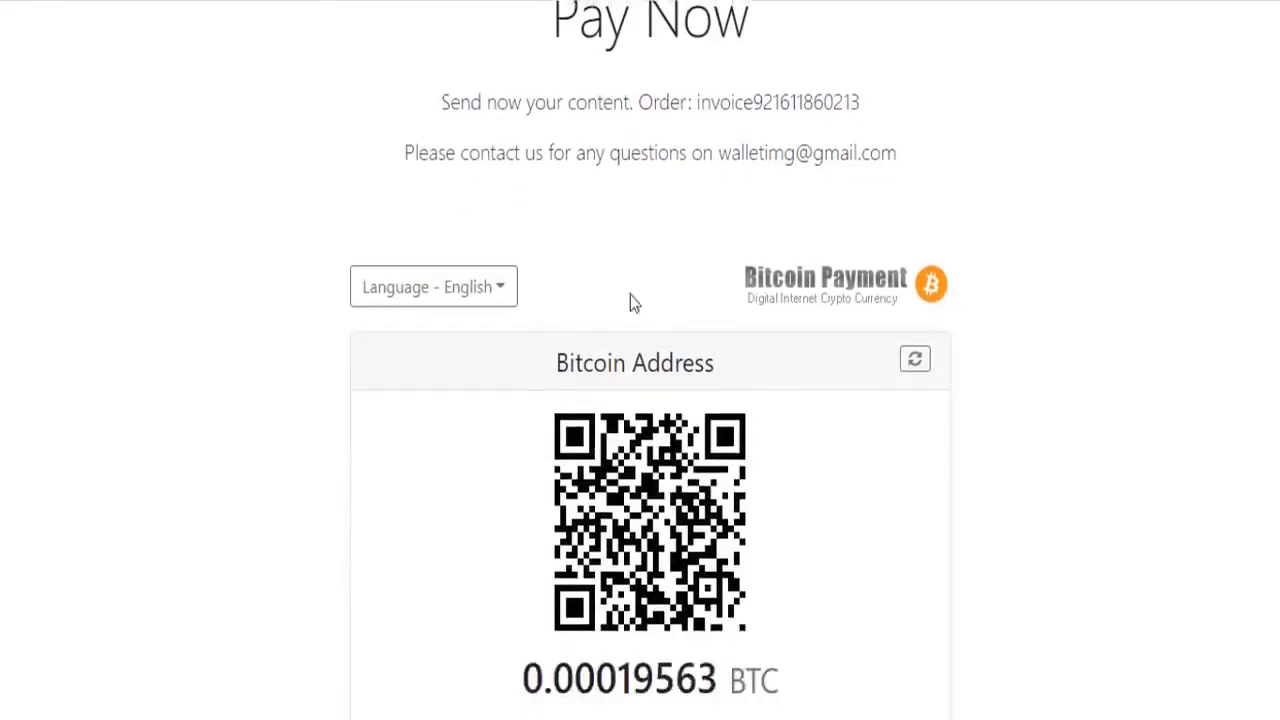
scroll("up", 3)
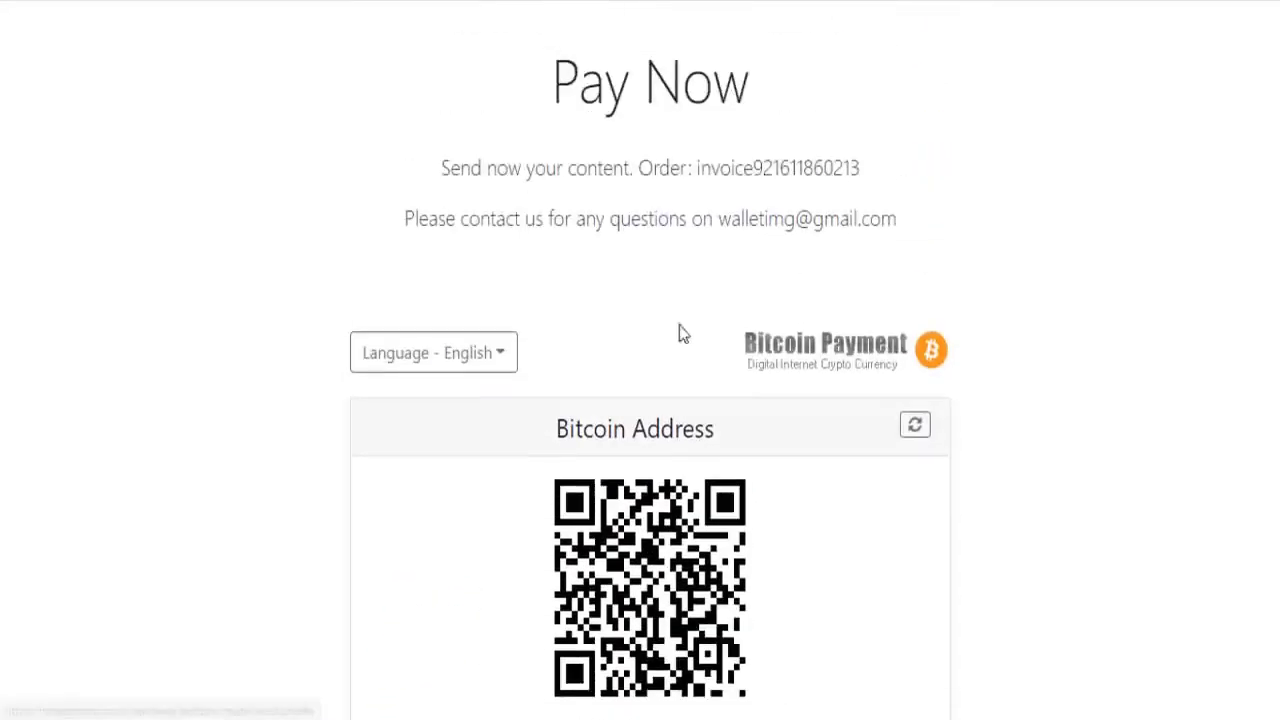
scroll("down", 3)
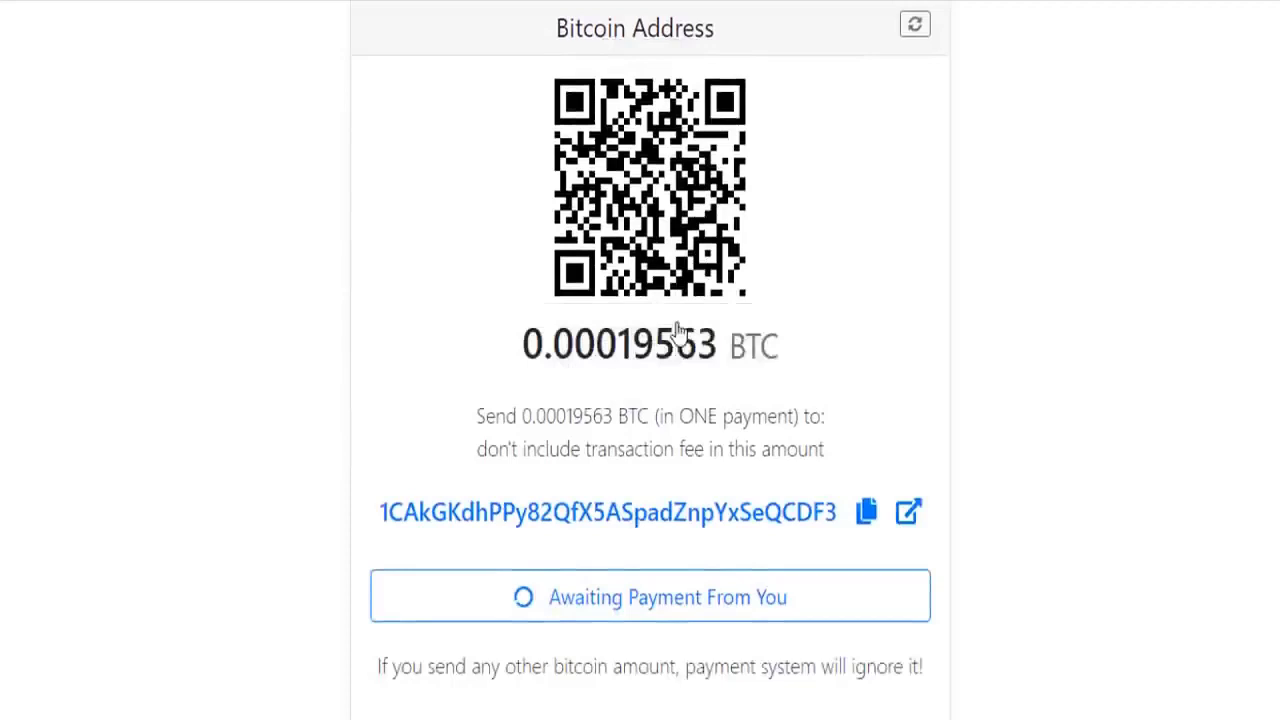
scroll("down", 3)
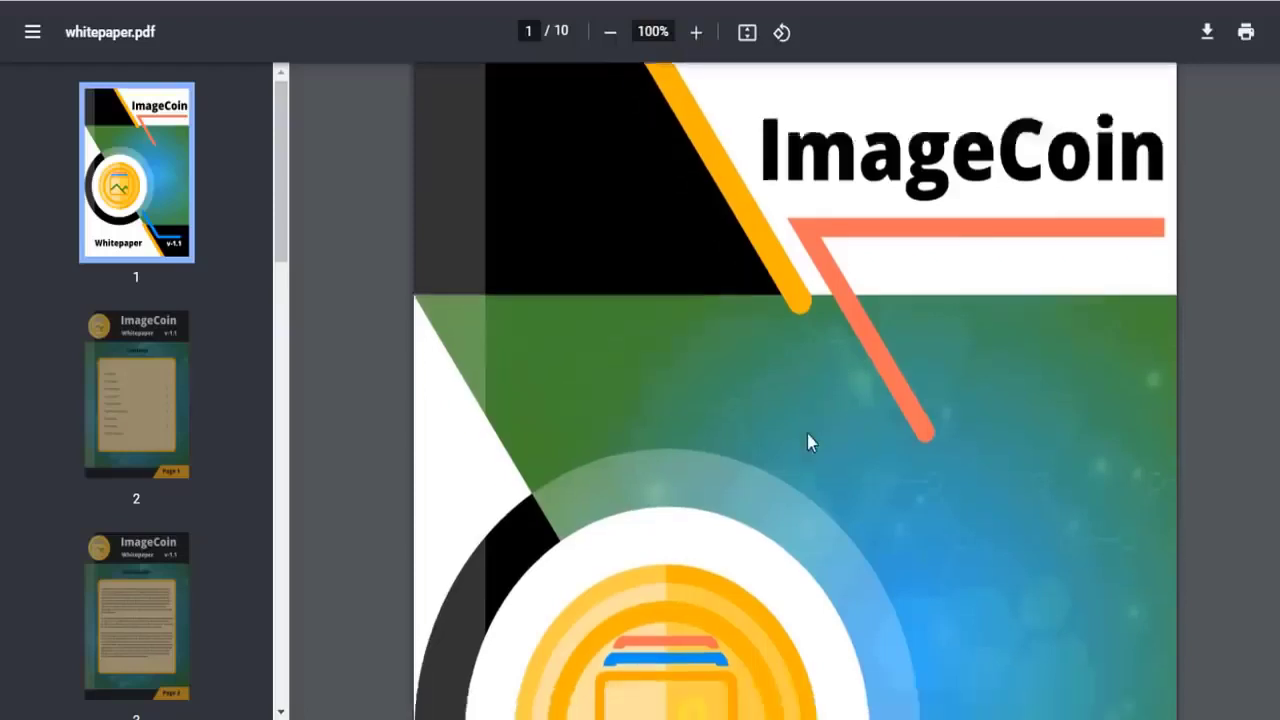
- Scroll the whitepaper from the cover through Content and Disclaimer to the Coin Specs table
scroll("down", 3)
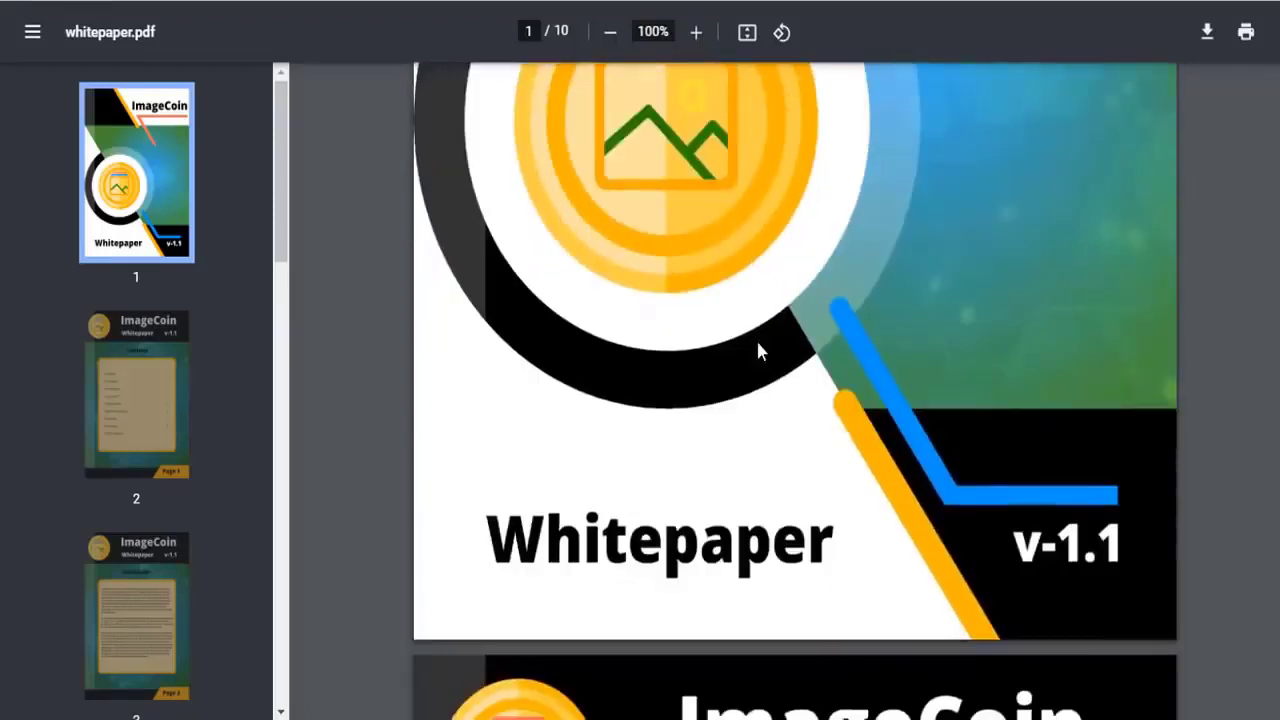
scroll("down", 3)
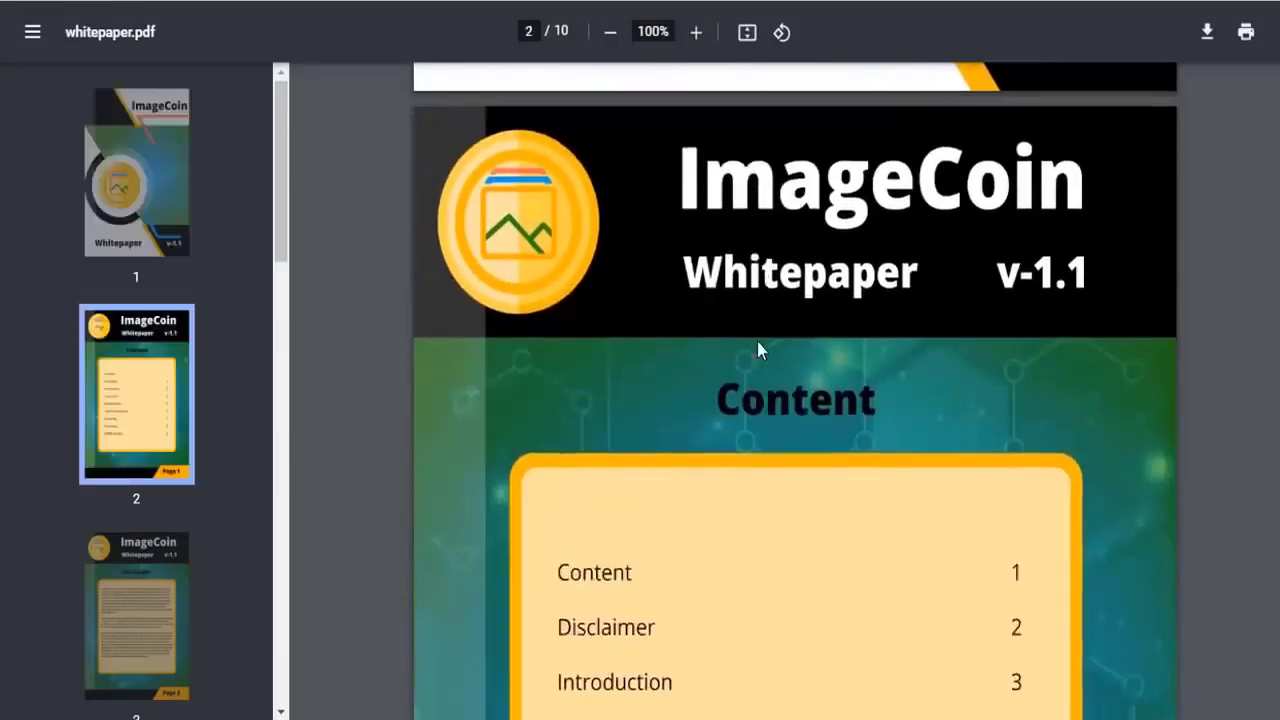
scroll("down", 3)
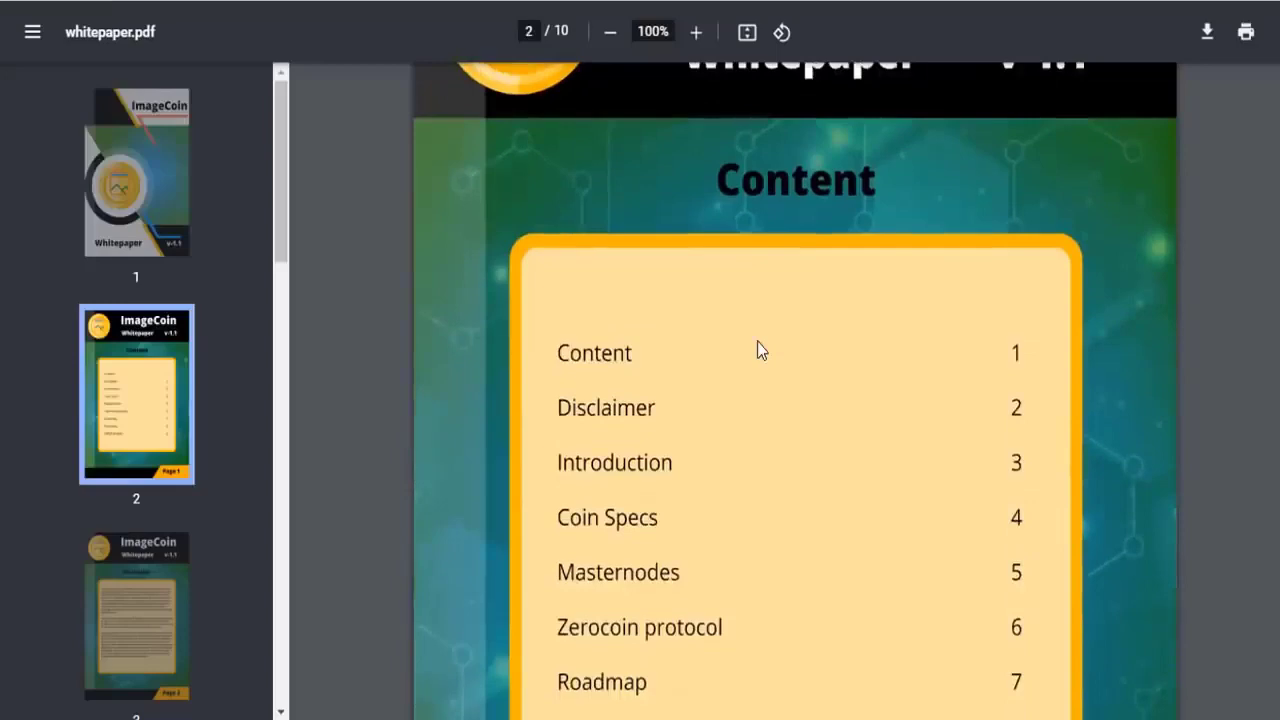
scroll("down", 3)
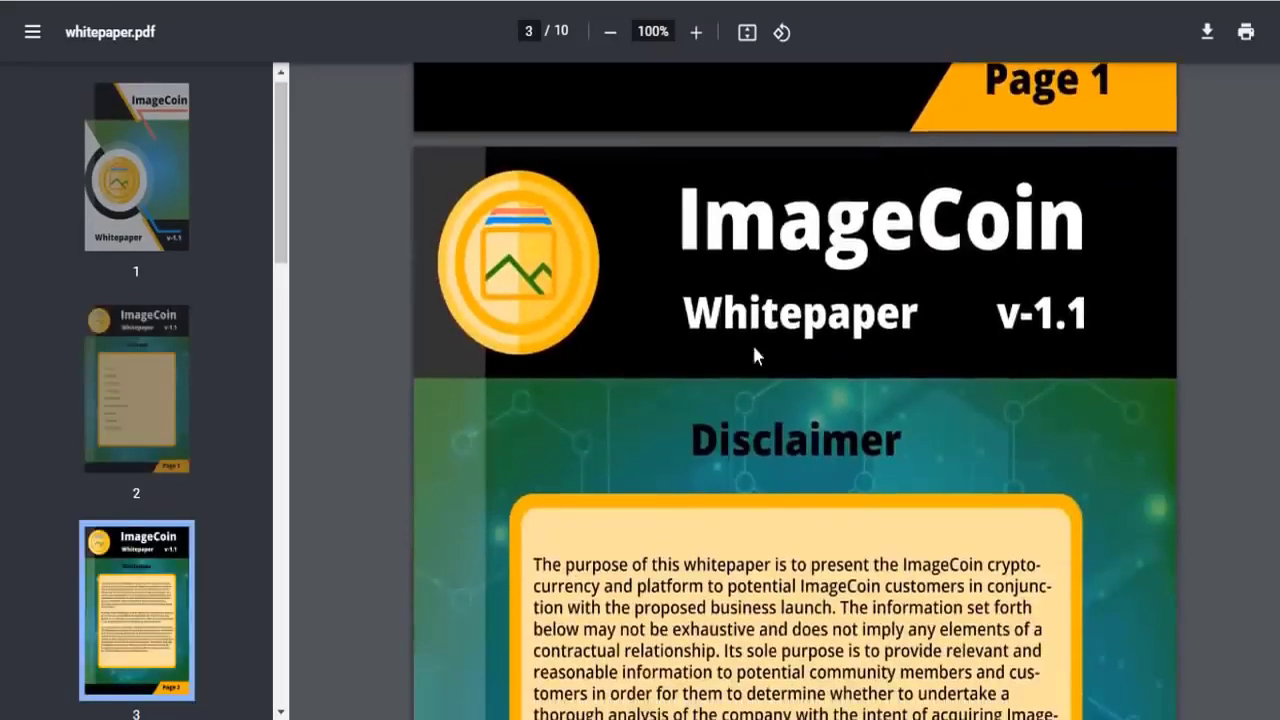
scroll("down", 3)
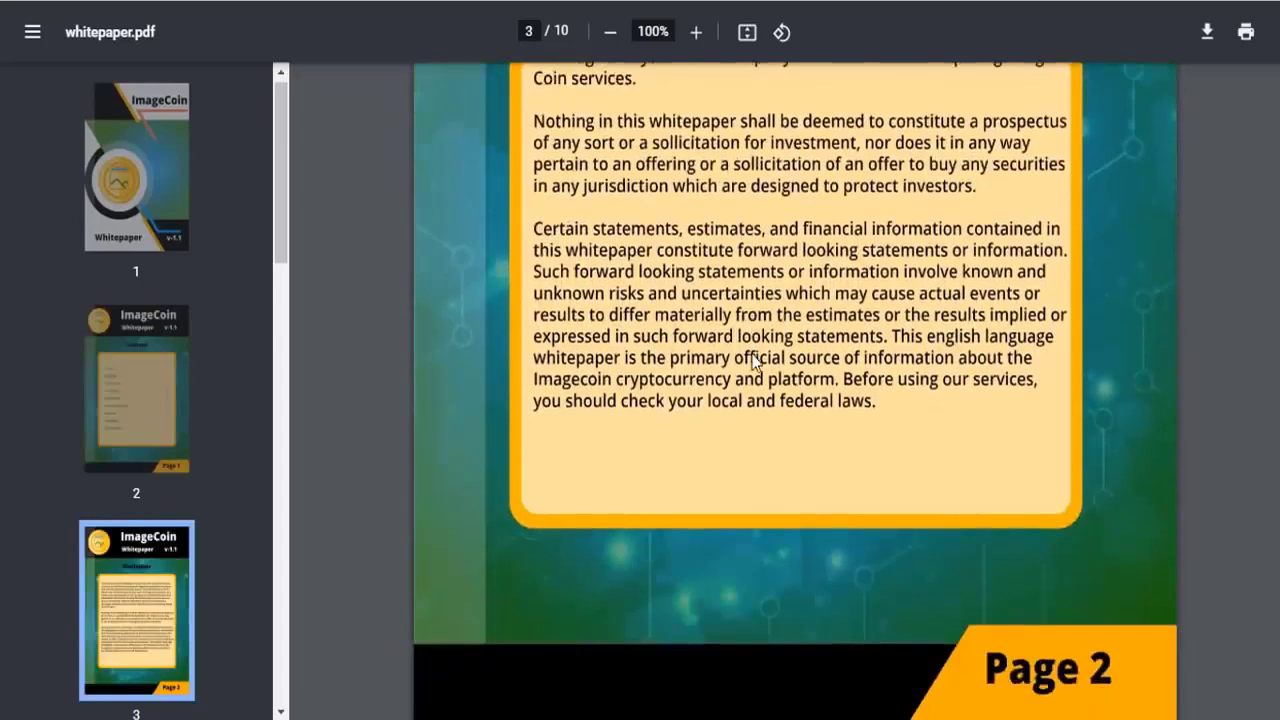
scroll("down", 3)
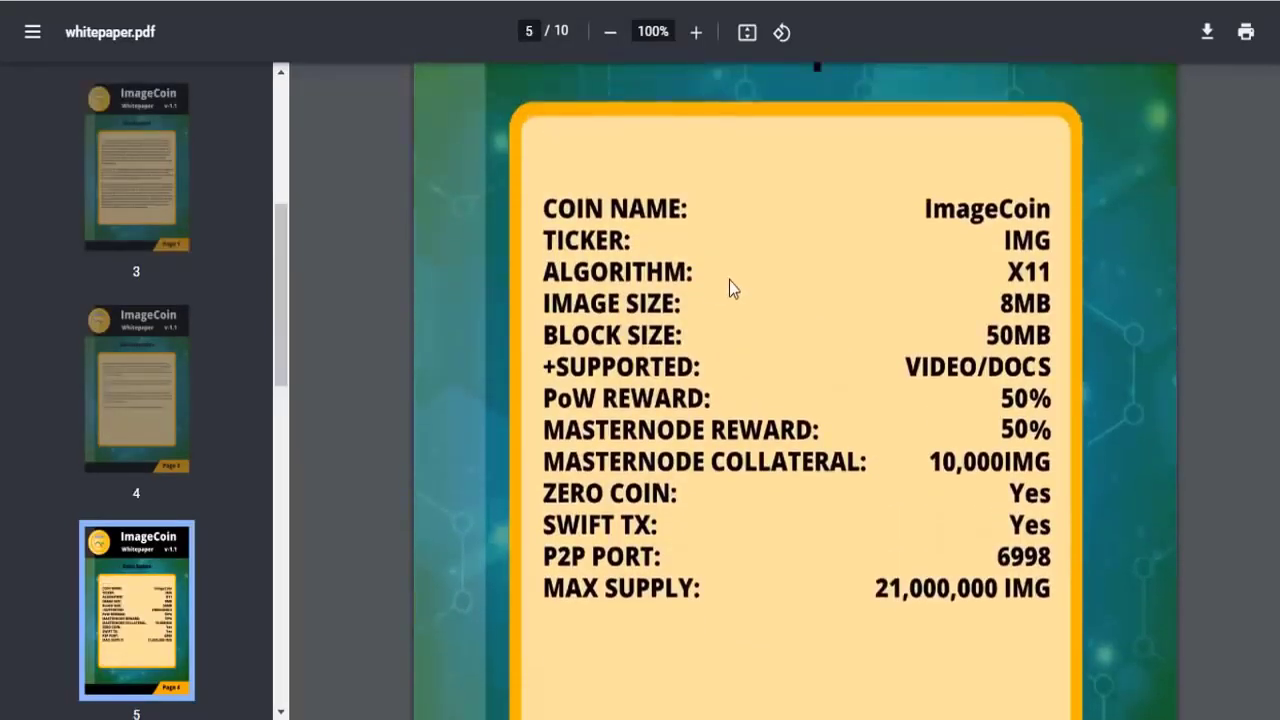
mouse_move(664, 292)
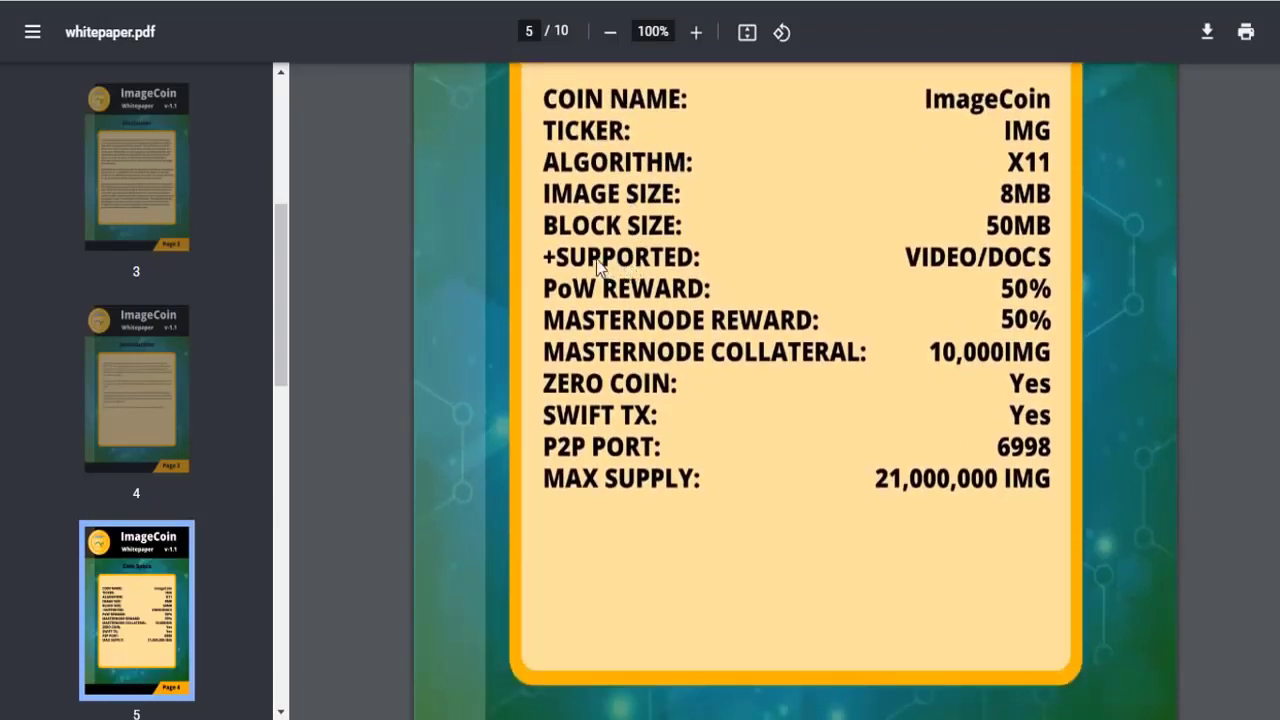
scroll("down", 3)
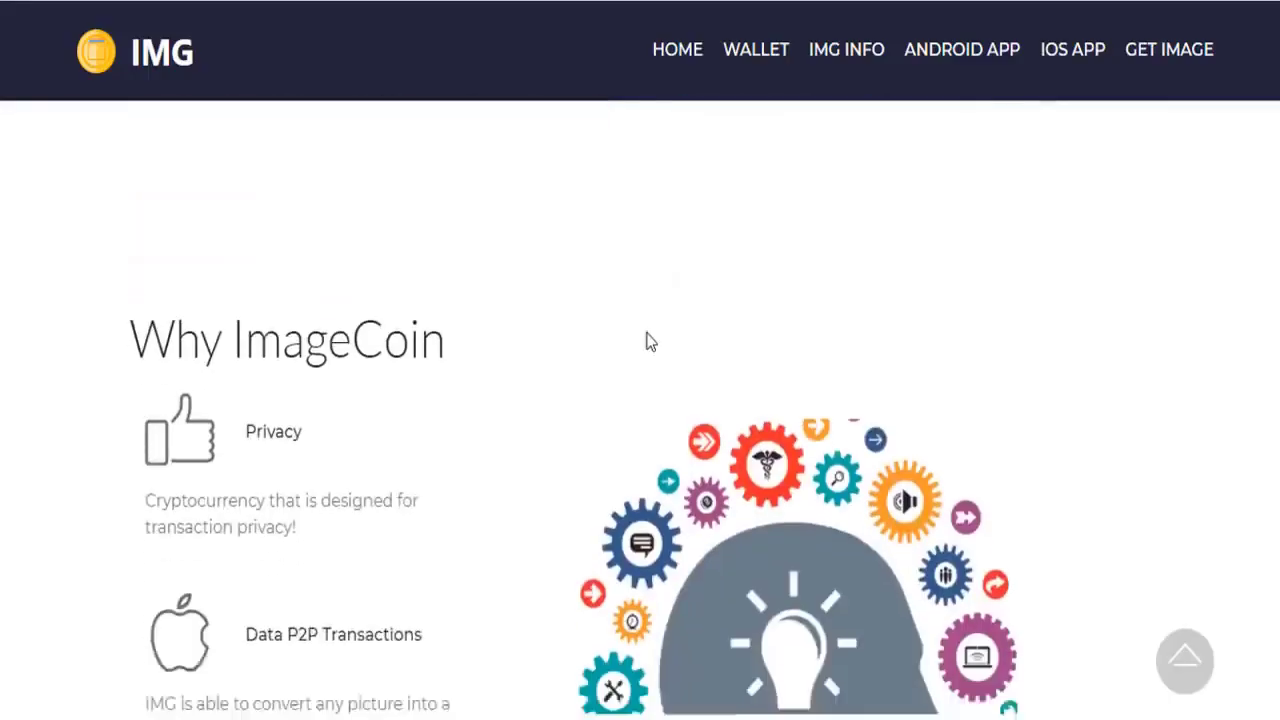
- Scroll the homepage past Why ImageCoin through the Platforms that feature IMAGE grid down to CoinGecko
scroll("down", 3)
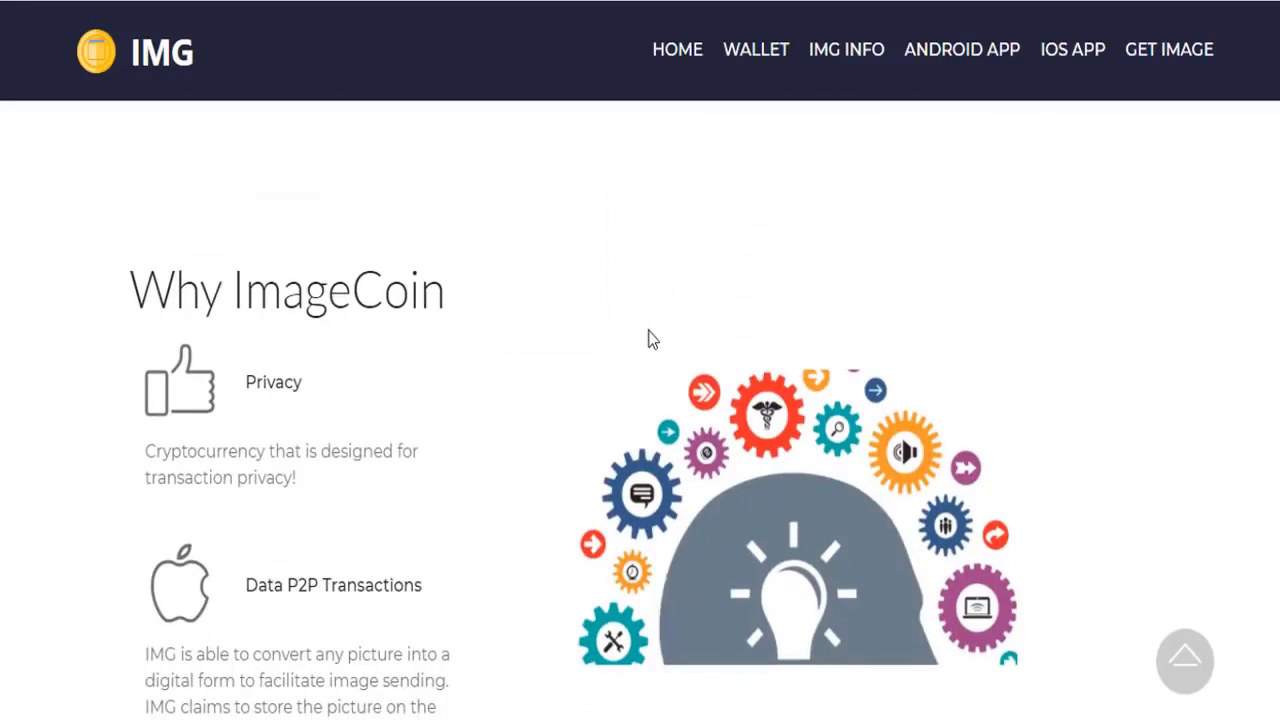
scroll("down", 3)
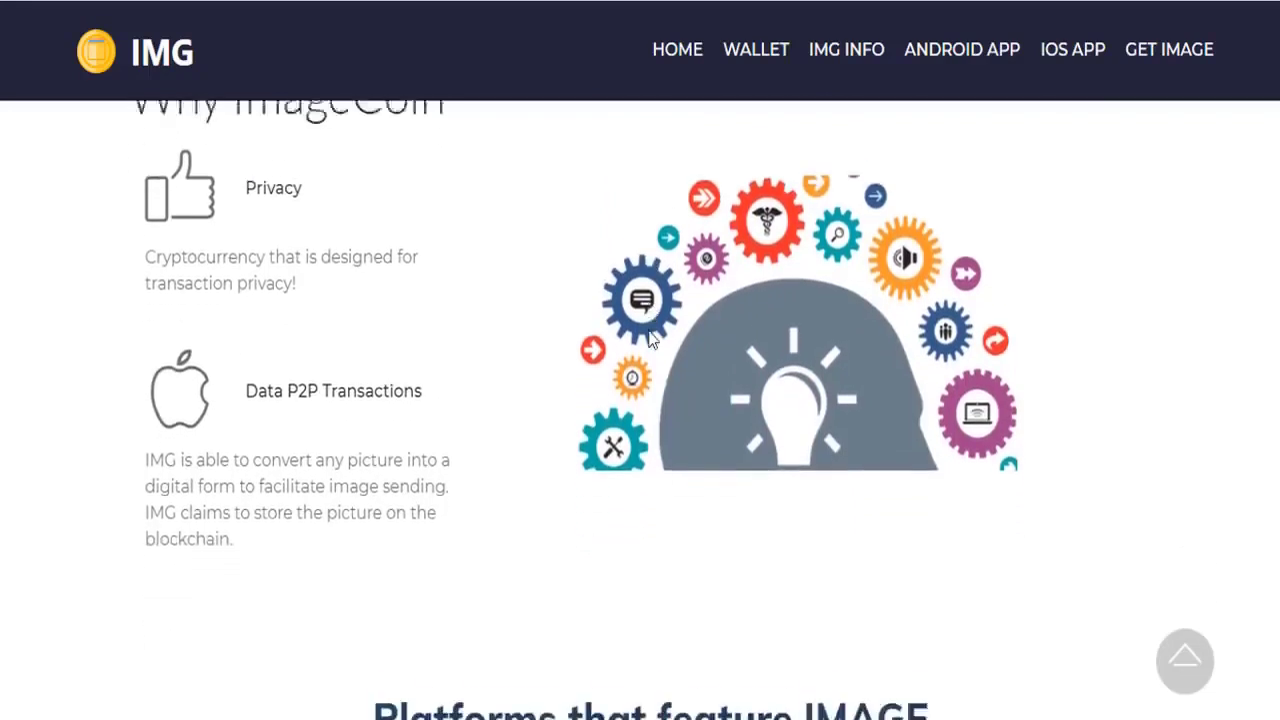
scroll("down", 3)
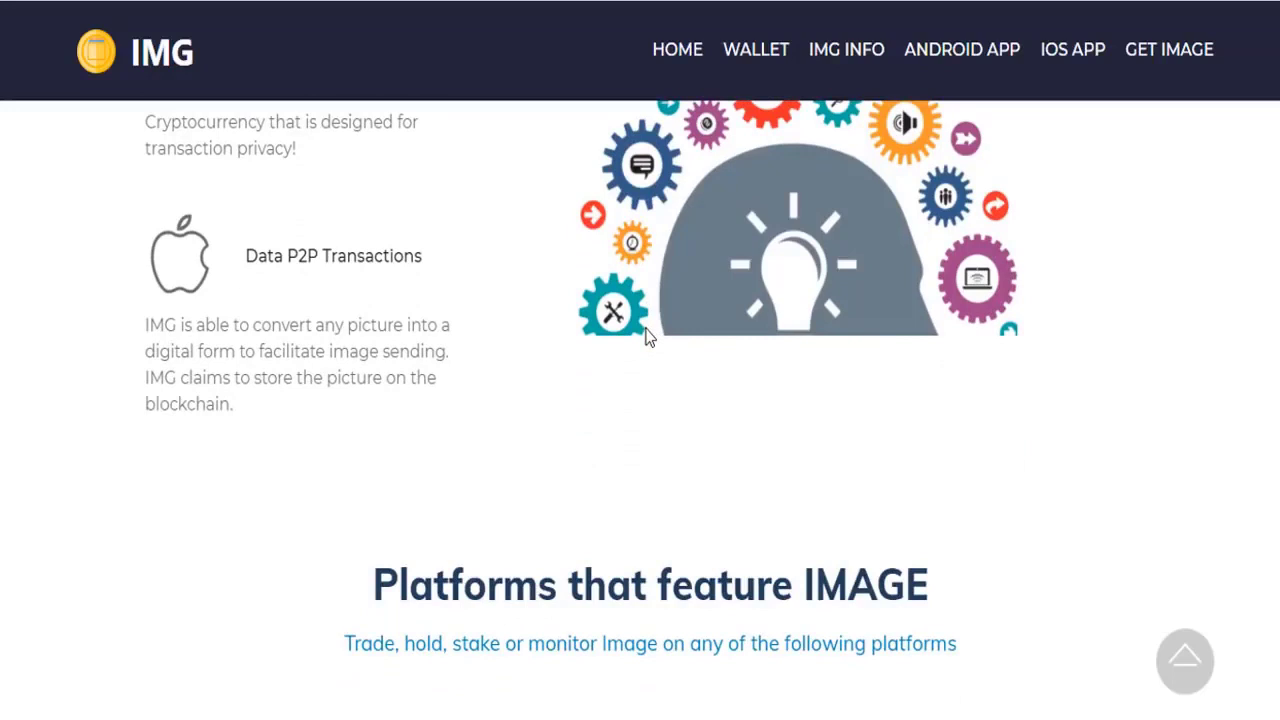
scroll("down", 3)
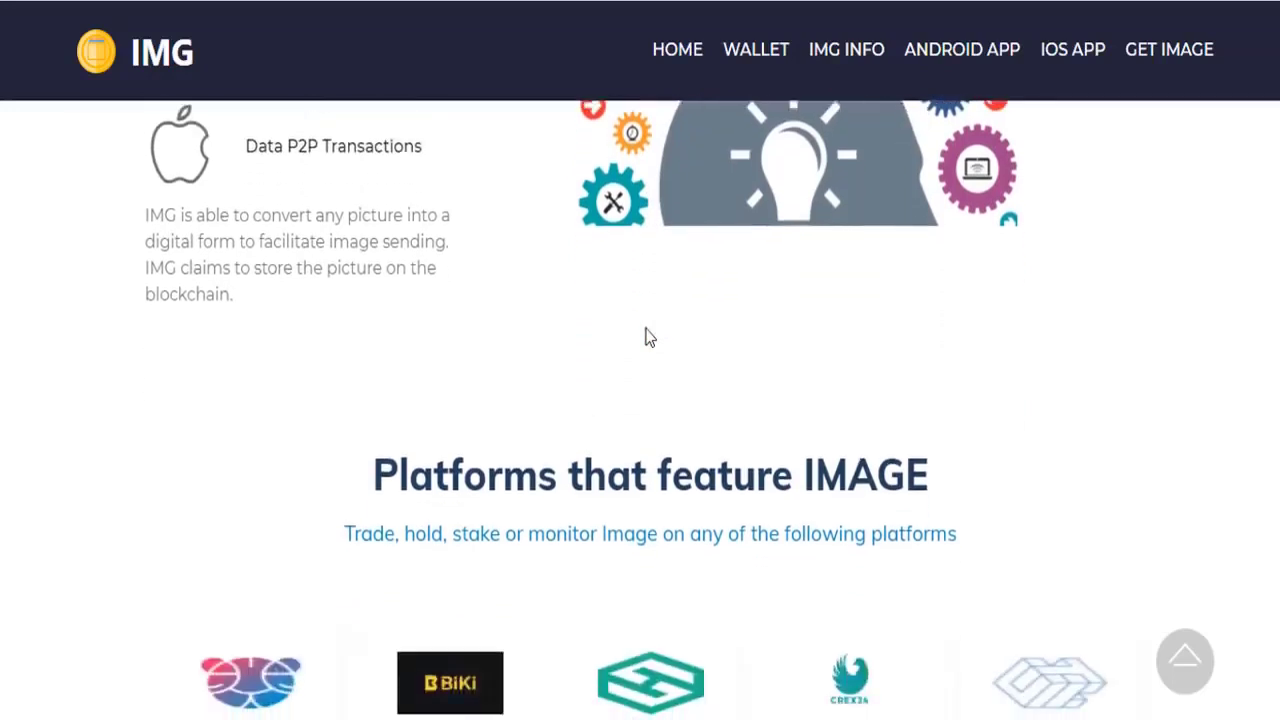
scroll("up", 3)
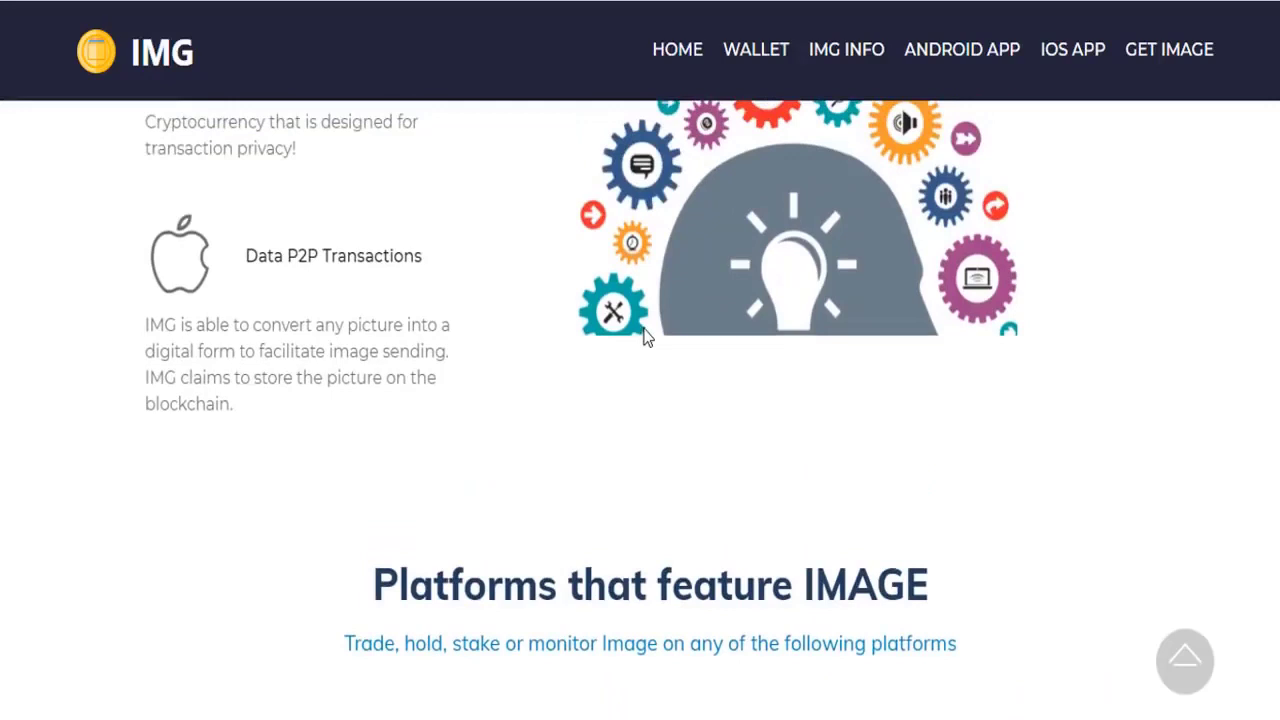
scroll("down", 3)
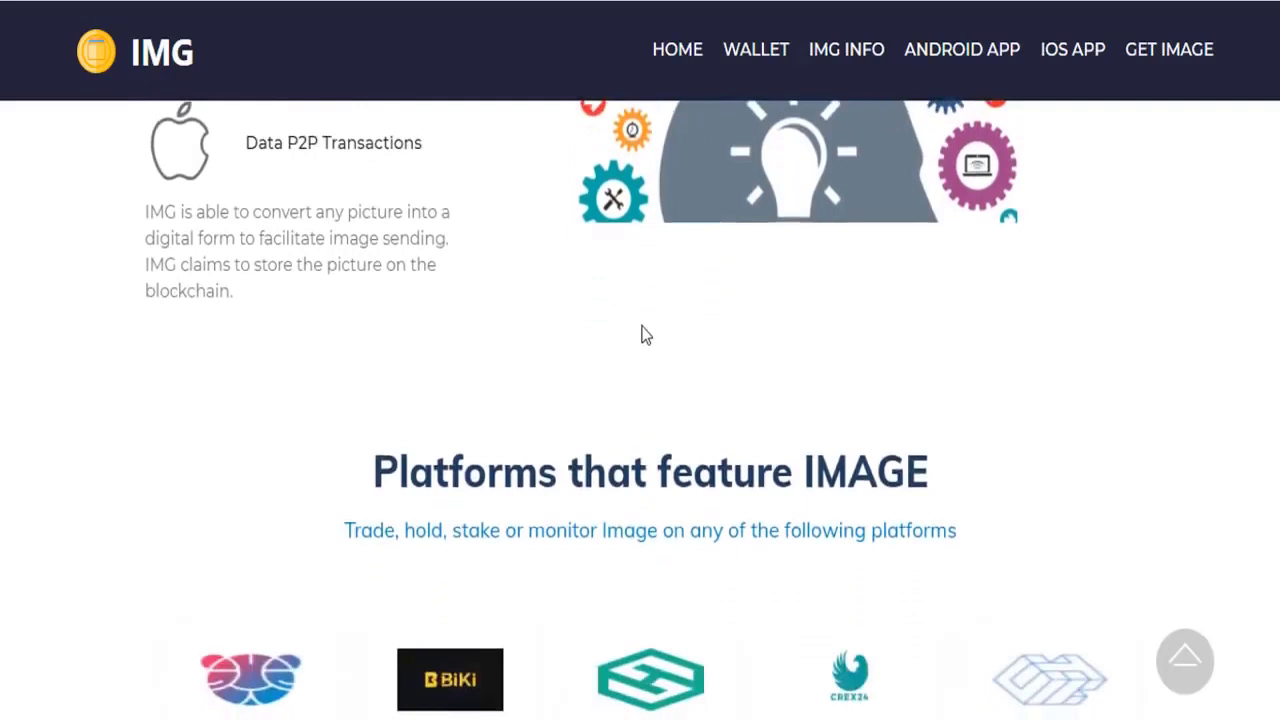
scroll("up", 3)
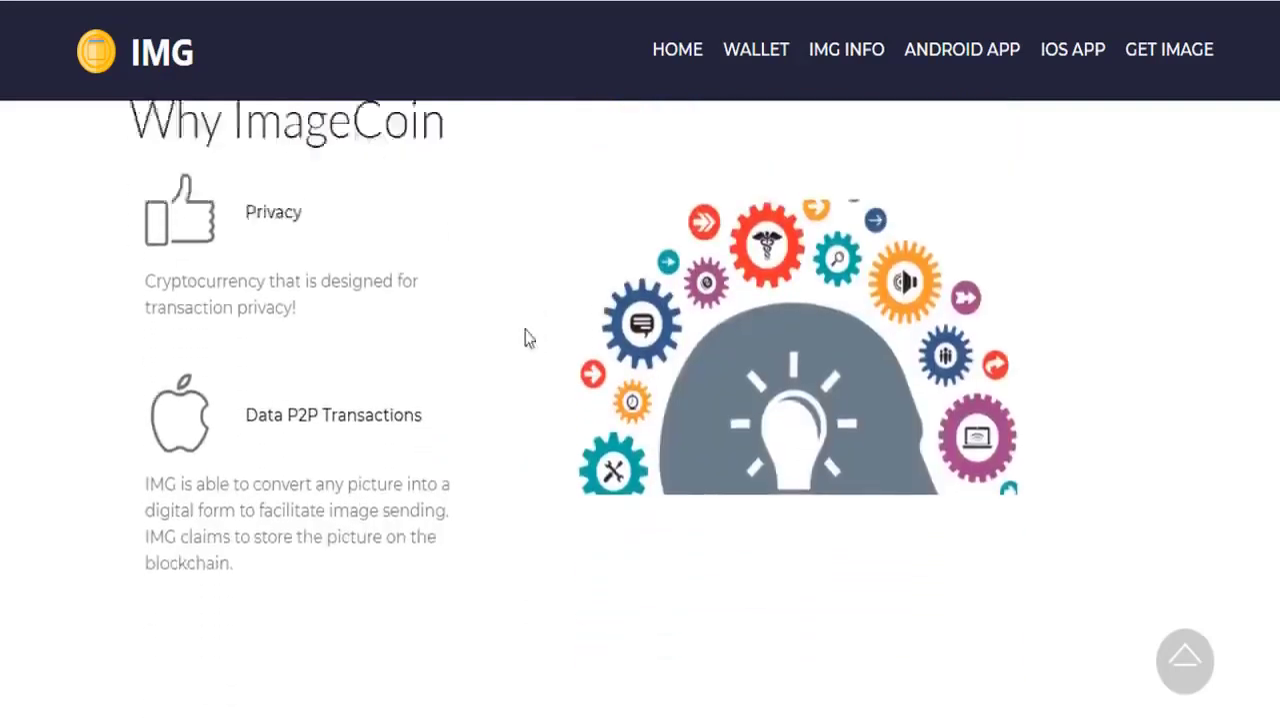
scroll("down", 3)
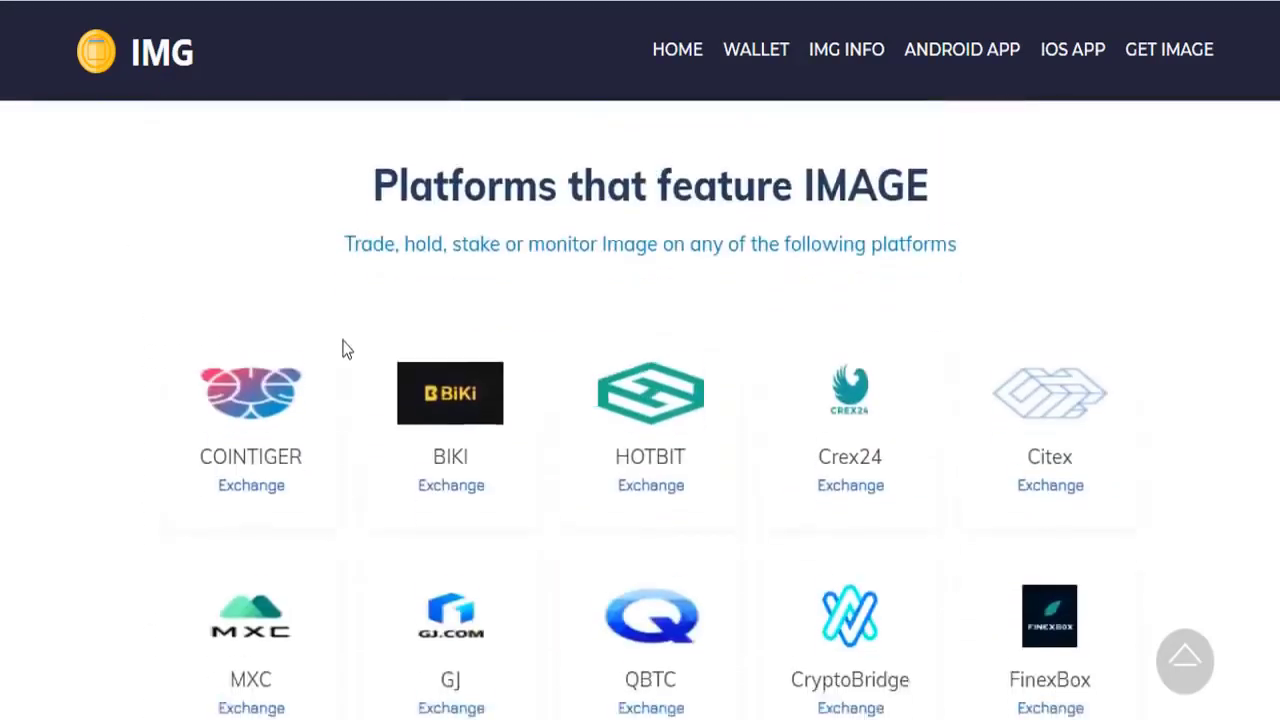
scroll("down", 3)
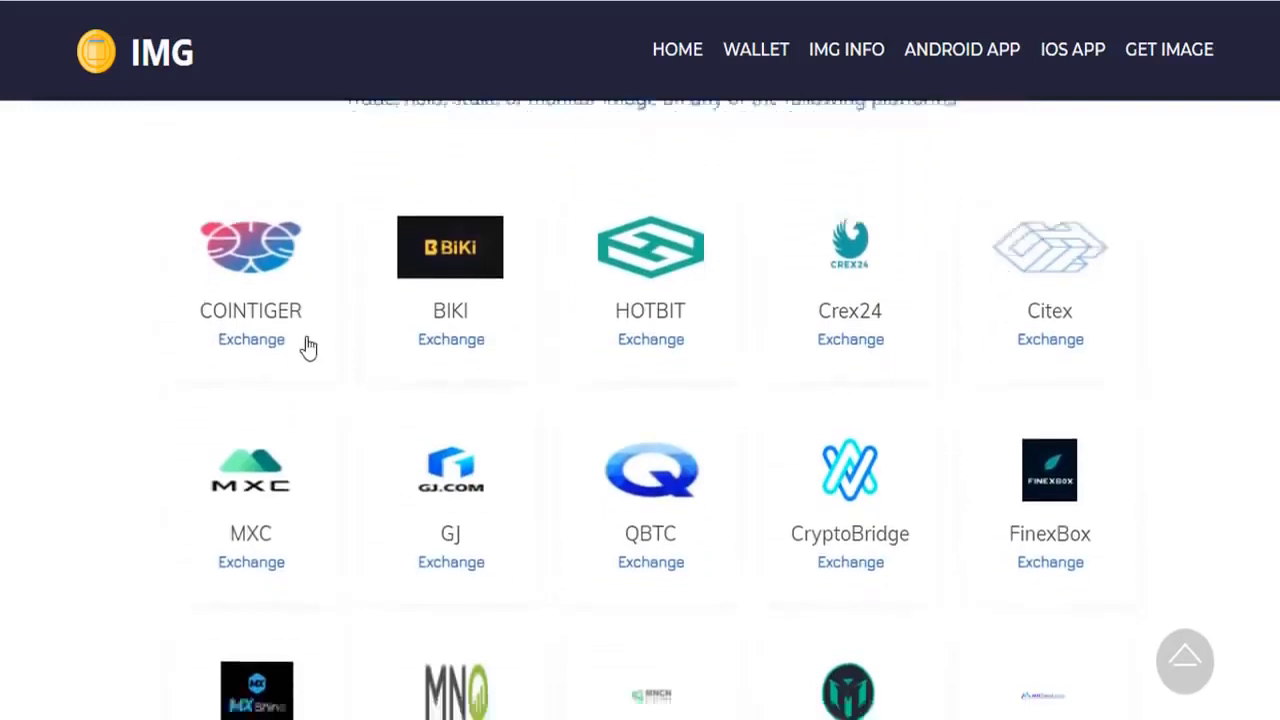
scroll("down", 3)
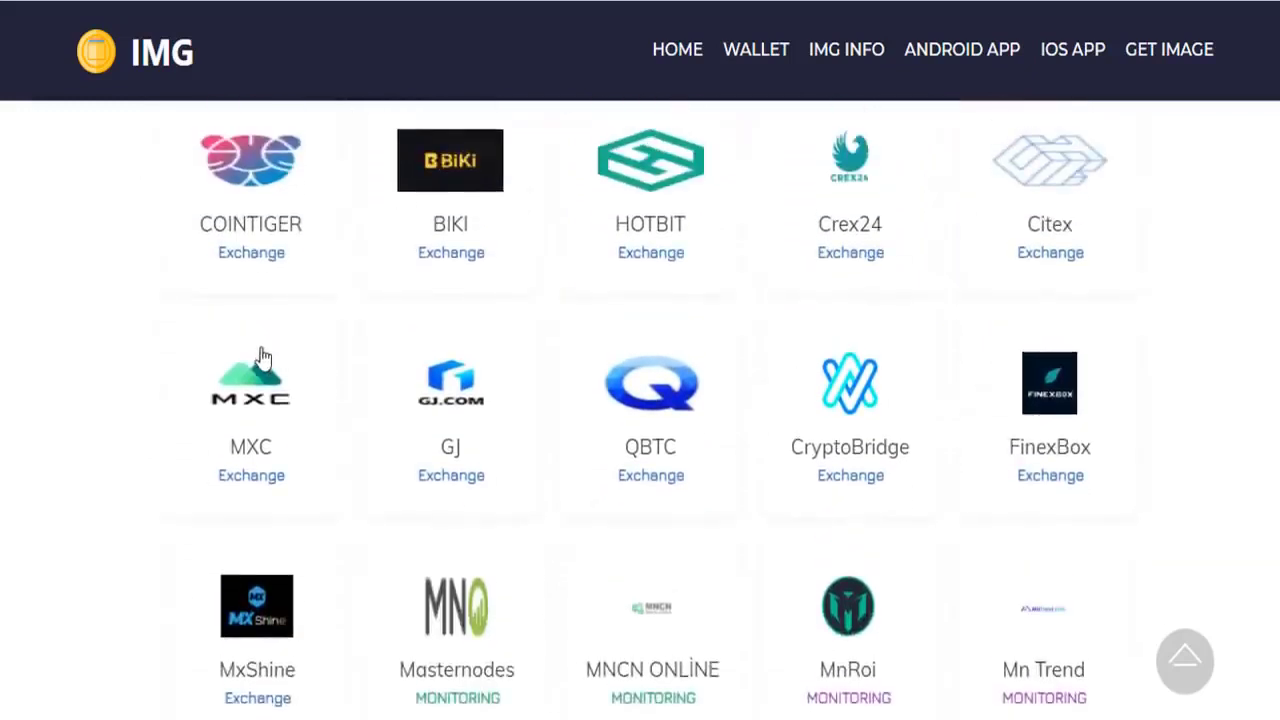
scroll("down", 3)
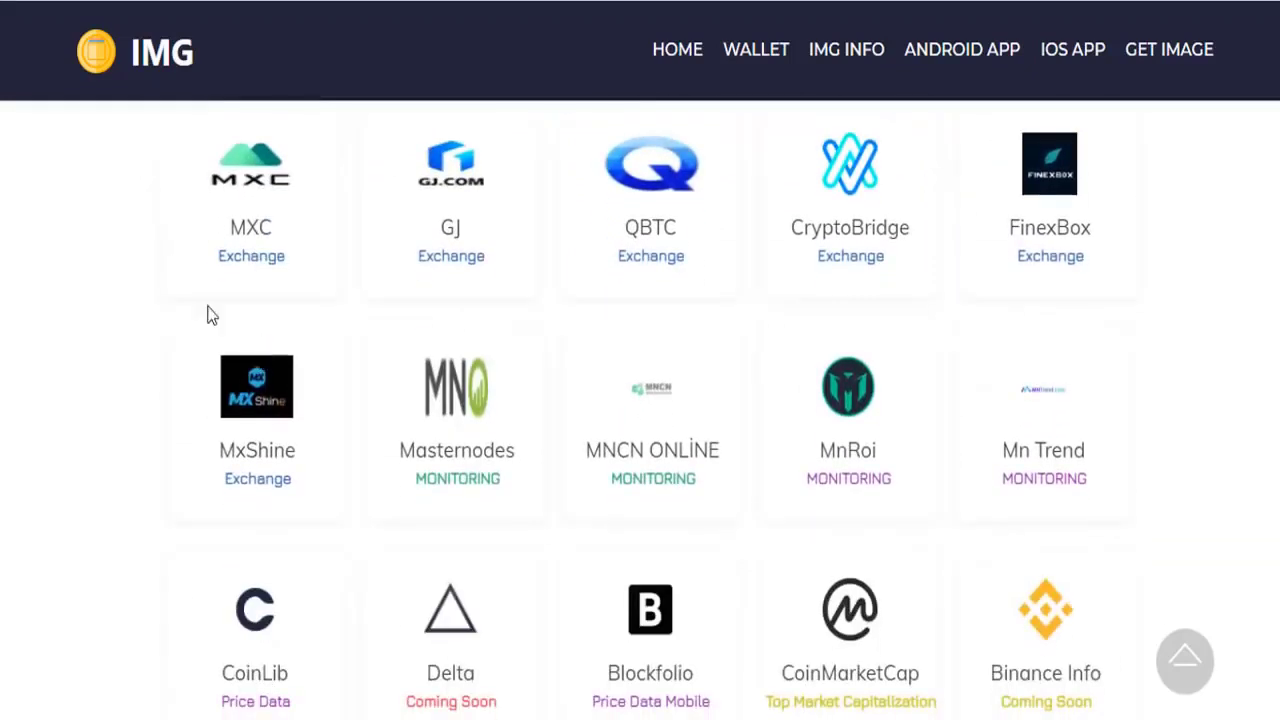
scroll("down", 3)
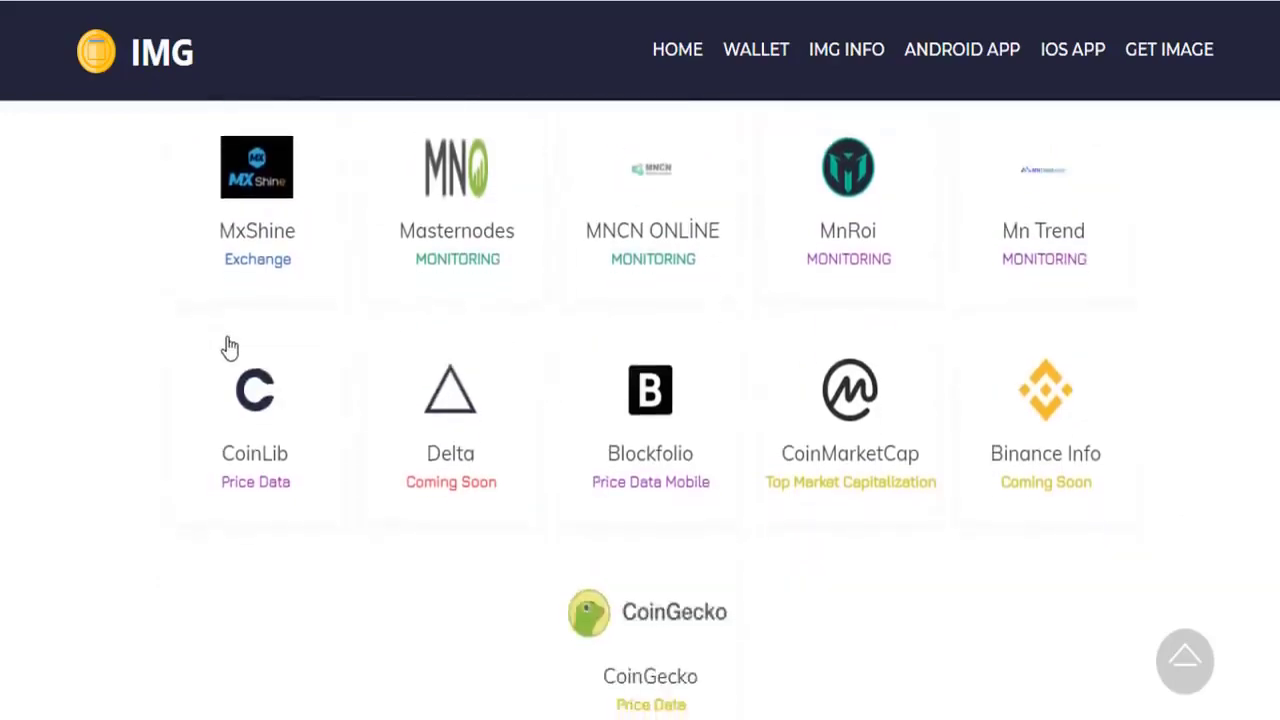